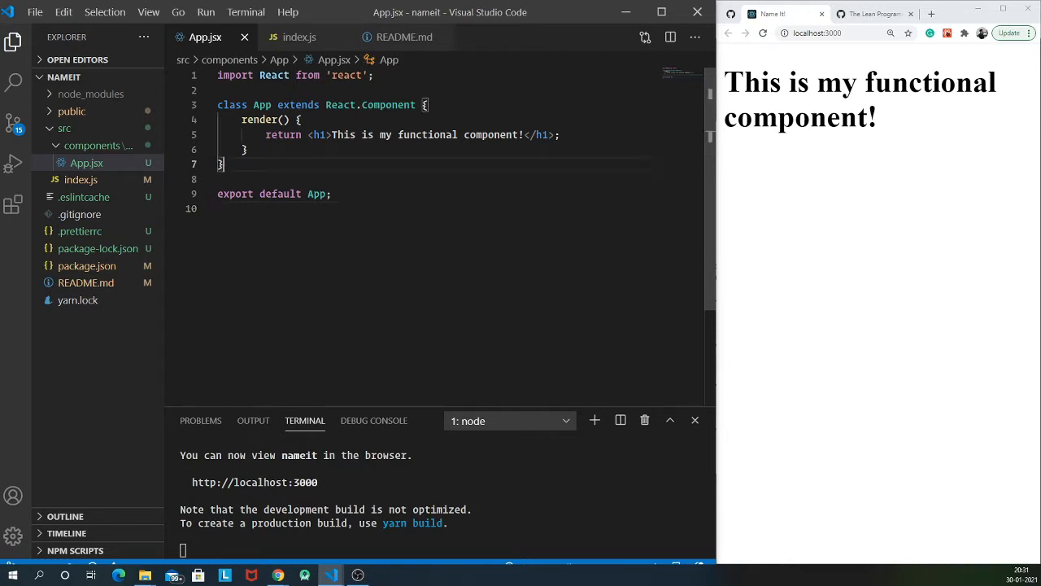
Edit the App component's h1 to read "This is a functional component!"
{"action": "double_click", "coordinate": [262, 104]}
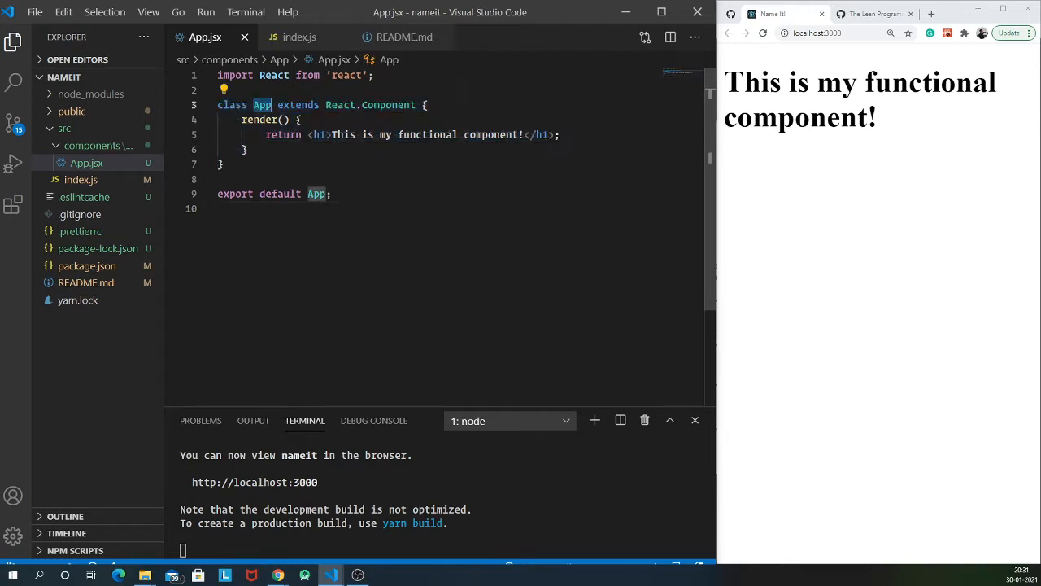
{"action": "double_click", "coordinate": [370, 104]}
{"action": "type", "text": "a"}
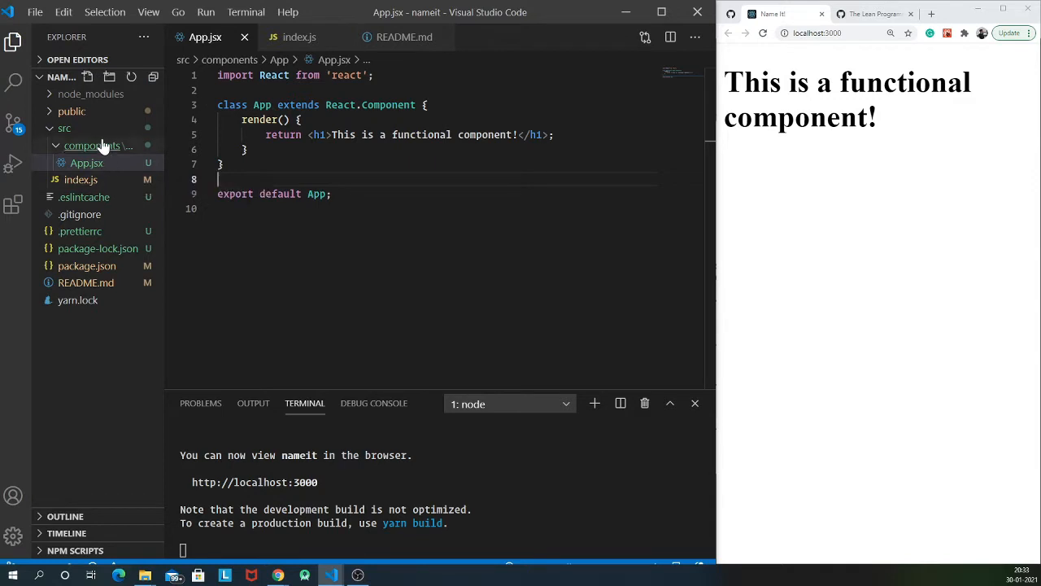
{"action": "mouse_move", "coordinate": [84, 163]}
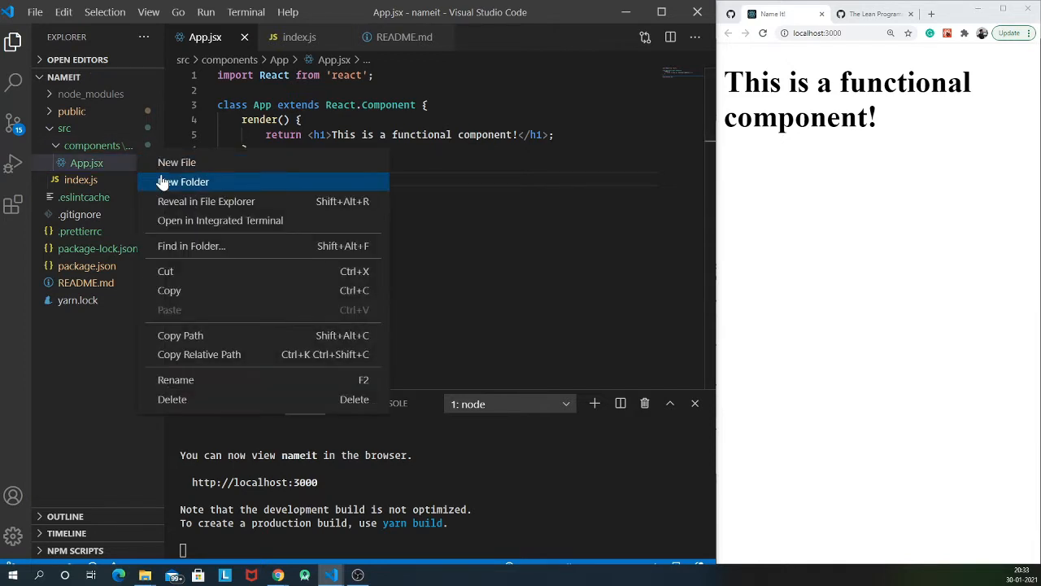
Create App.css in the App folder with a body rule setting background #0f1228
{"action": "left_click", "coordinate": [176, 379]}
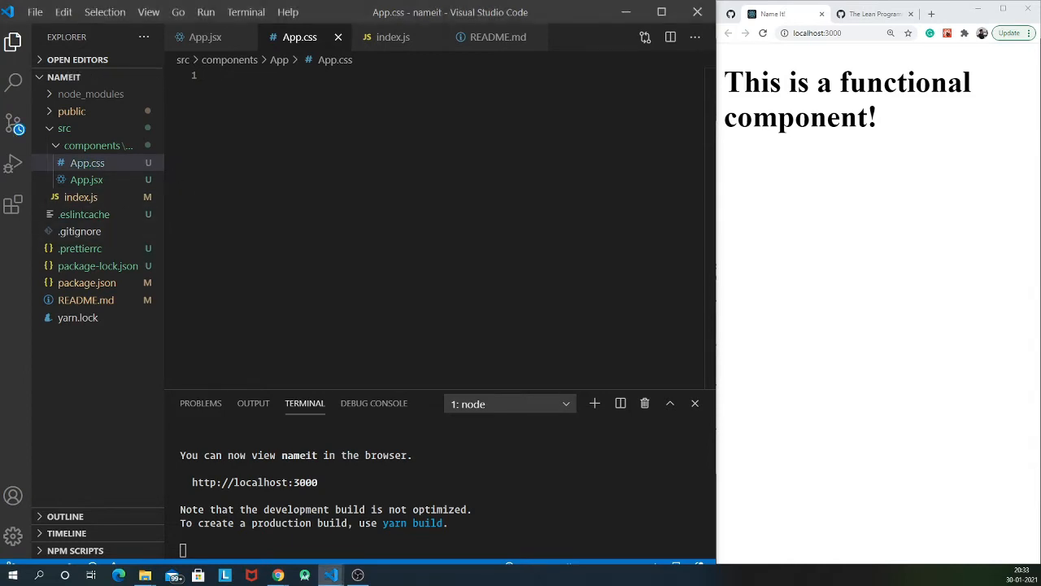
{"action": "type", "text": "b"}
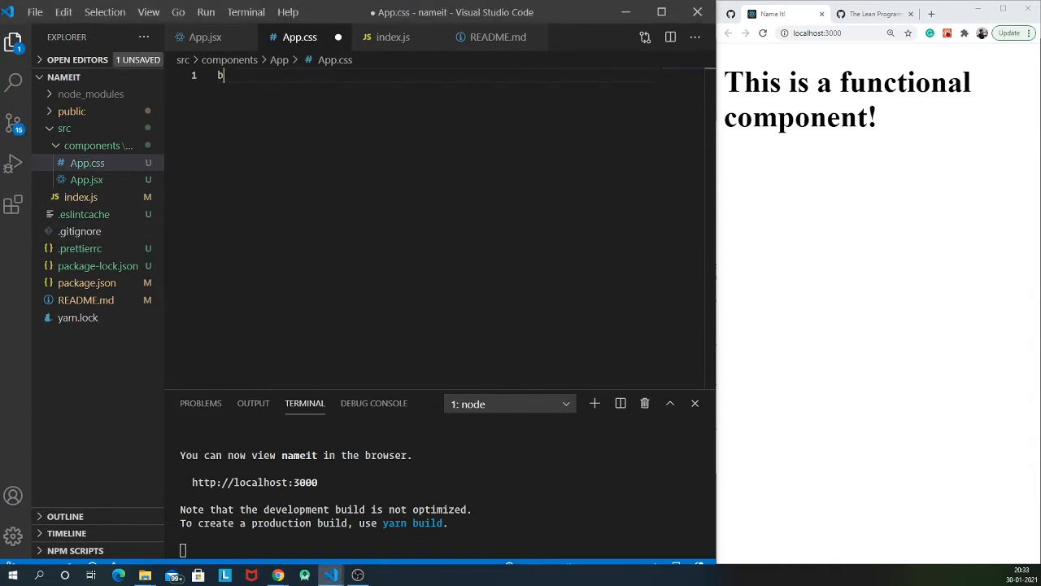
{"action": "type", "text": "ody {"}
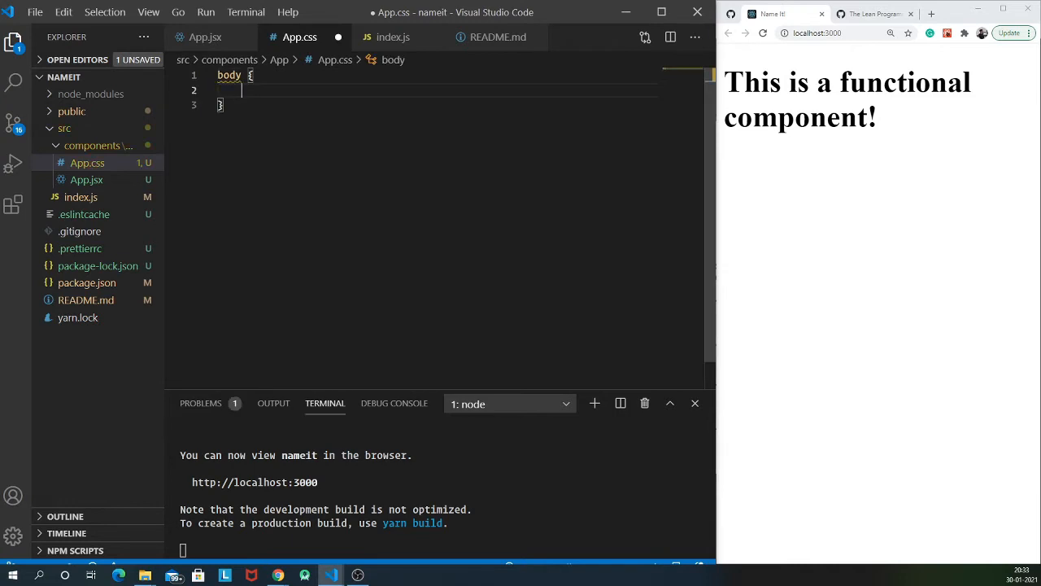
{"action": "type", "text": "background: ;"}
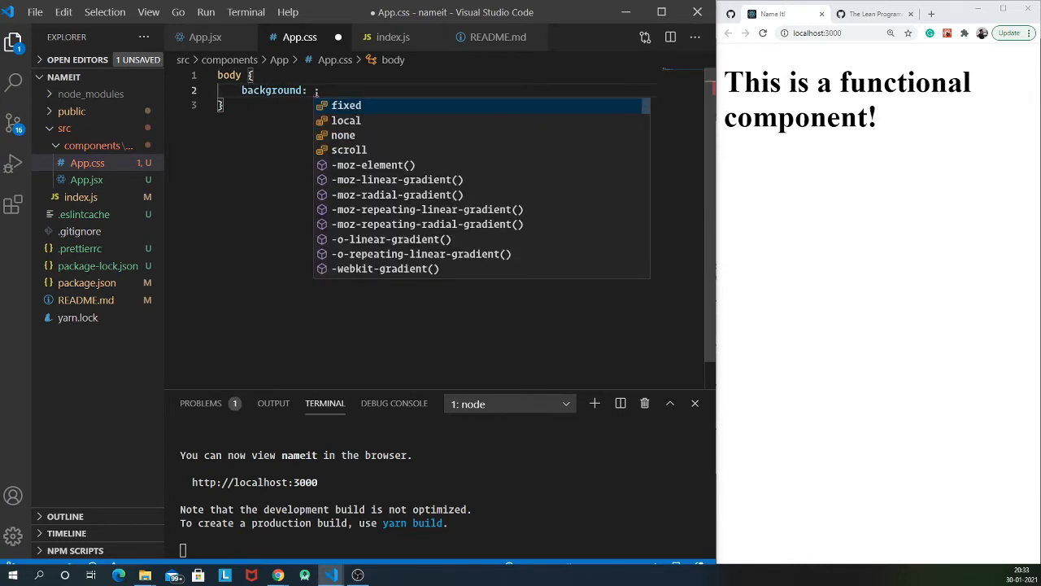
{"action": "type", "text": "#"}
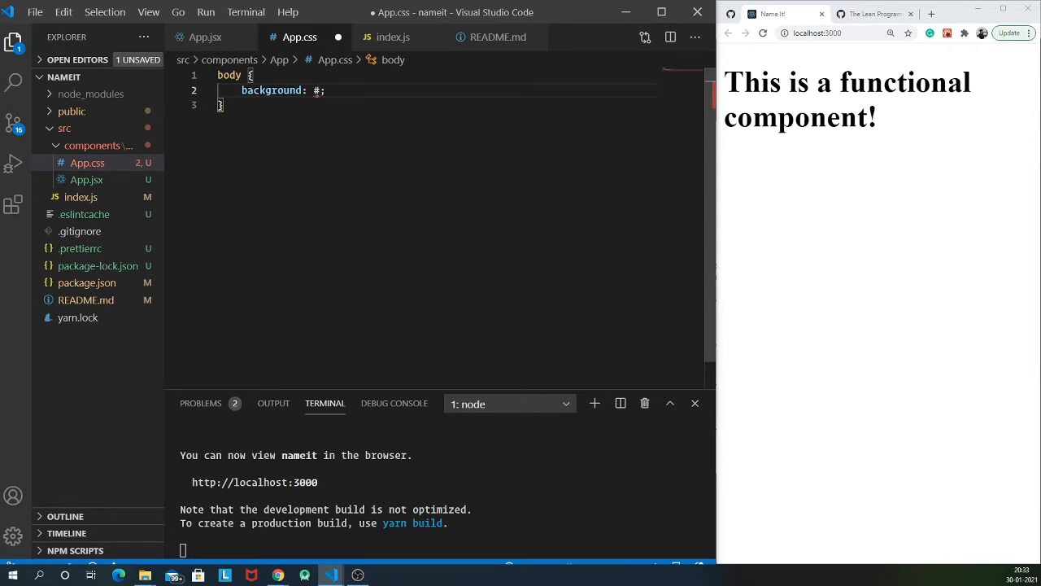
{"action": "type", "text": "0"}
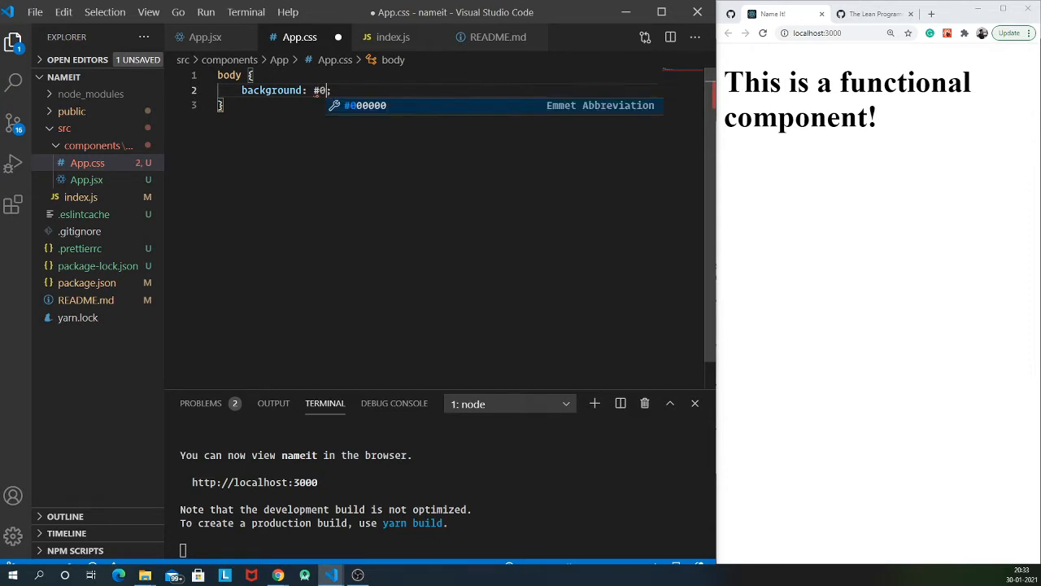
{"action": "type", "text": "f1228"}
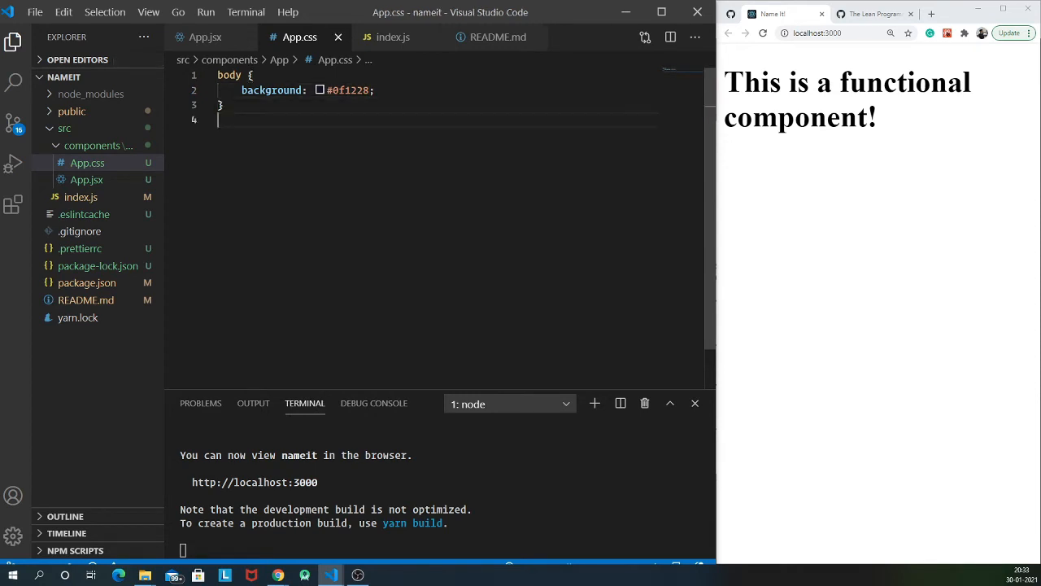
{"action": "left_click", "coordinate": [205, 36]}
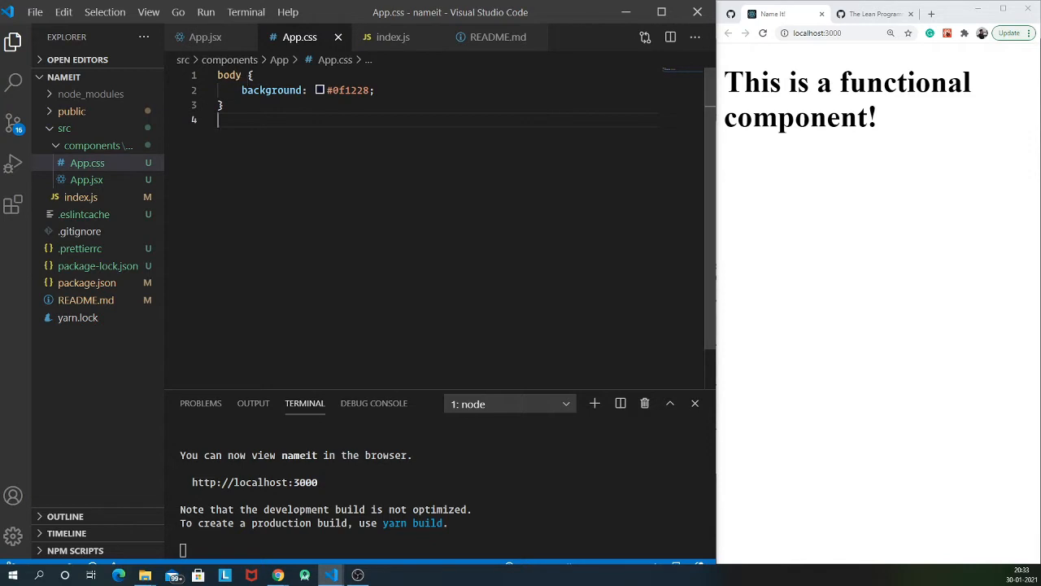
Add import './App.css'; to App.jsx so the preview turns dark navy
{"action": "left_click", "coordinate": [205, 36]}
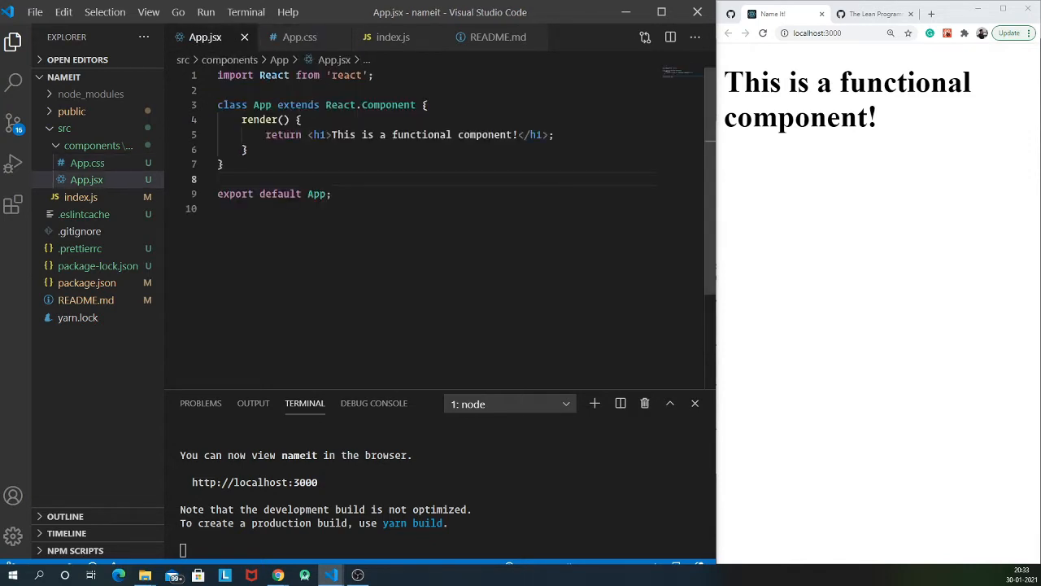
{"action": "type", "text": "import './Appa"}
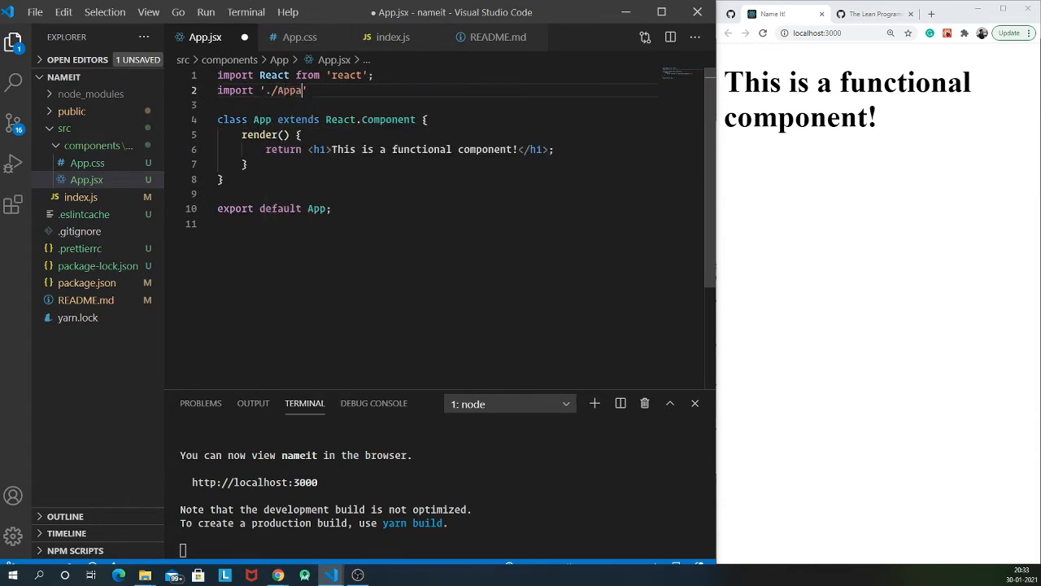
{"action": "type", "text": "css"}
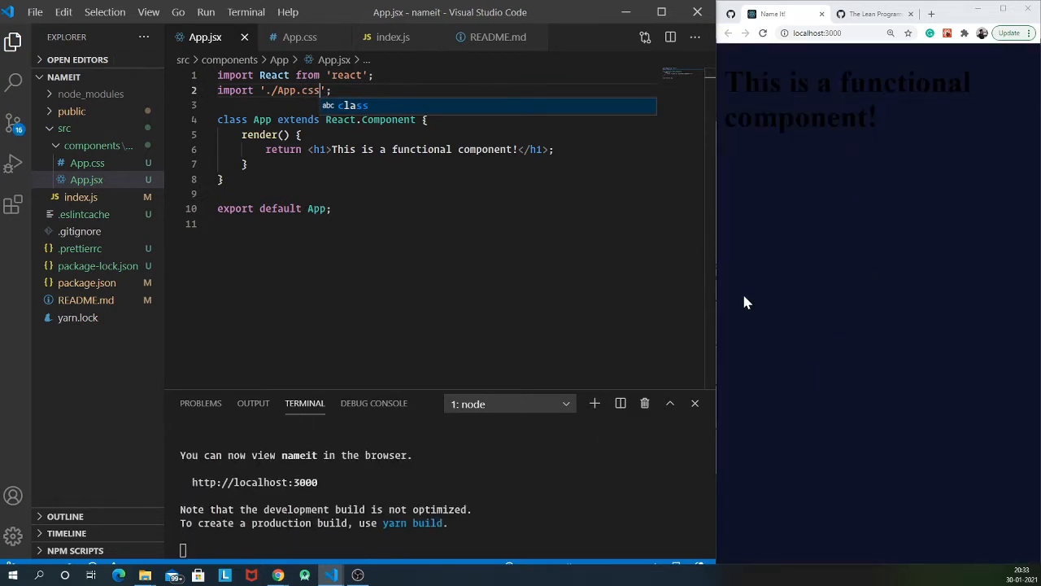
{"action": "mouse_move", "coordinate": [811, 192]}
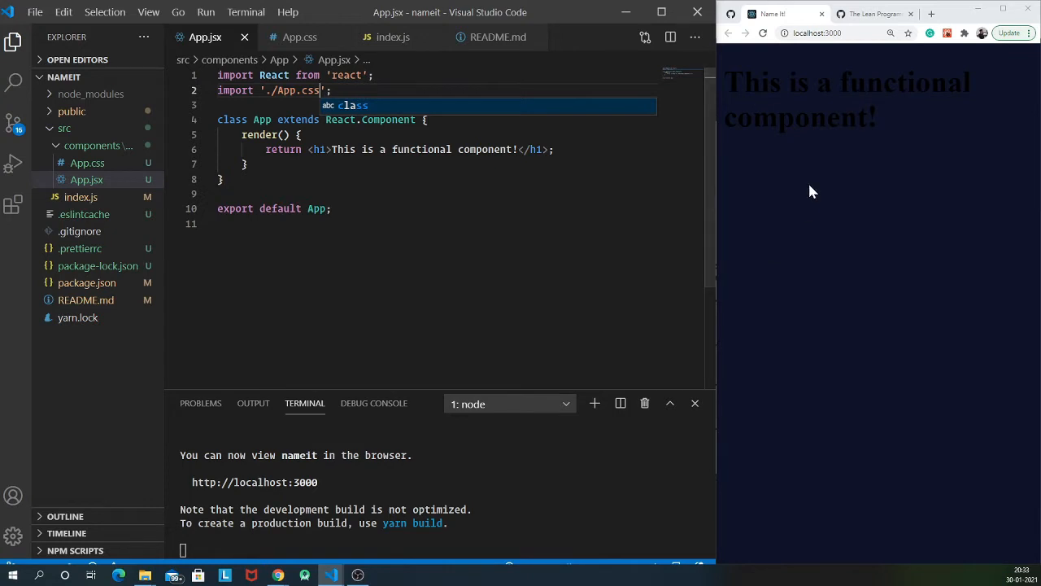
{"action": "left_click", "coordinate": [299, 36]}
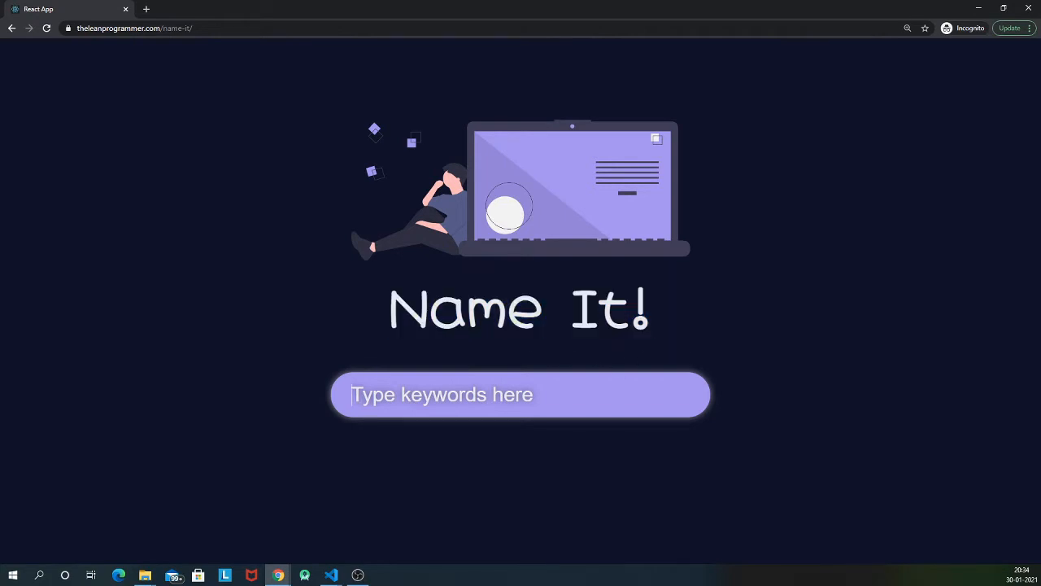
{"action": "type", "text": "aadasd"}
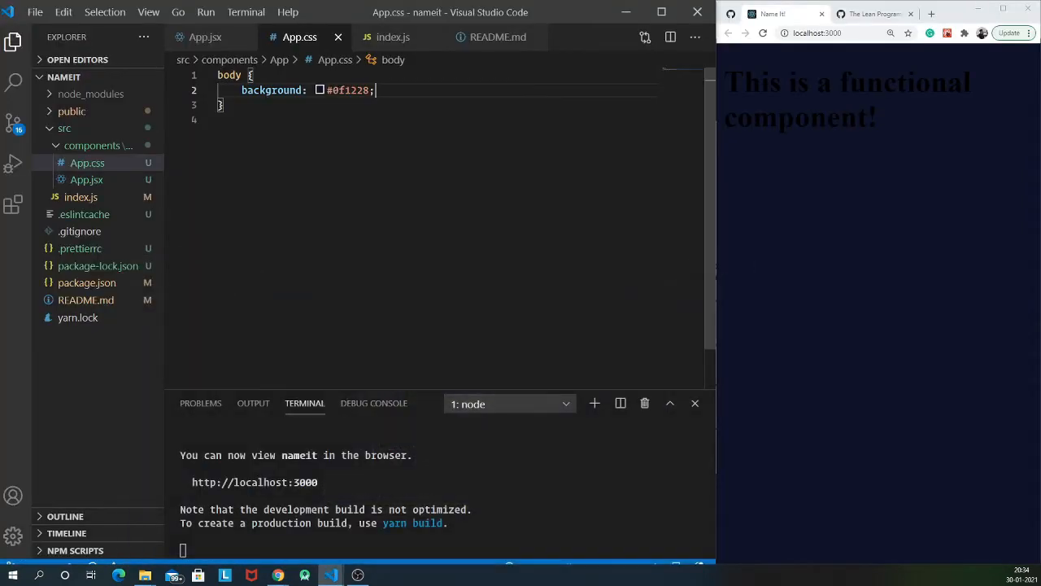
Copy the fonts.gstatic.com preconnect link from README.md into index.html's head
{"action": "left_click", "coordinate": [497, 36]}
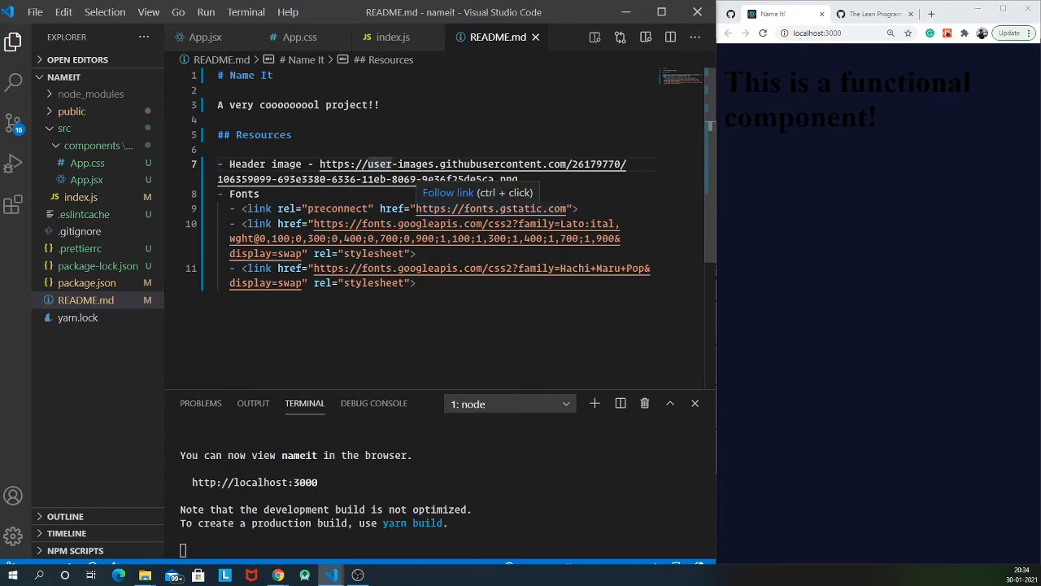
{"action": "mouse_move", "coordinate": [447, 170]}
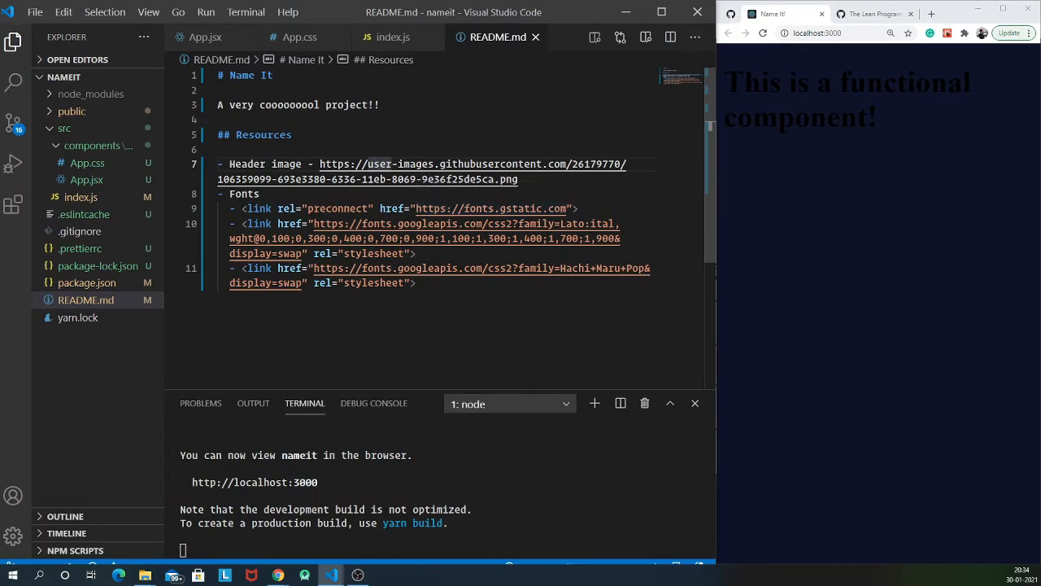
{"action": "left_click_drag", "start_coordinate": [231, 162], "coordinate": [415, 283]}
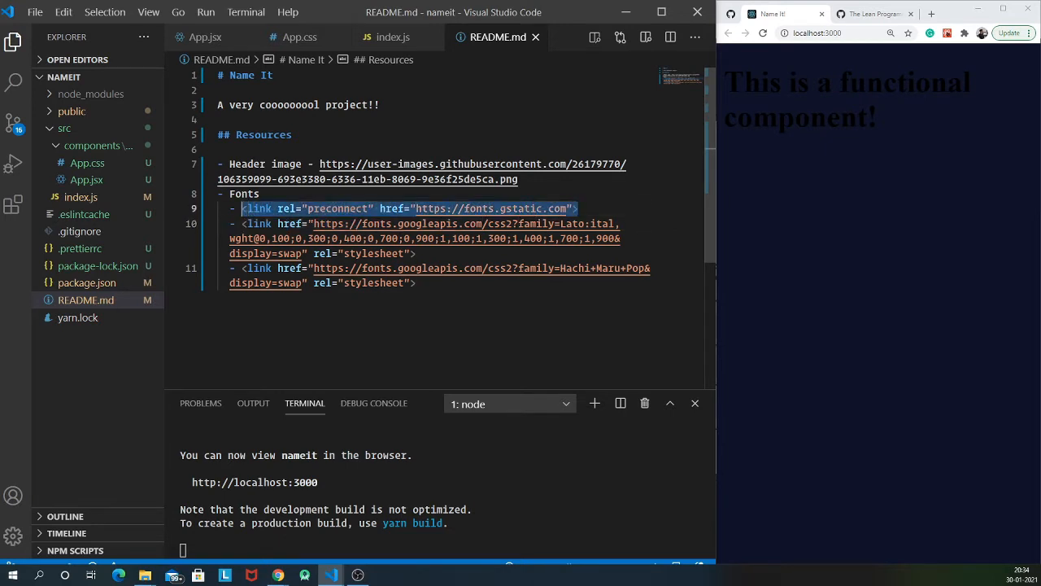
{"action": "left_click", "coordinate": [71, 111]}
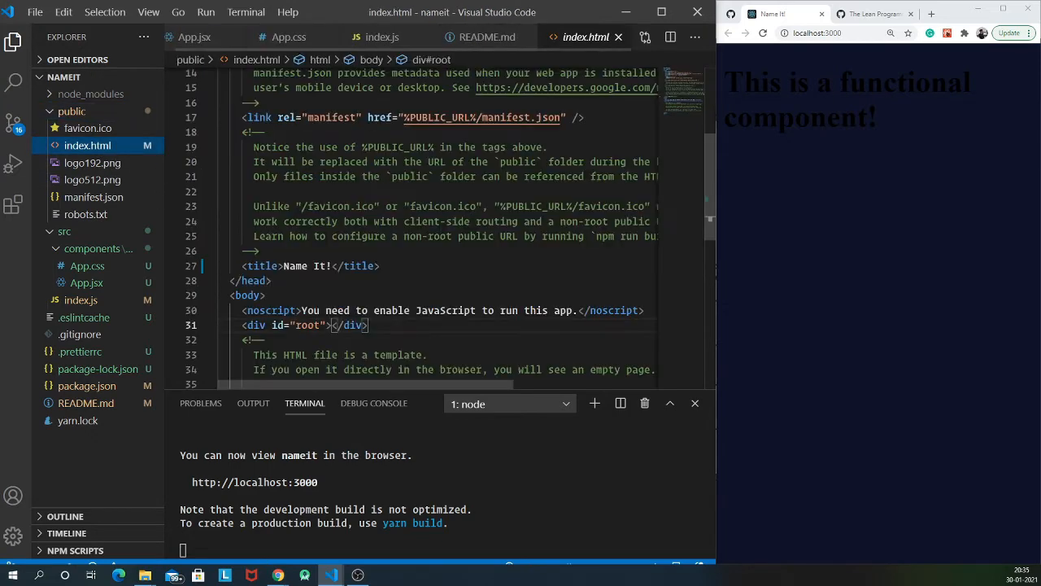
{"action": "type", "text": "<link rel=\"preconnect\" href=\"https://fonts.gstatic.com\">"}
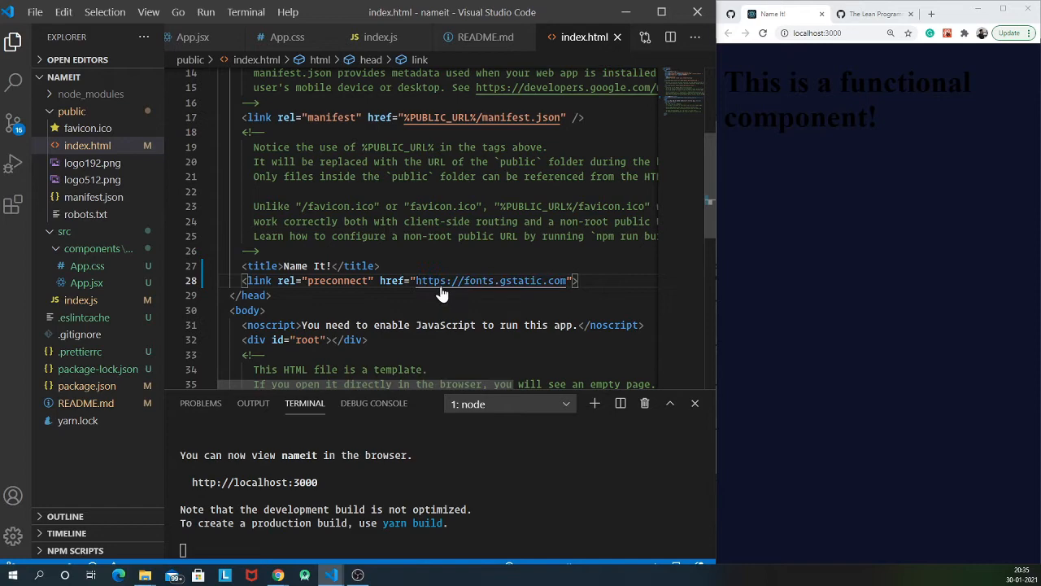
Copy the Lato and Hachi Maru Pop stylesheet links from README.md into index.html's head
{"action": "left_click", "coordinate": [485, 36]}
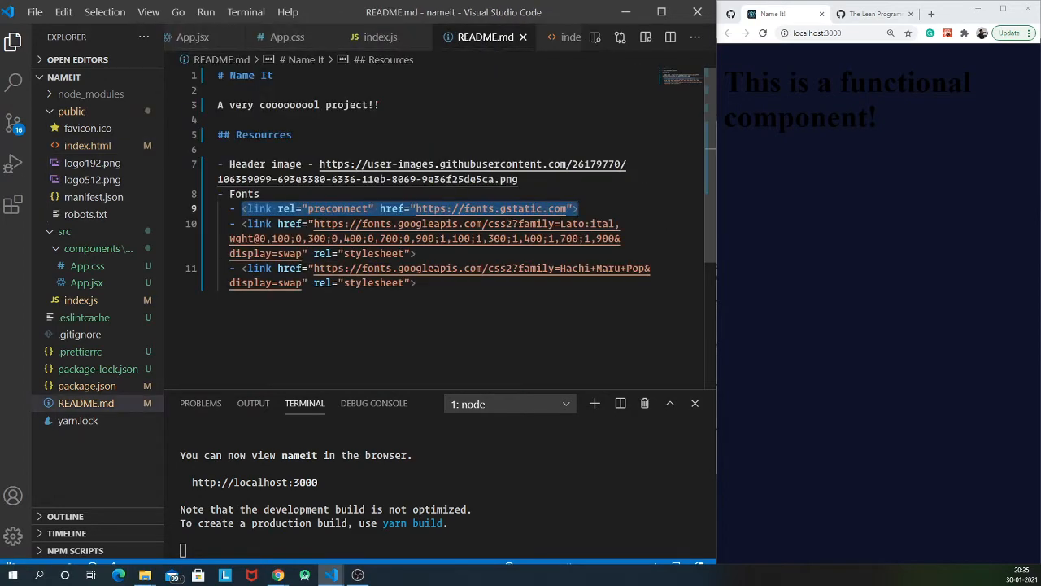
{"action": "left_click", "coordinate": [584, 36]}
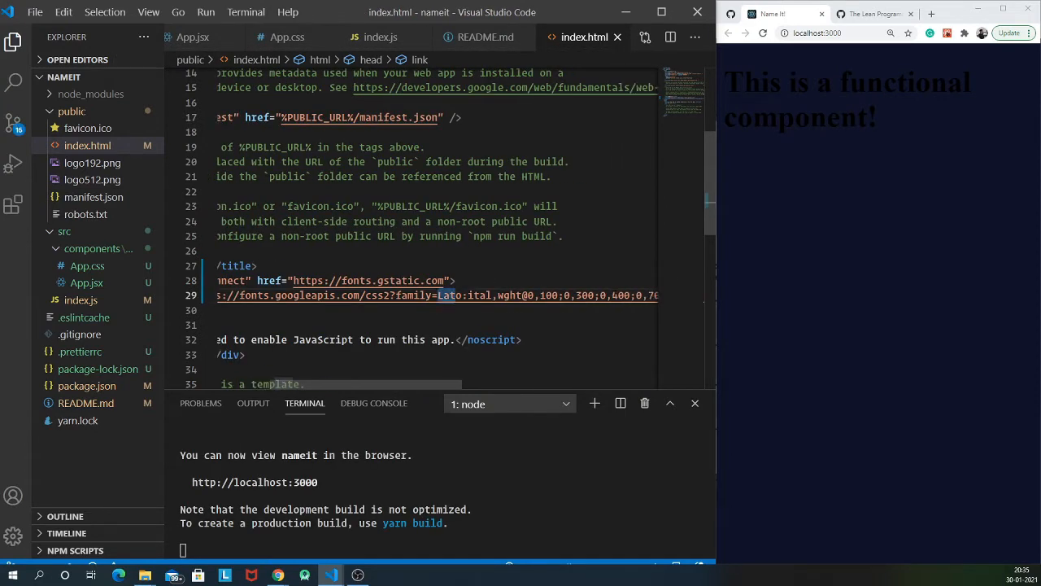
{"action": "left_click", "coordinate": [485, 36]}
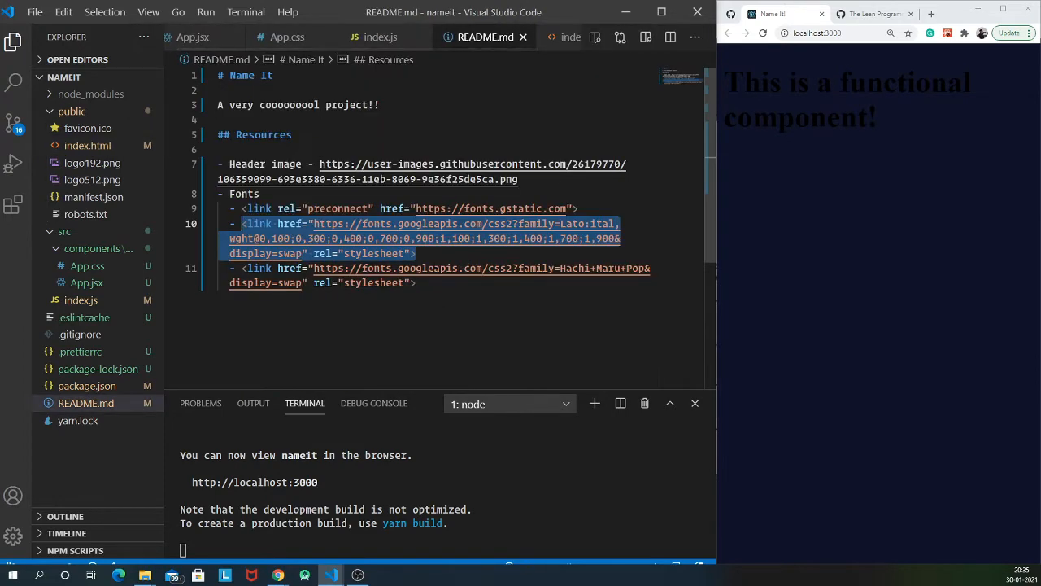
{"action": "left_click", "coordinate": [580, 36]}
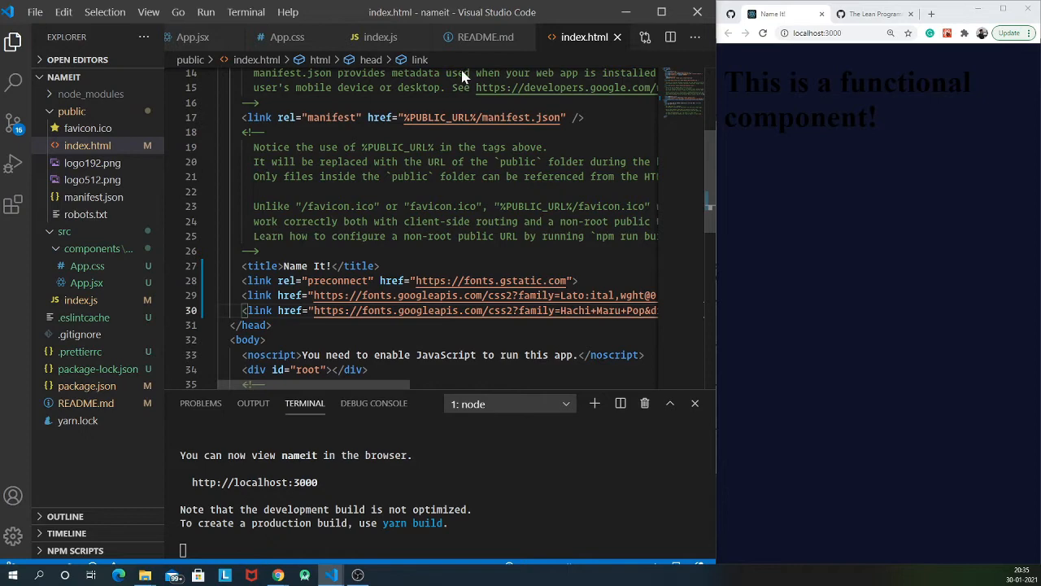
{"action": "left_click", "coordinate": [485, 35]}
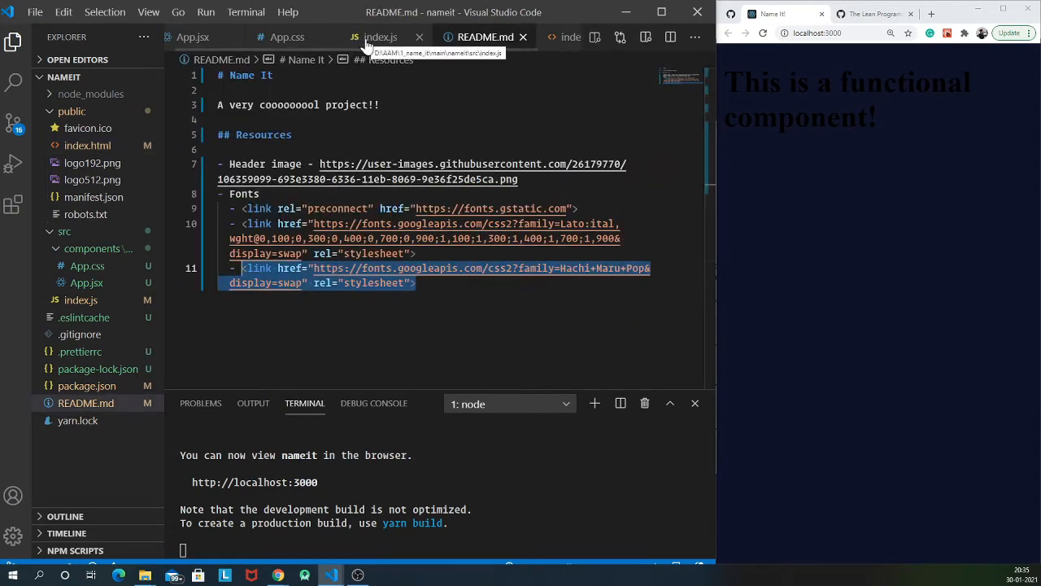
{"action": "left_click", "coordinate": [286, 36]}
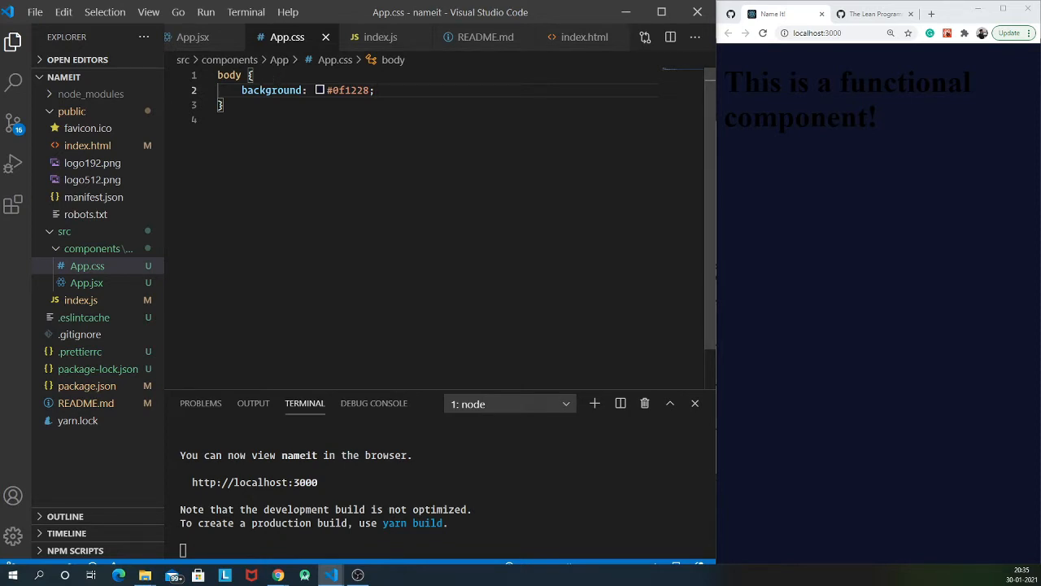
Add overflow-x: hidden and color: #e7e9f0 to the body rule in App.css
{"action": "key", "text": "Enter"}
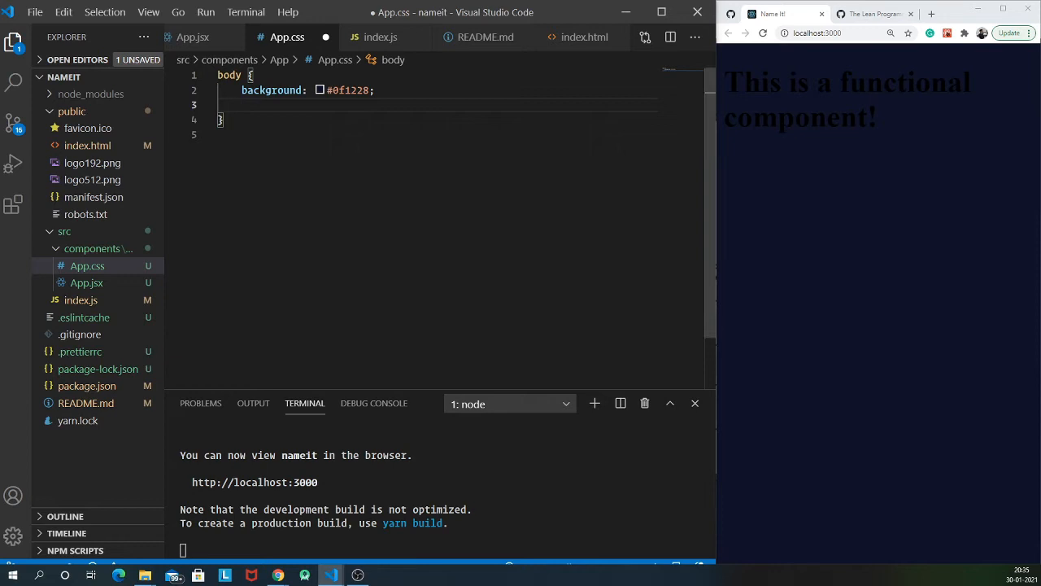
{"action": "type", "text": "overflo"}
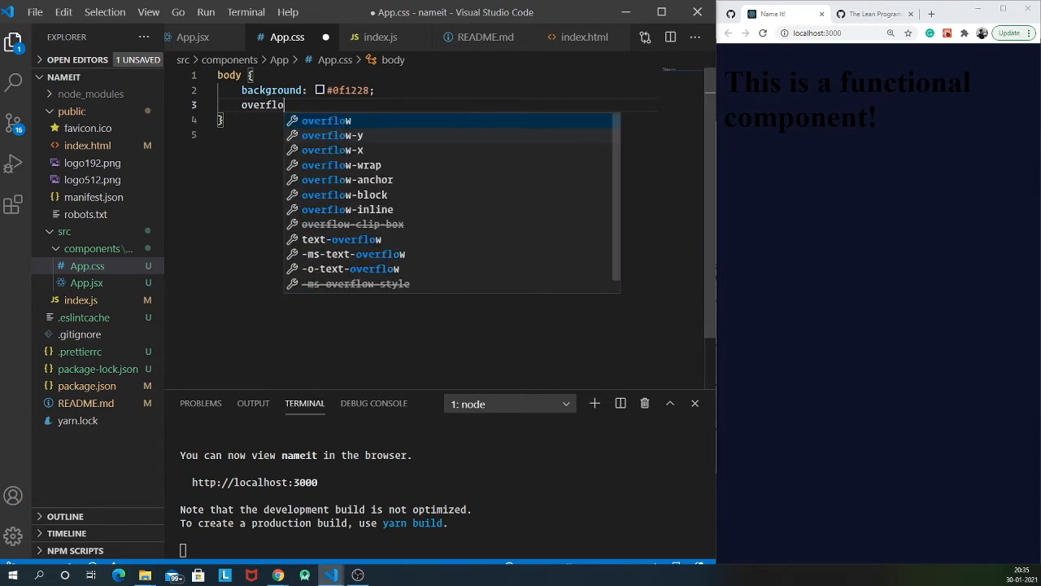
{"action": "type", "text": "w-x: hidden;"}
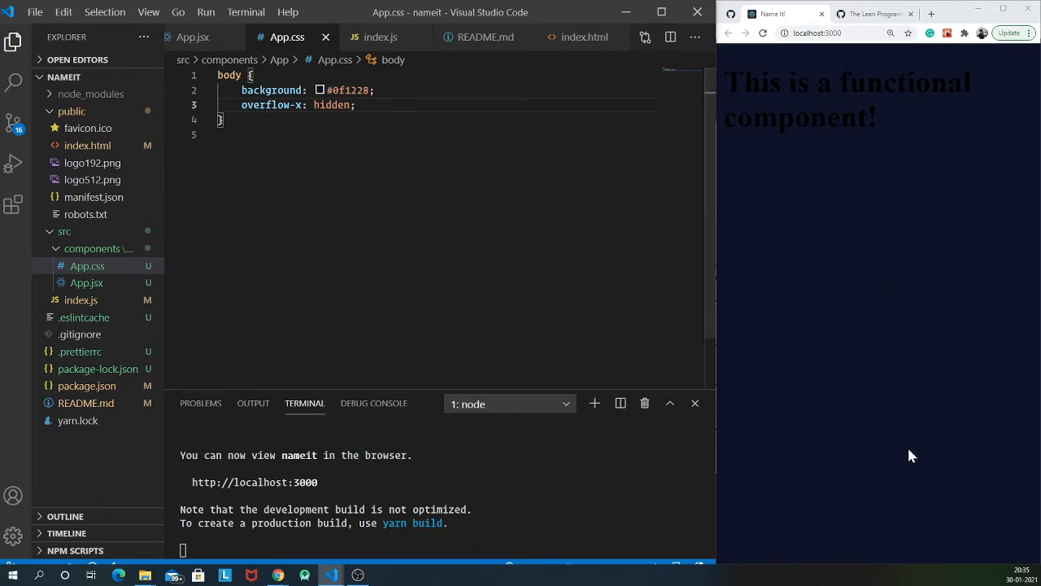
{"action": "mouse_move", "coordinate": [849, 547]}
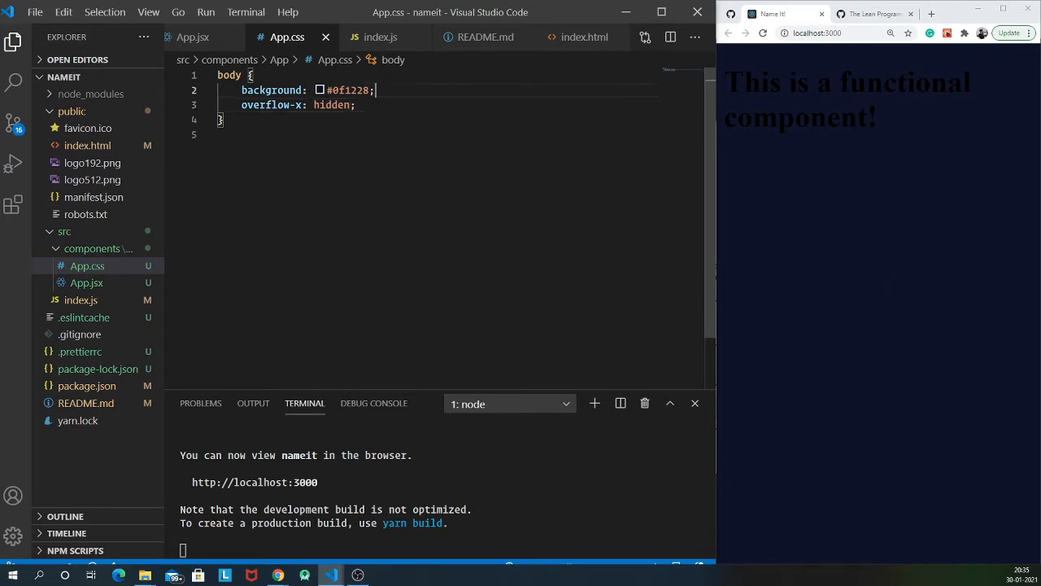
{"action": "key", "text": "Enter"}
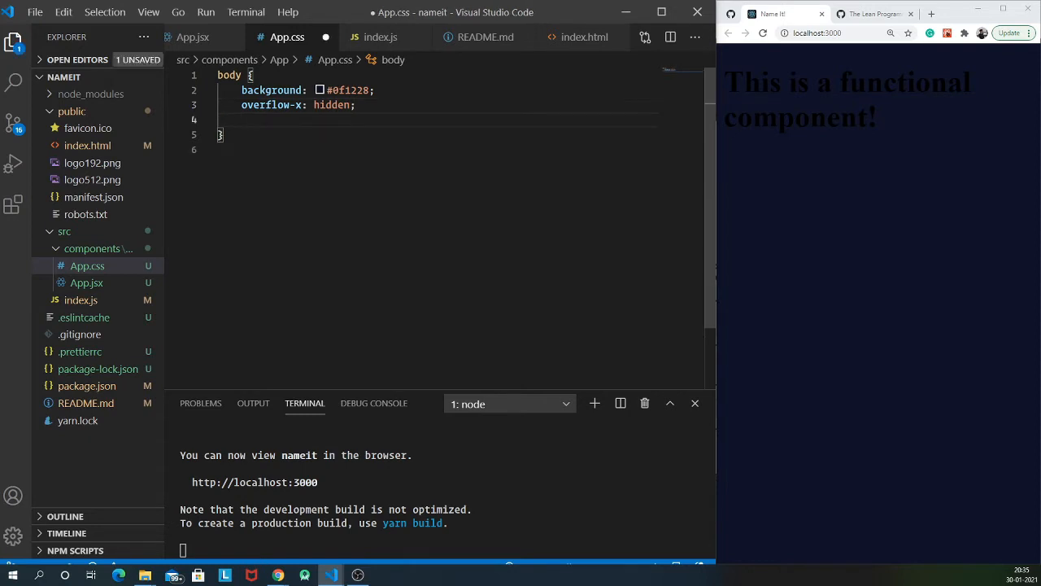
{"action": "type", "text": "color: #"}
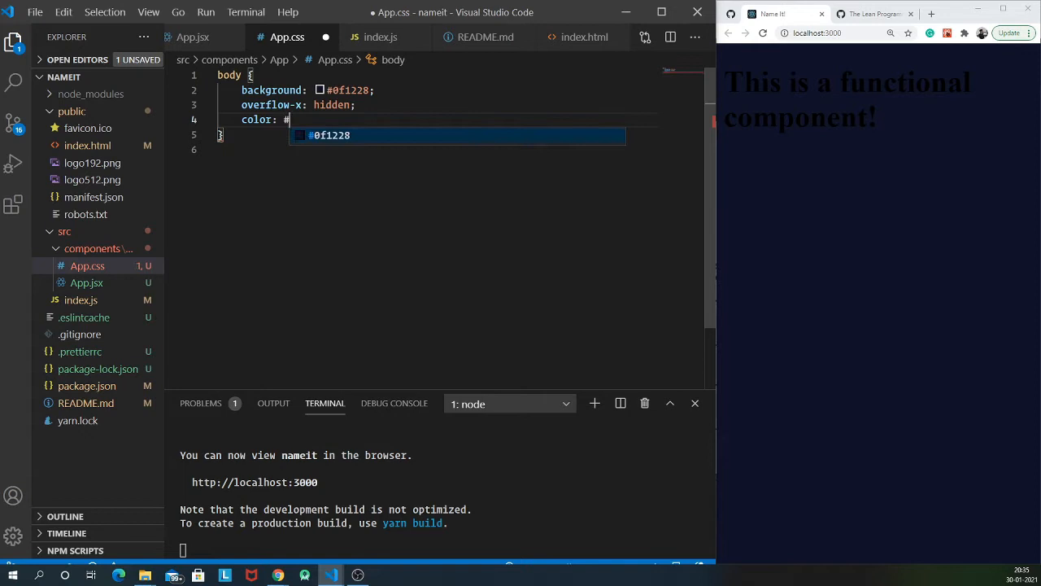
{"action": "type", "text": "e7"}
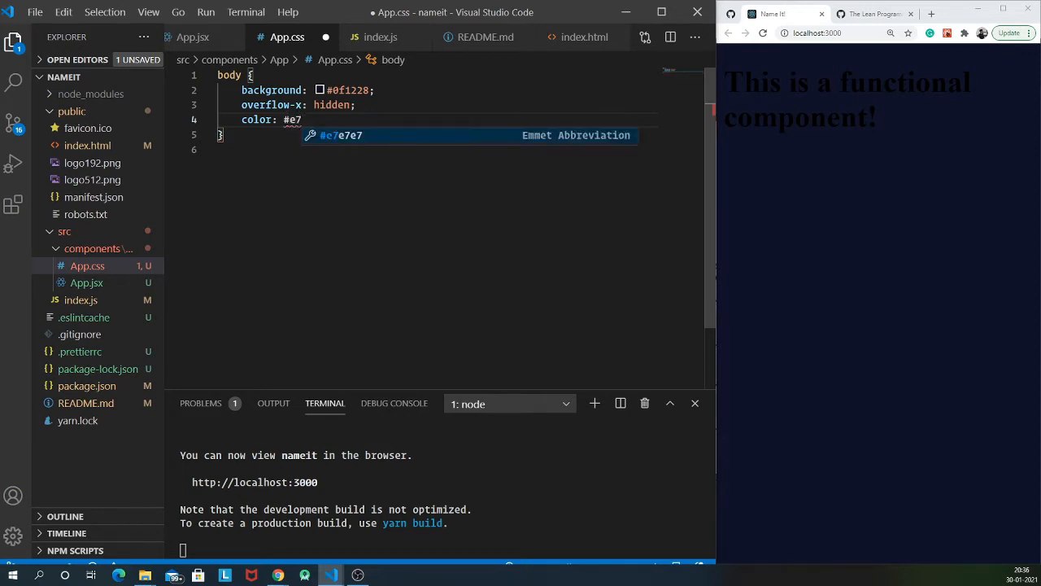
{"action": "type", "text": "9f0'"}
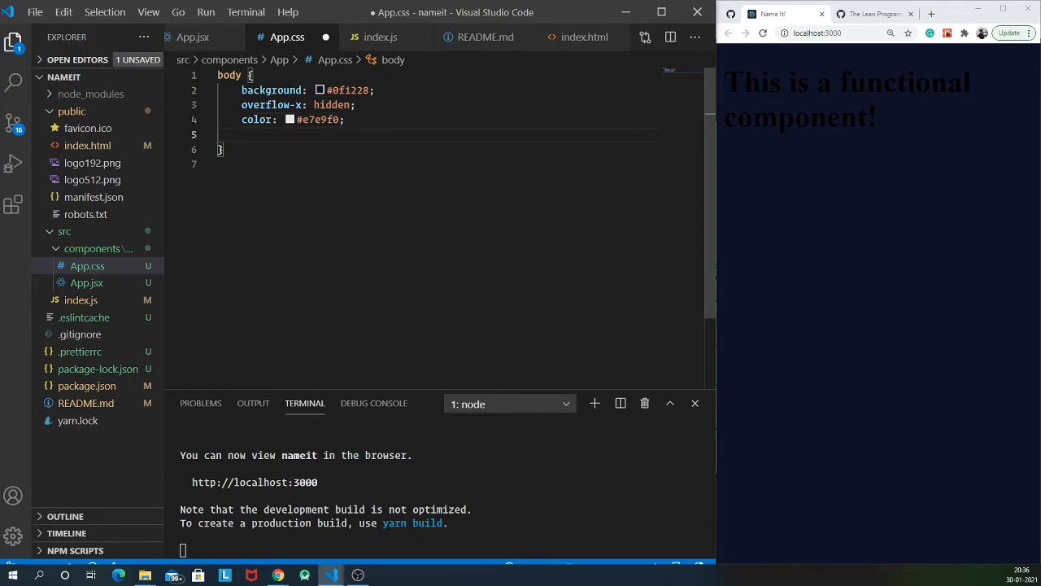
Add font-family: 'Lato', sans-serif to the body rule and check the preview heading
{"action": "type", "text": "font-family: ;"}
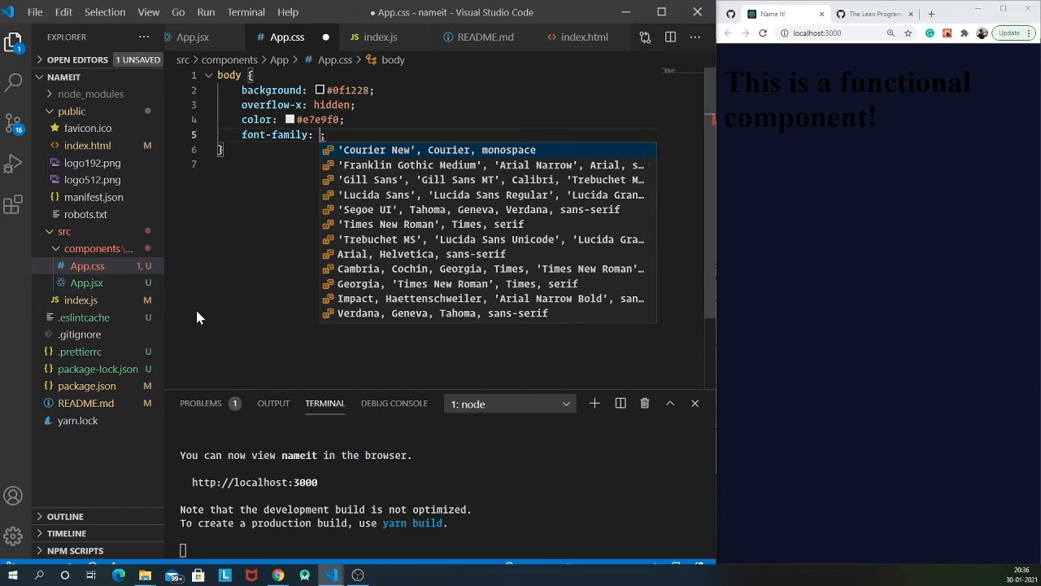
{"action": "type", "text": "'Lato'"}
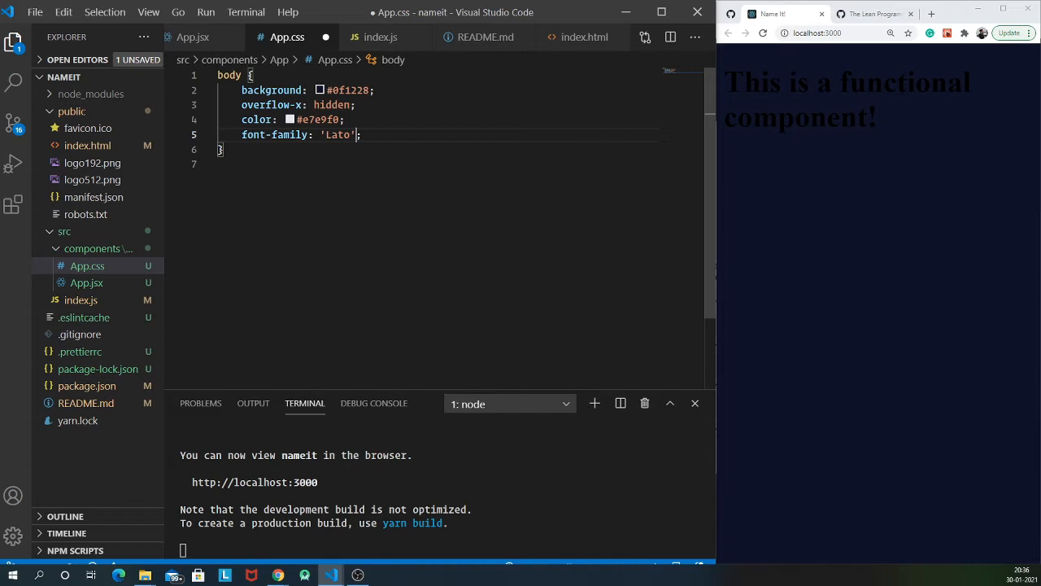
{"action": "type", "text": ", 'sans-'"}
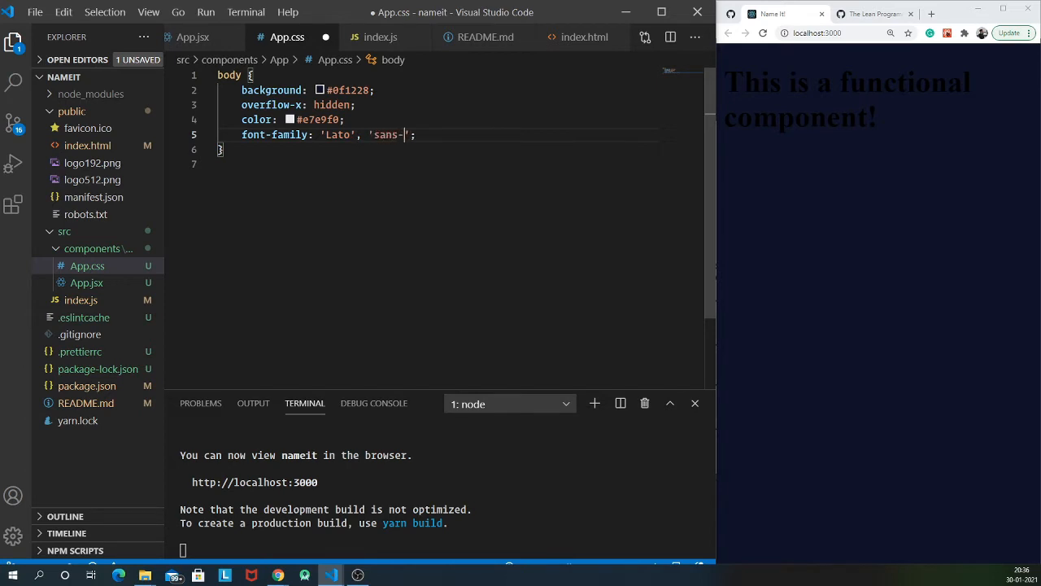
{"action": "key", "text": "Backspace"}
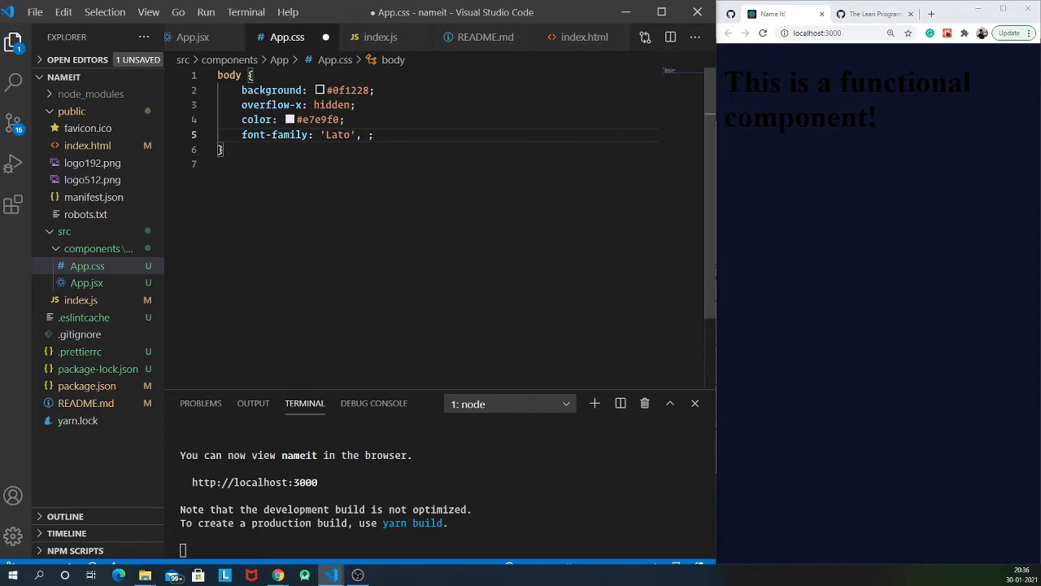
{"action": "type", "text": "sans-serif"}
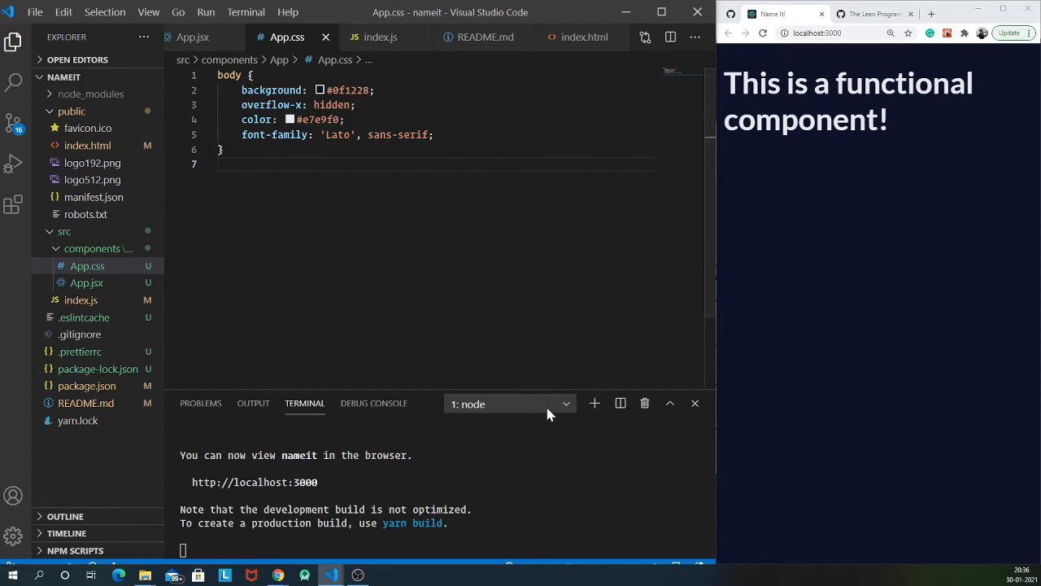
{"action": "left_click_drag", "start_coordinate": [724, 82], "coordinate": [888, 120]}
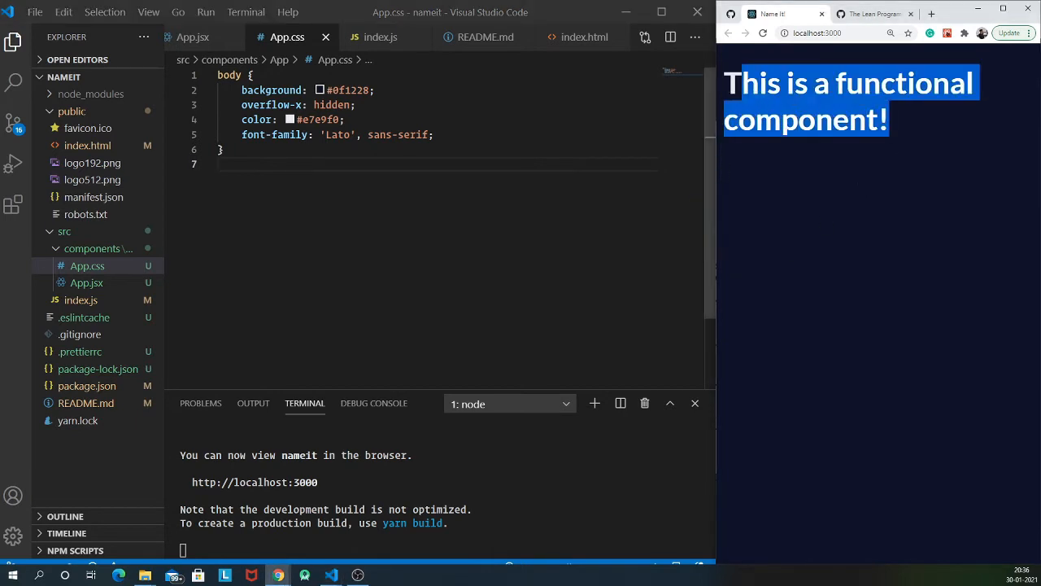
{"action": "left_click", "coordinate": [205, 36]}
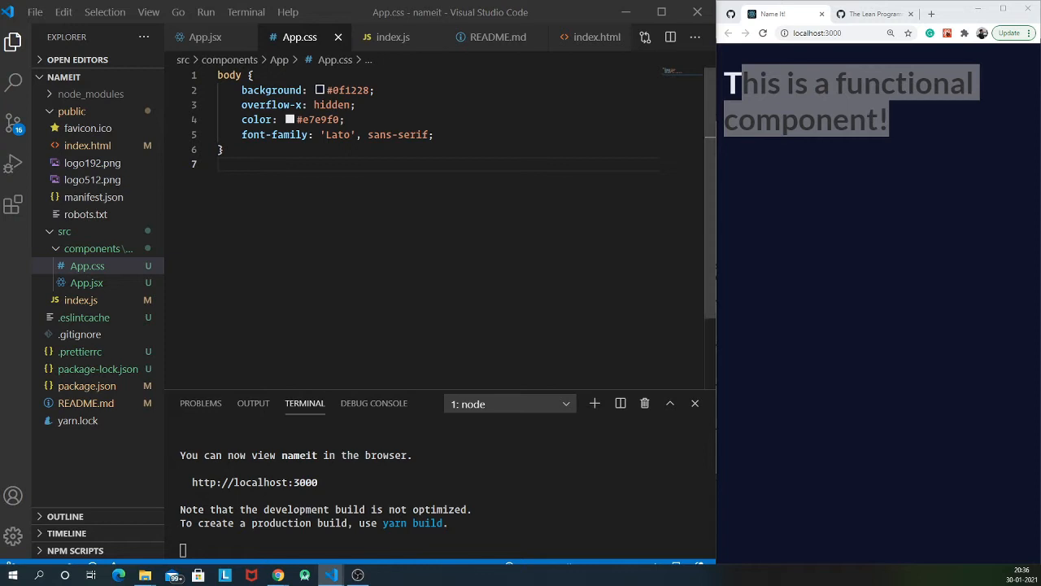
{"action": "mouse_move", "coordinate": [91, 247]}
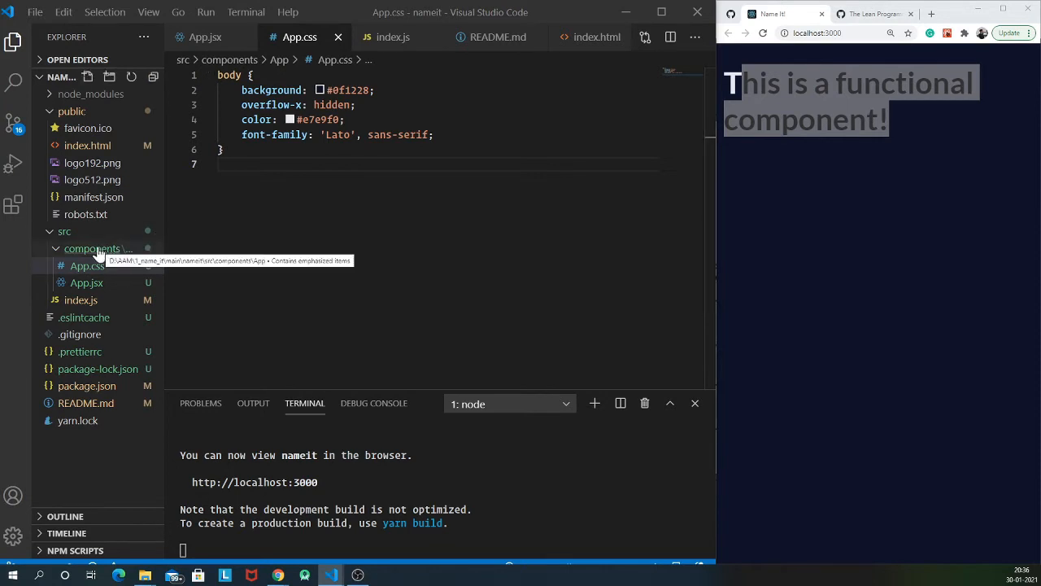
Create a Header folder inside the components directory
{"action": "right_click", "coordinate": [91, 247]}
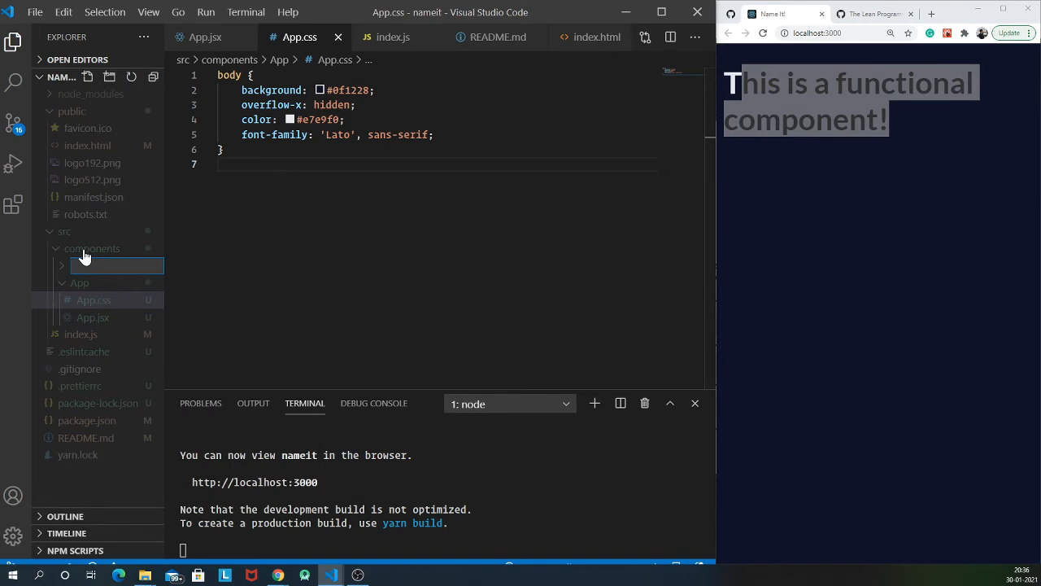
{"action": "type", "text": "Header"}
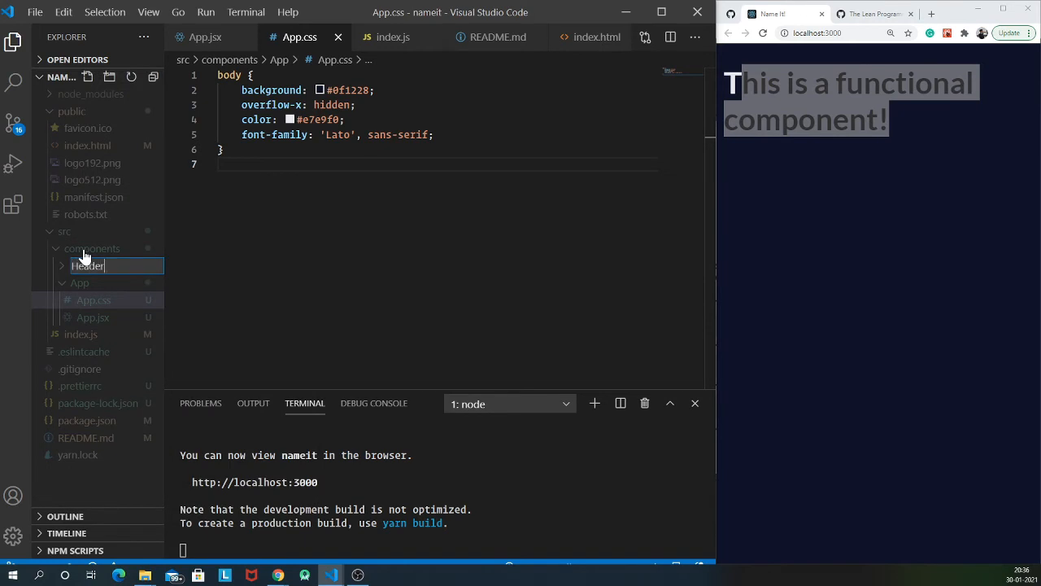
{"action": "key", "text": "Enter"}
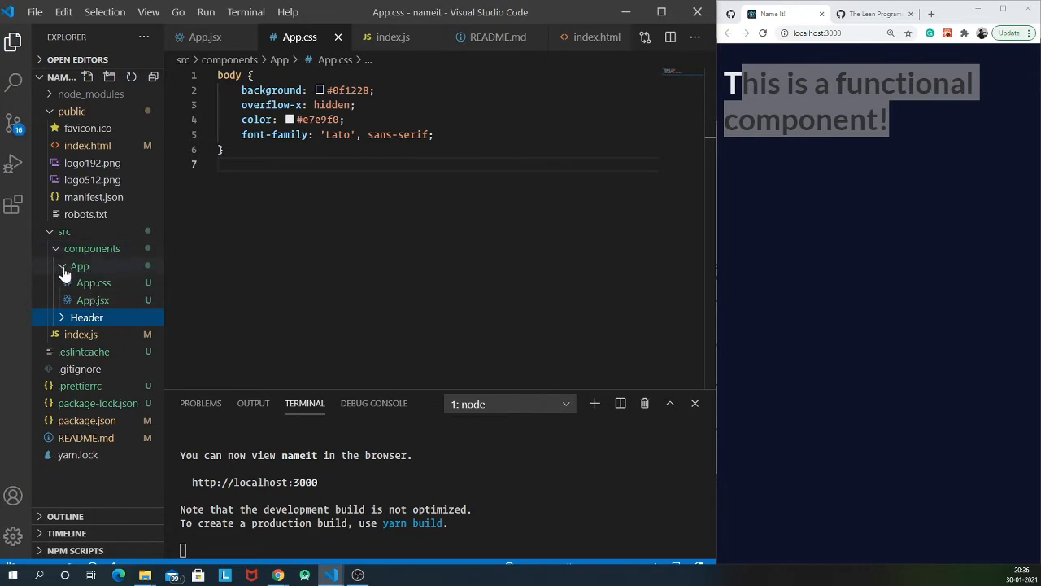
{"action": "left_click", "coordinate": [93, 300]}
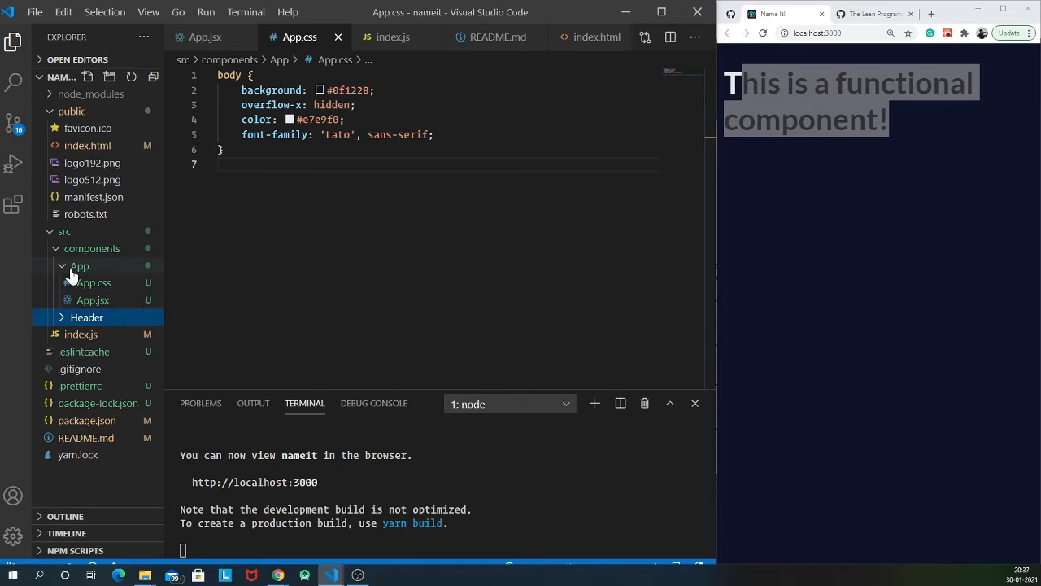
Create empty Header.jsx and Header.css files inside the Header folder
{"action": "right_click", "coordinate": [88, 283]}
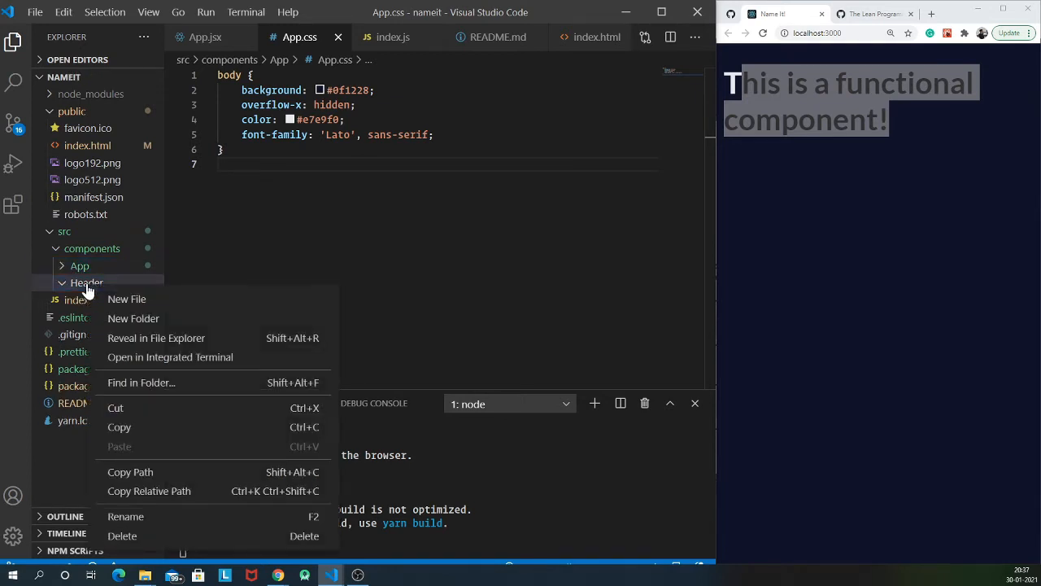
{"action": "left_click", "coordinate": [127, 300]}
{"action": "type", "text": "Header.j"}
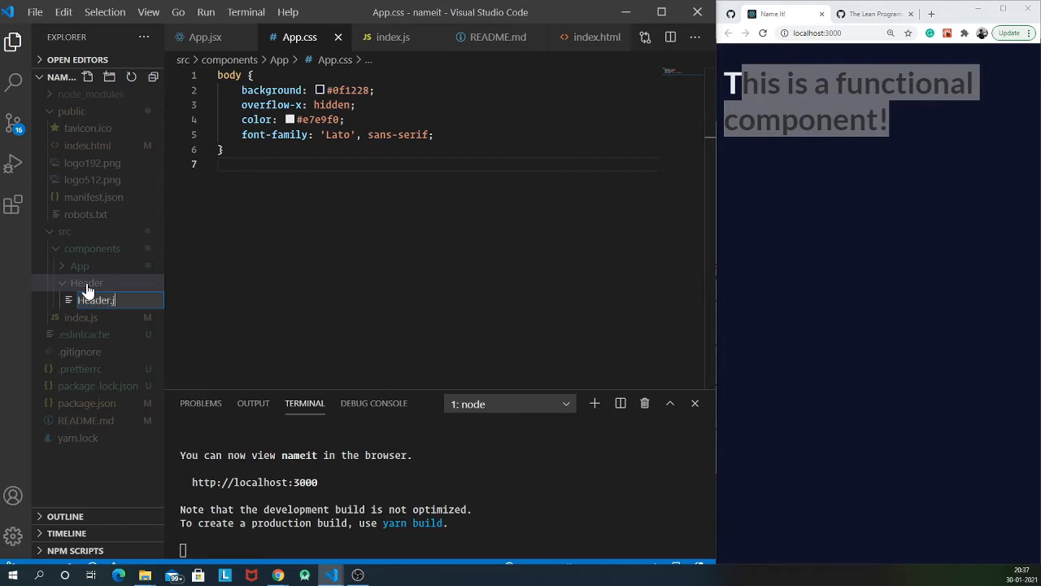
{"action": "right_click", "coordinate": [98, 300]}
{"action": "type", "text": "Header"}
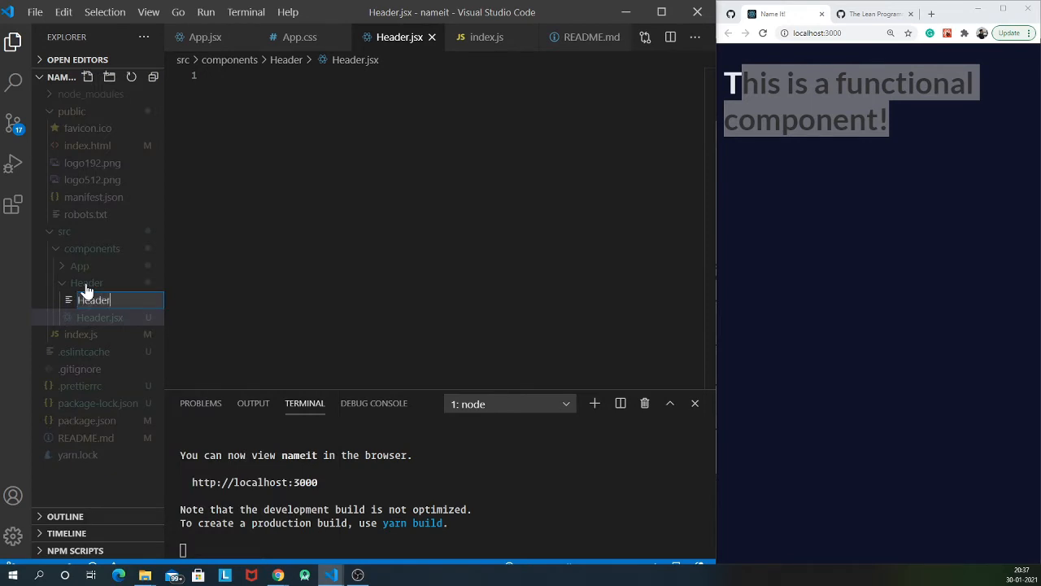
{"action": "key", "text": "Enter"}
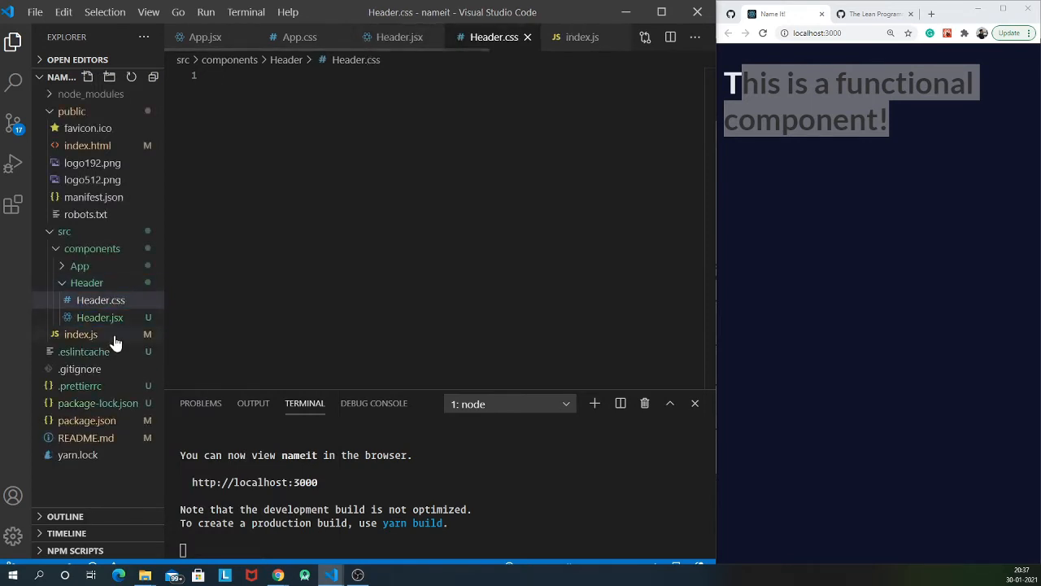
Add import React from 'react'; at the top of Header.jsx via the imr snippet
{"action": "left_click", "coordinate": [101, 317]}
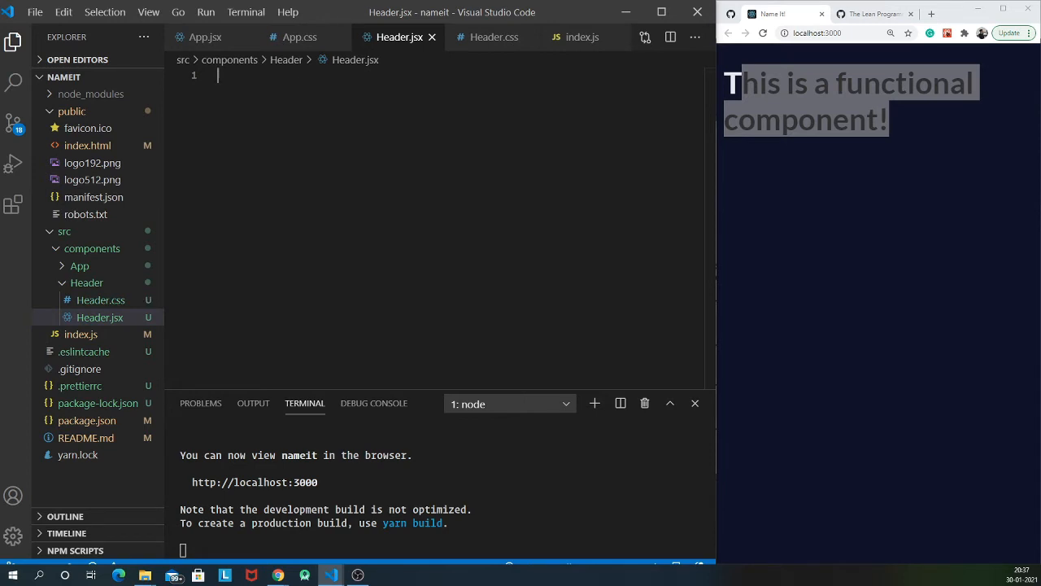
{"action": "type", "text": "imr"}
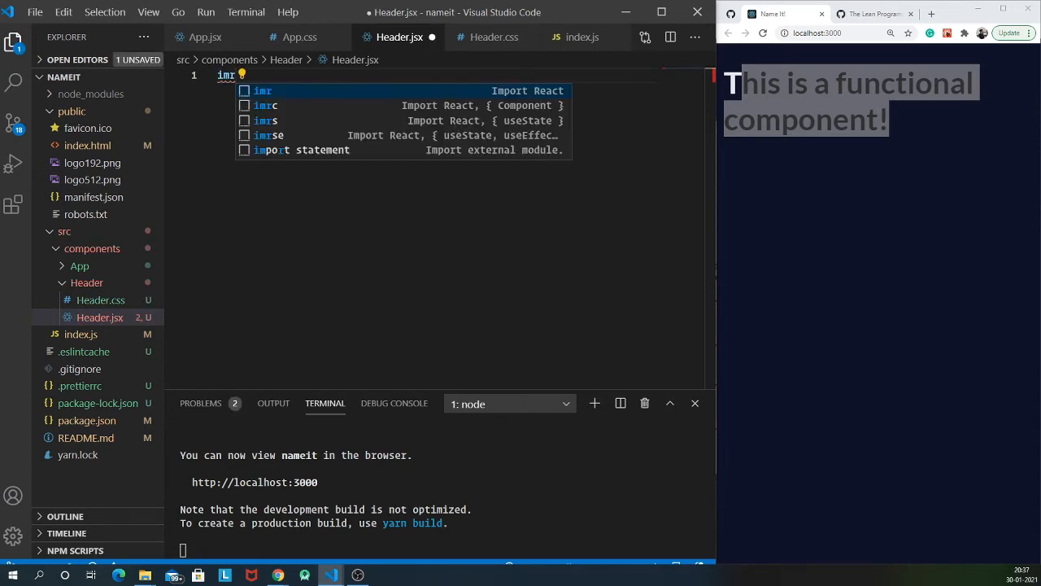
{"action": "key", "text": "Tab"}
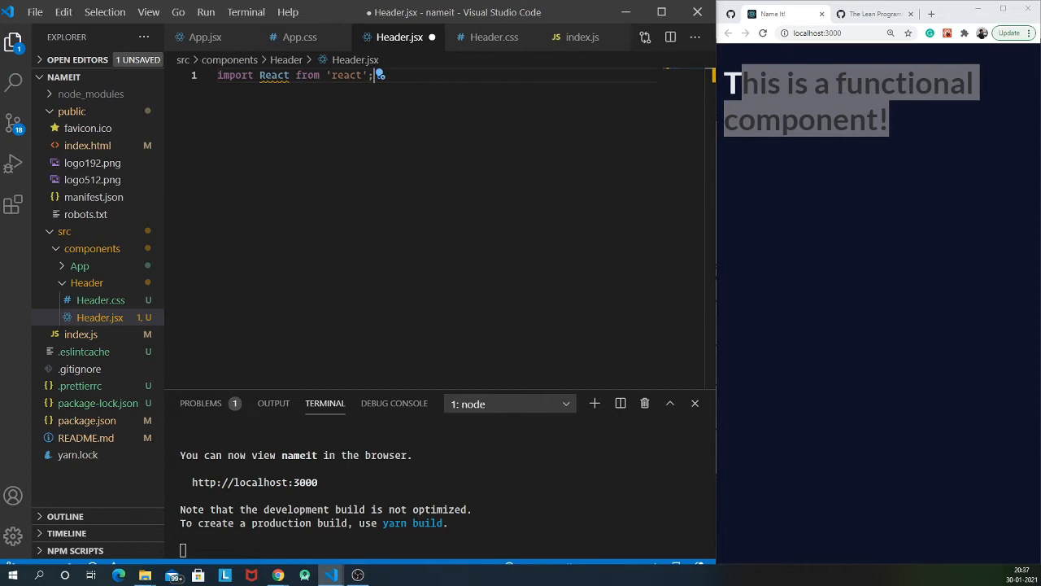
{"action": "mouse_move", "coordinate": [217, 111]}
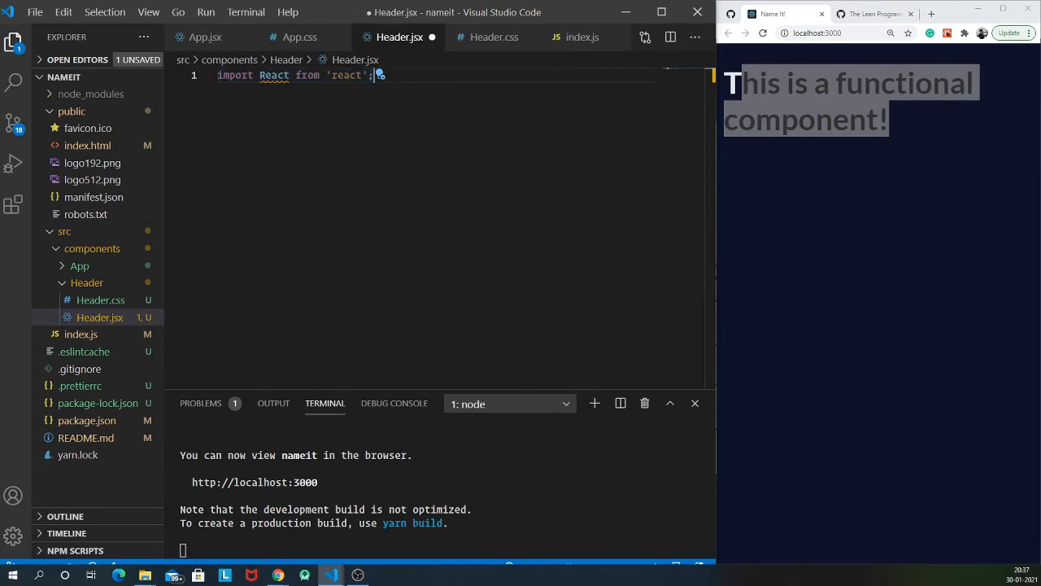
{"action": "key", "text": "Enter"}
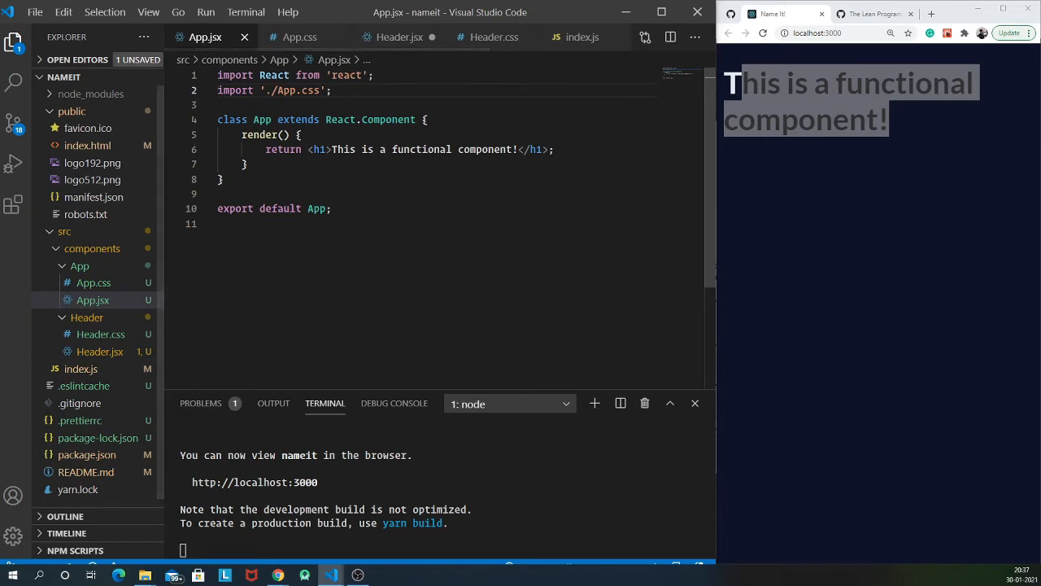
{"action": "left_click", "coordinate": [400, 36]}
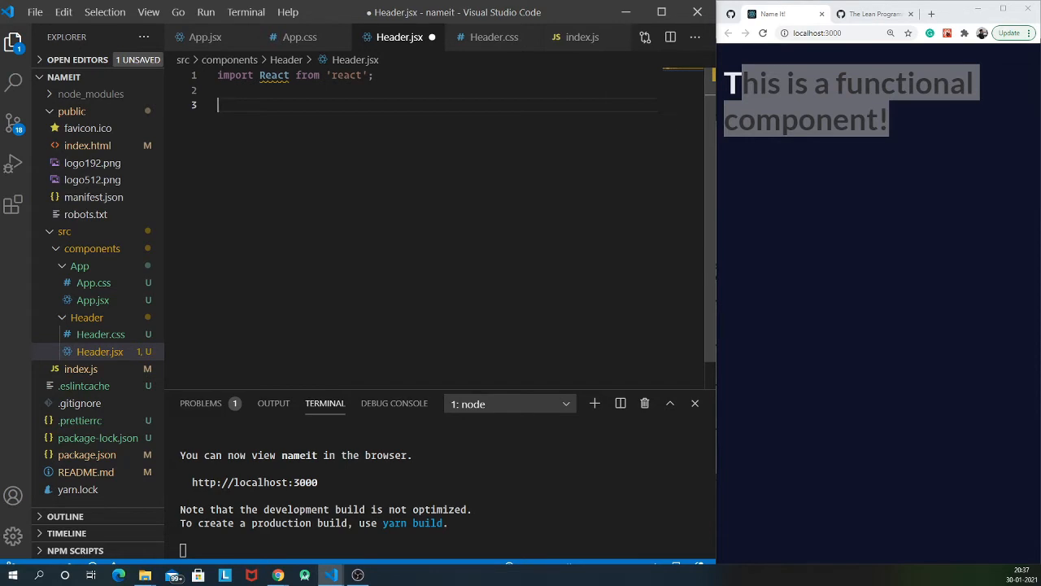
Declare const Header = () => { return ( ) } in Header.jsx
{"action": "type", "text": "function"}
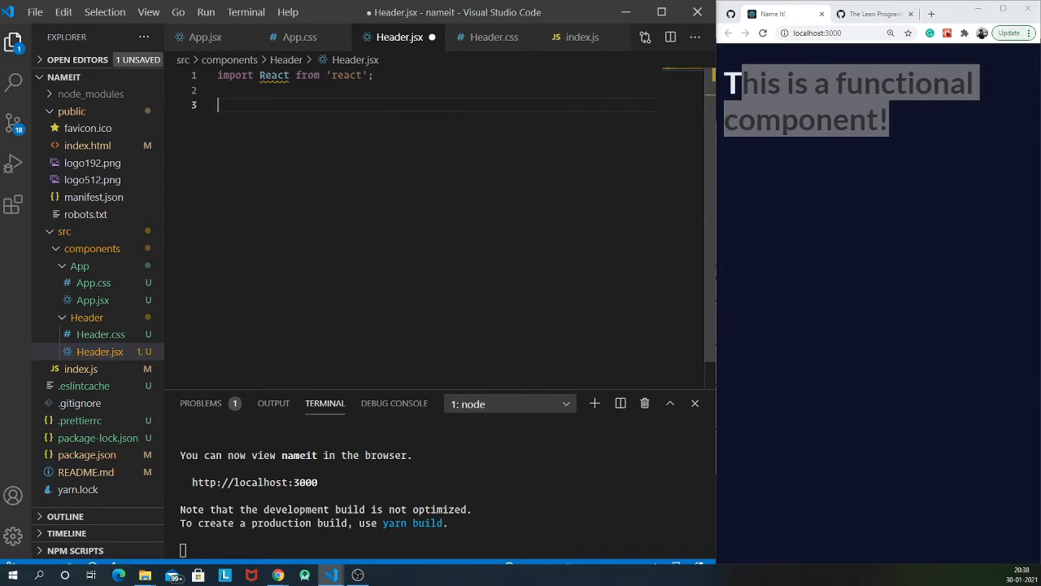
{"action": "type", "text": "const"}
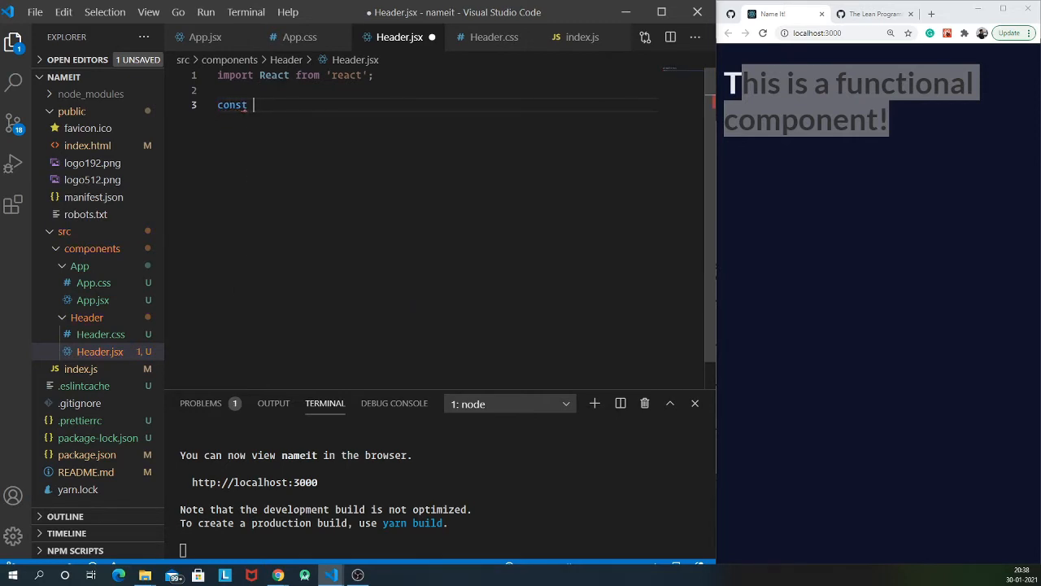
{"action": "type", "text": "Header"}
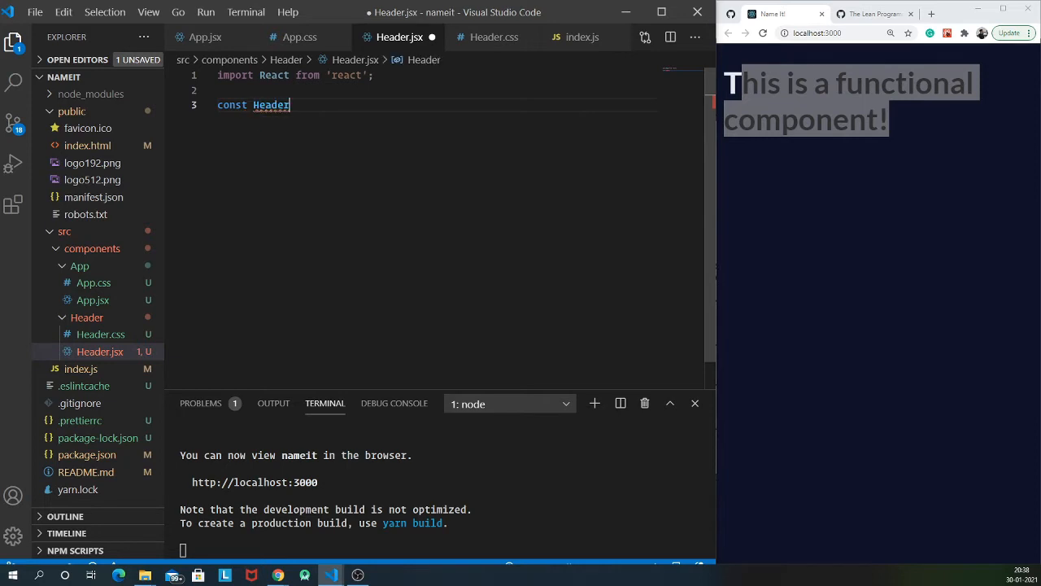
{"action": "type", "text": "= () => {"}
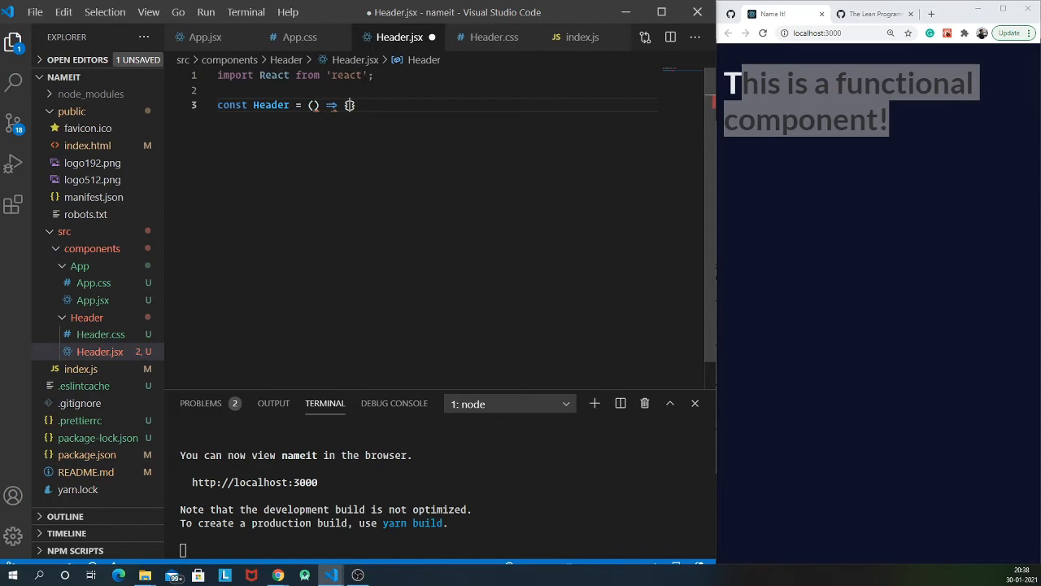
{"action": "type", "text": "ret"}
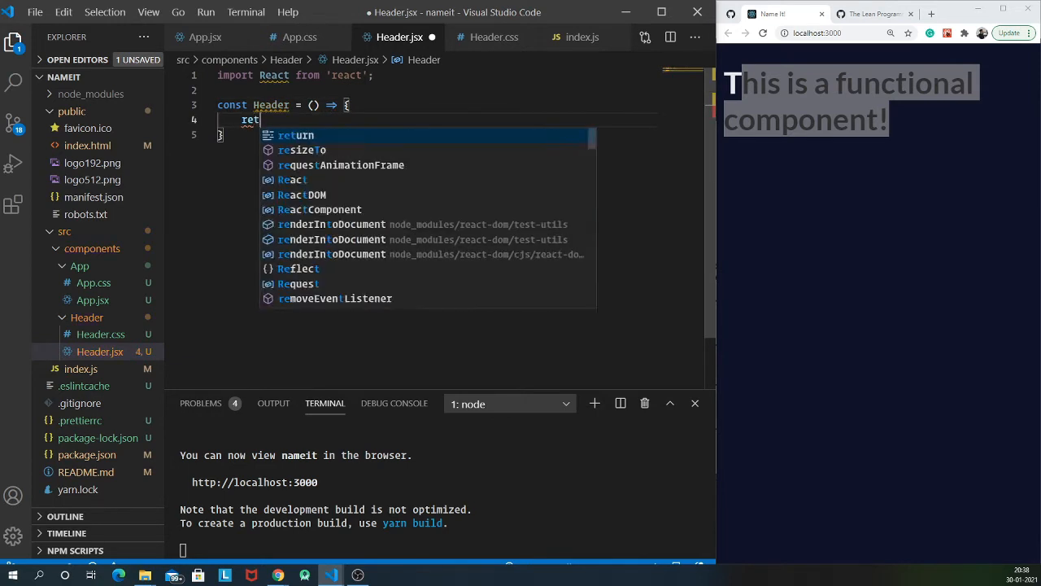
{"action": "key", "text": "Enter"}
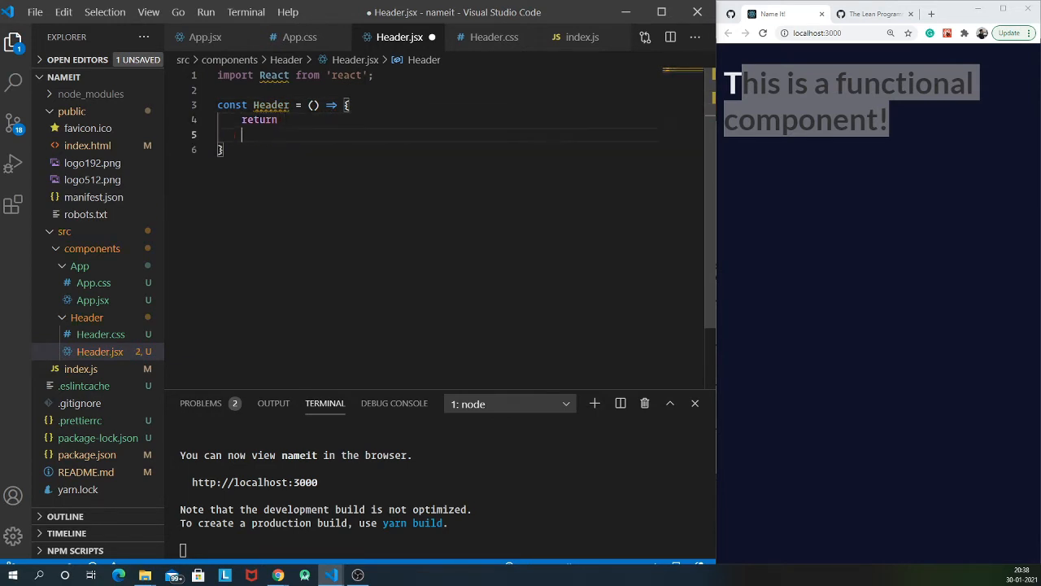
{"action": "type", "text": "("}
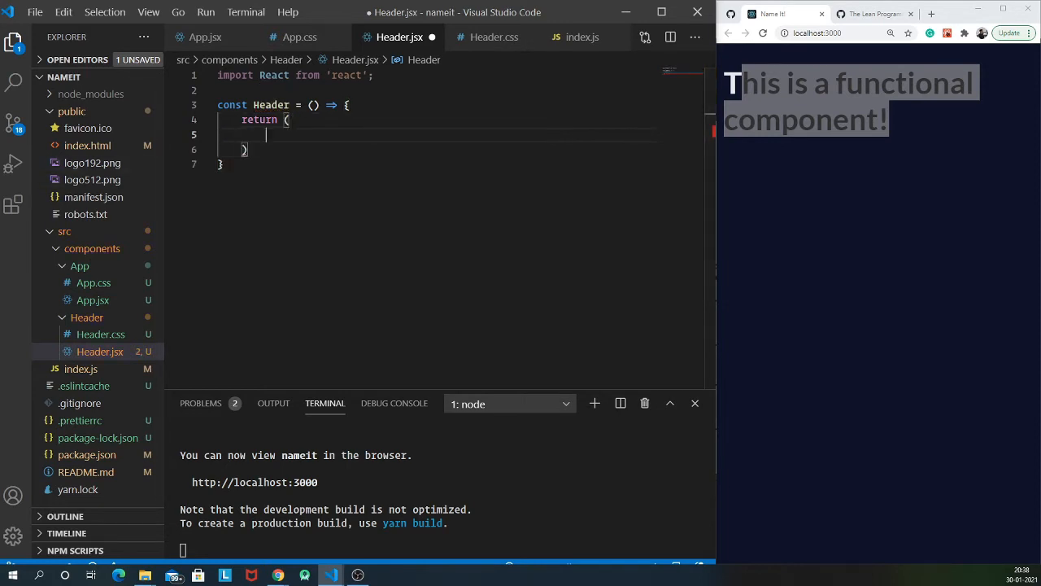
Return a <div className=""> element from the Header component
{"action": "type", "text": "<"}
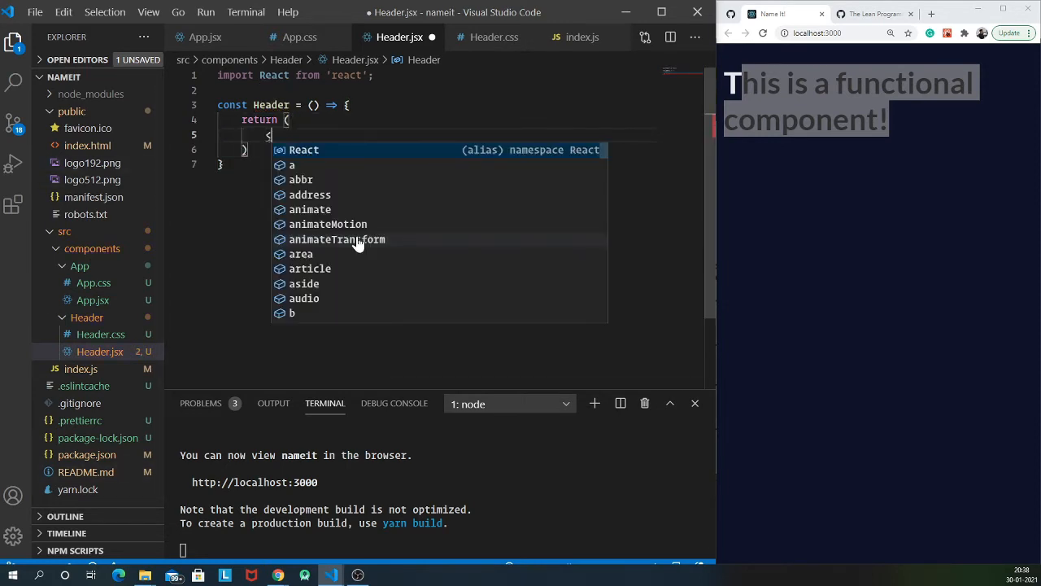
{"action": "type", "text": "div clas"}
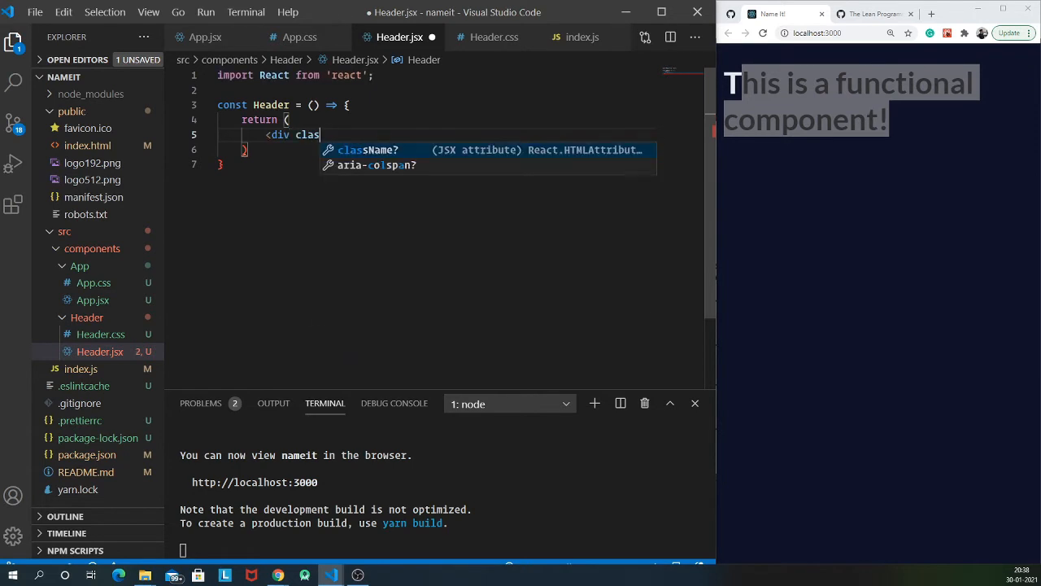
{"action": "key", "text": "Tab"}
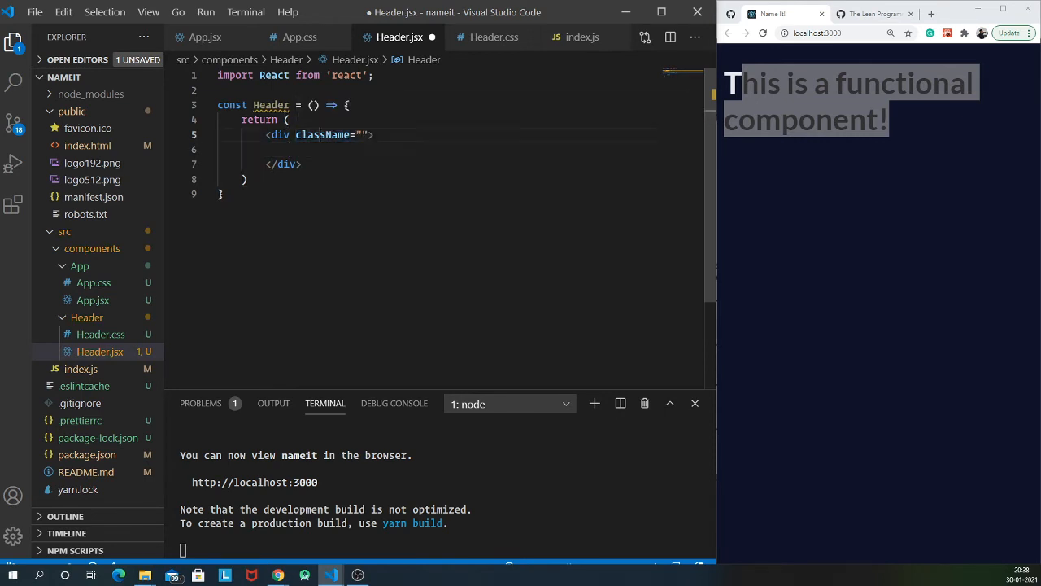
{"action": "double_click", "coordinate": [307, 134]}
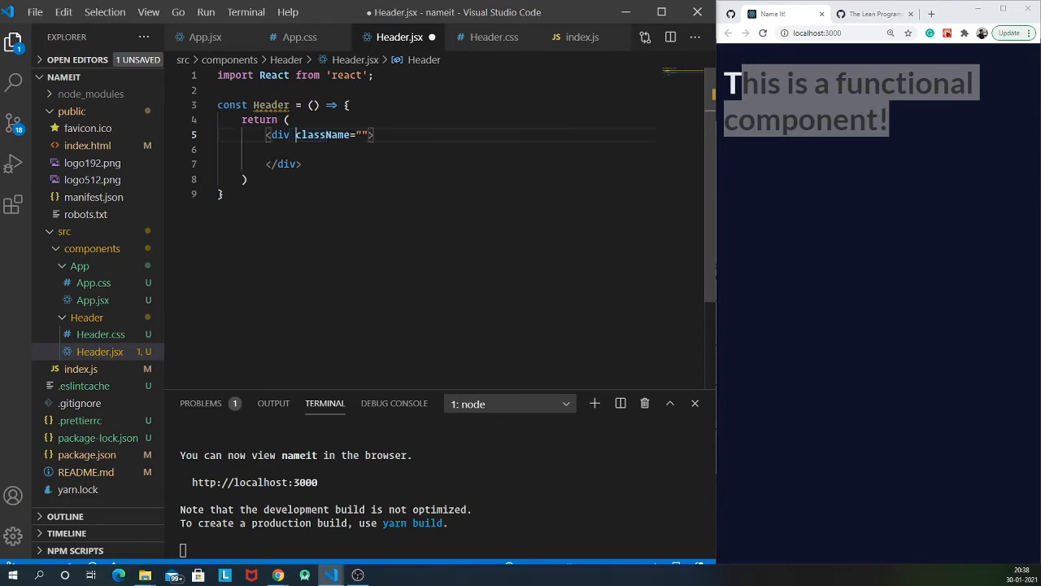
Compare with App.jsx's class keyword and restore the div's className attribute
{"action": "left_click", "coordinate": [205, 36]}
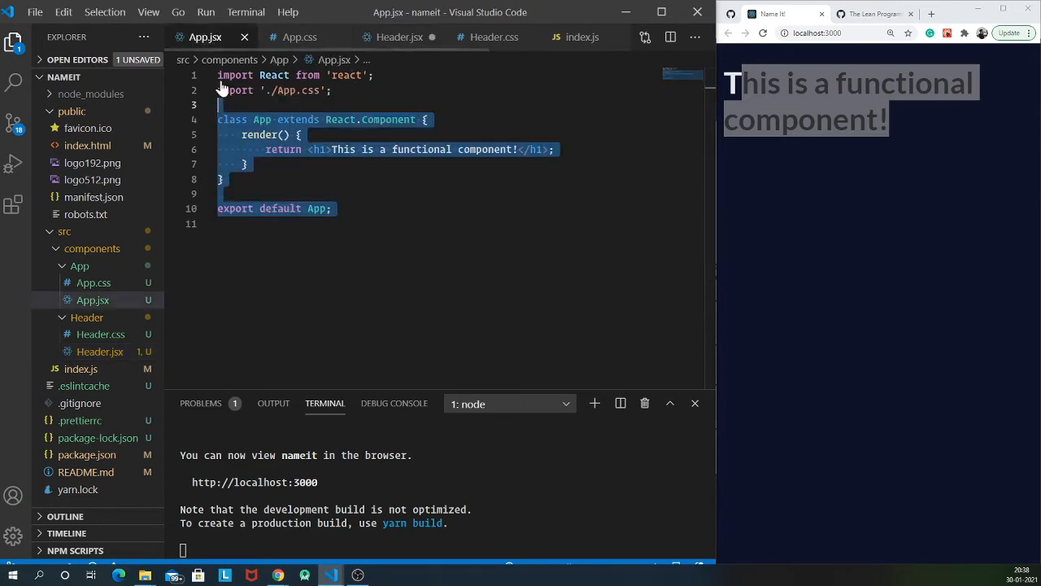
{"action": "left_click", "coordinate": [231, 120]}
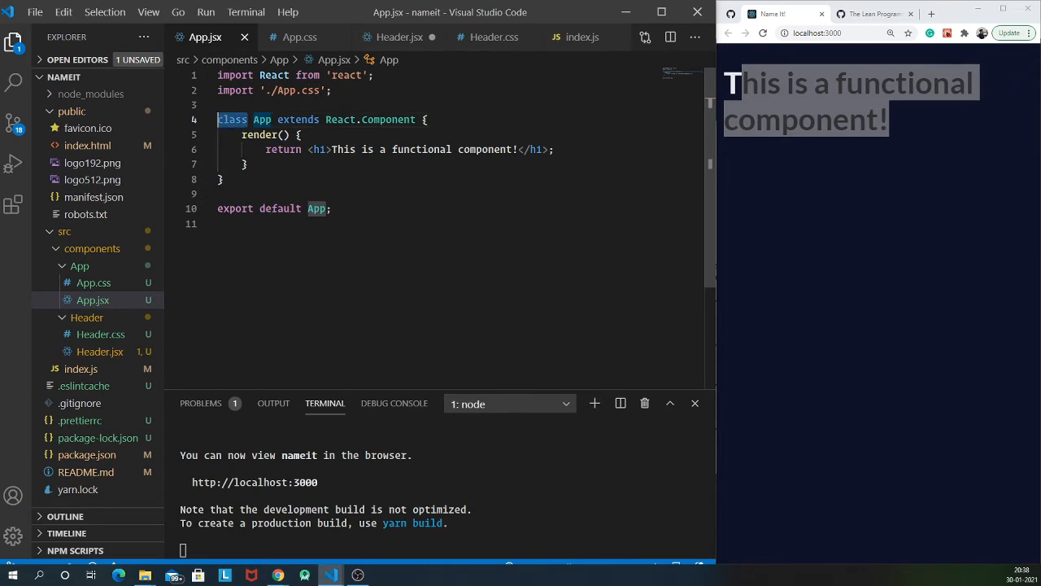
{"action": "left_click", "coordinate": [400, 35]}
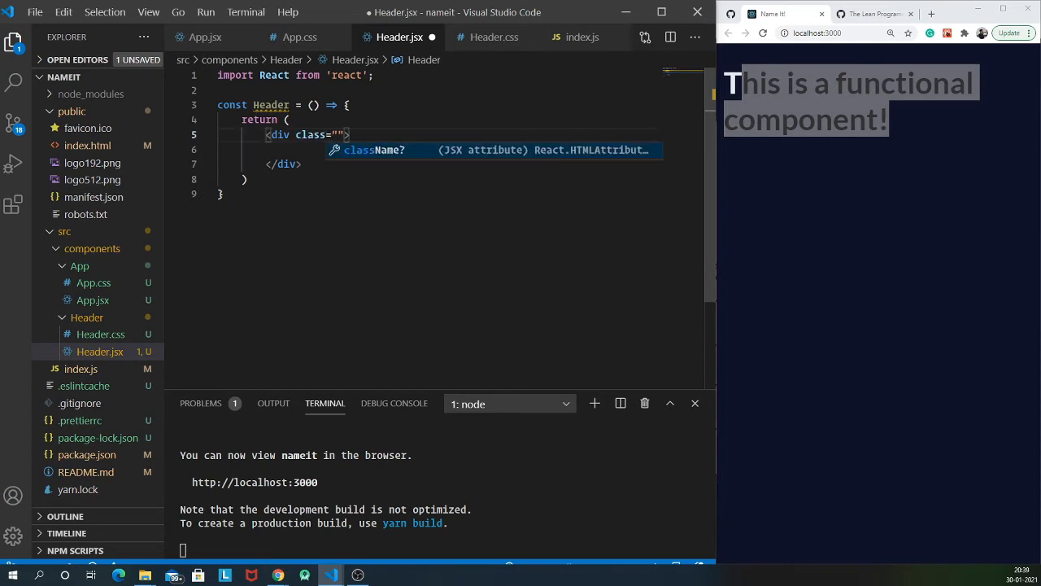
{"action": "key", "text": "Tab"}
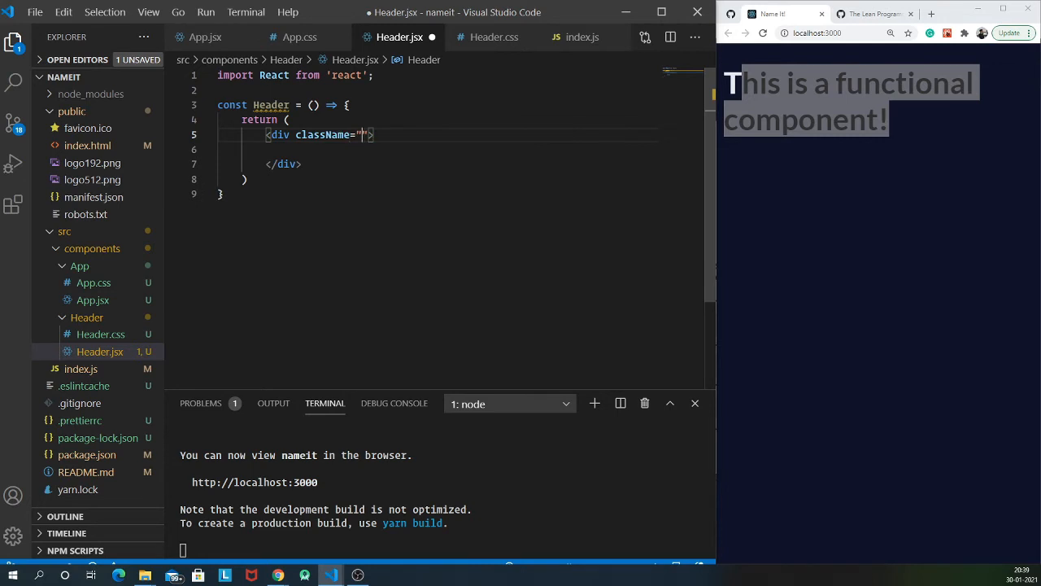
Give the div className head-container holding an h1 head-text reading "Name It!"
{"action": "type", "text": "head-"}
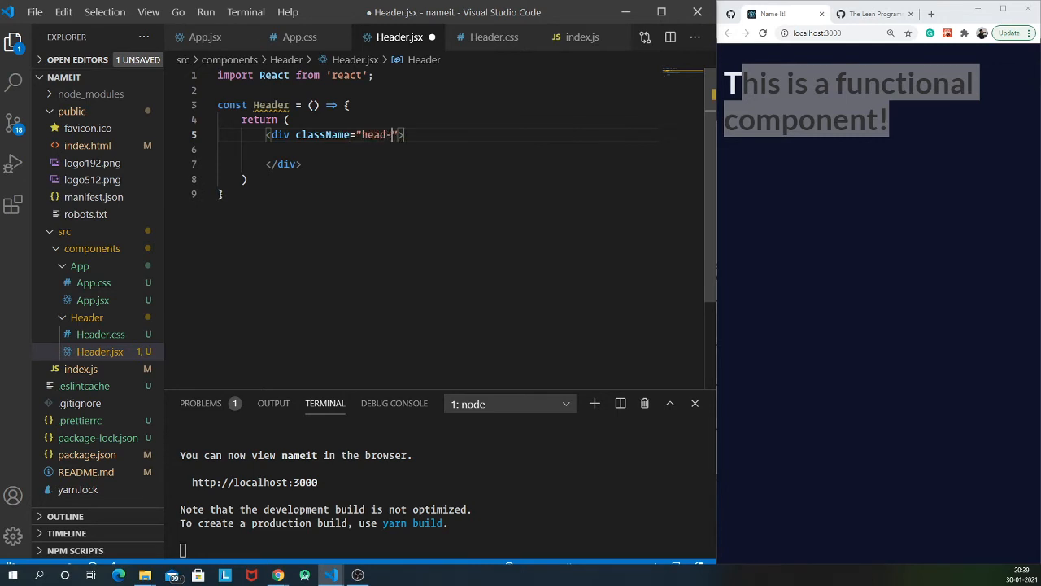
{"action": "type", "text": "container"}
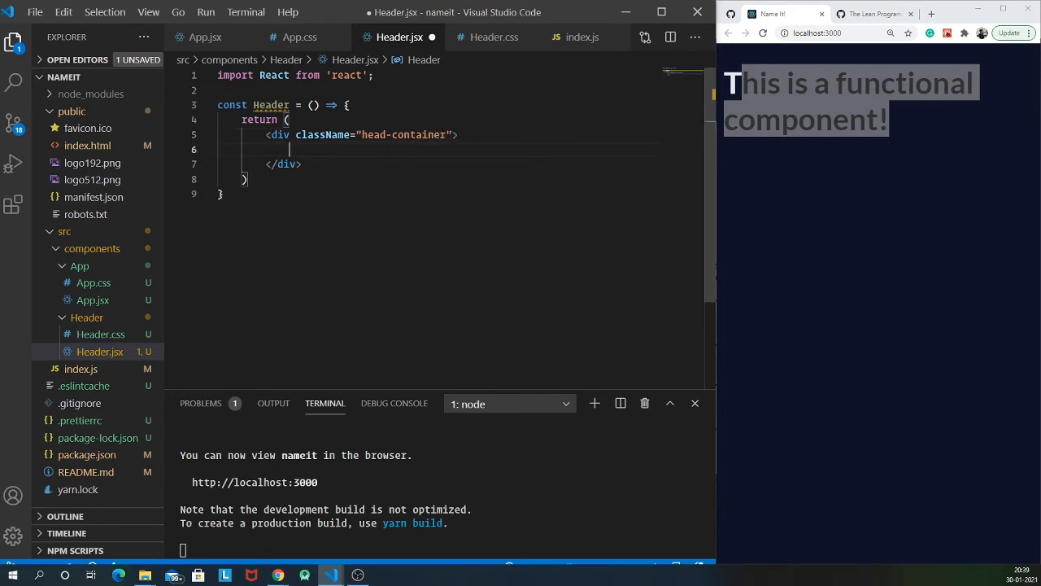
{"action": "type", "text": "<"}
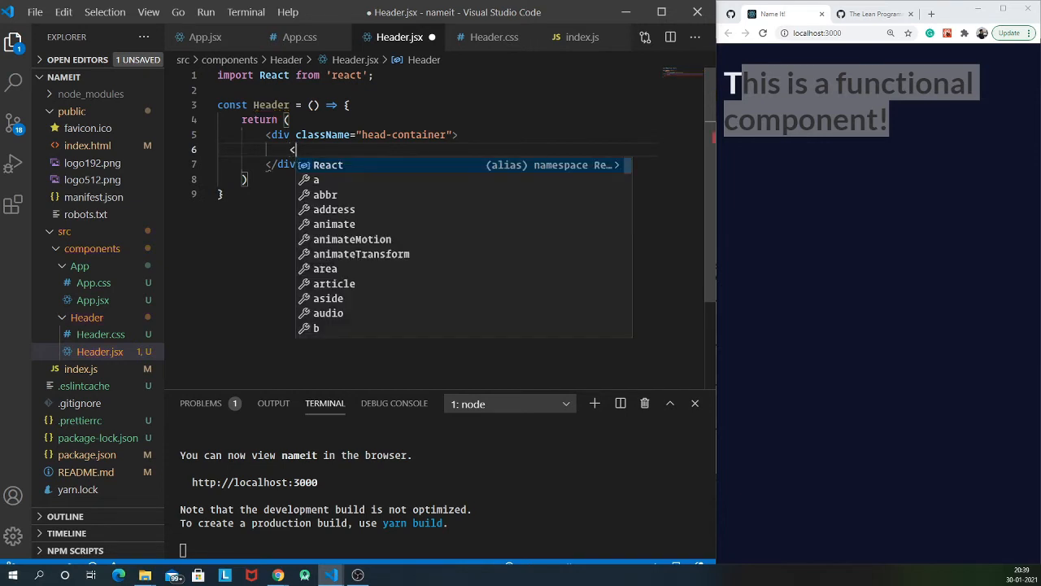
{"action": "type", "text": "h1></h1>"}
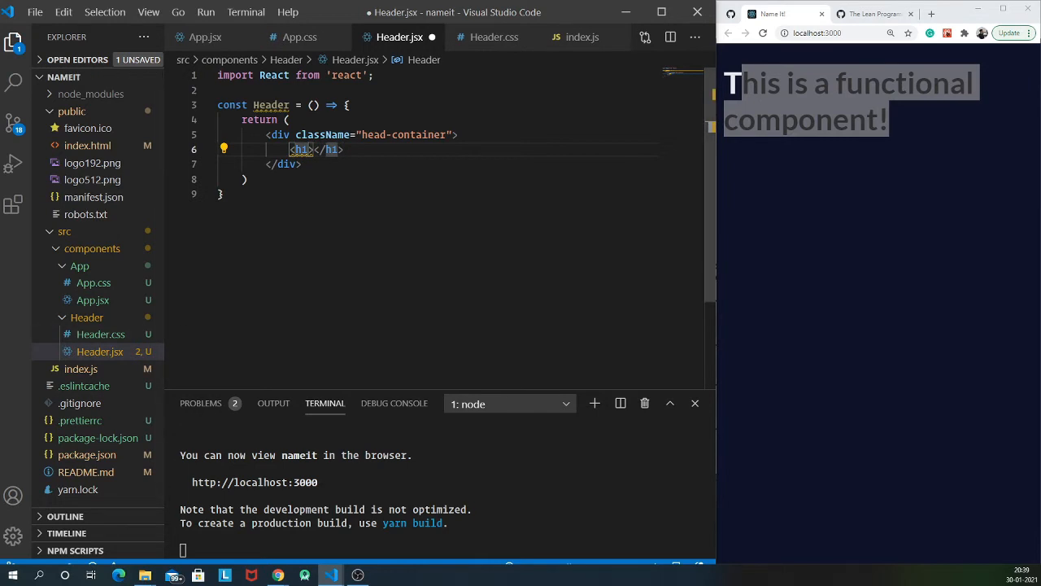
{"action": "type", "text": "className=\"\""}
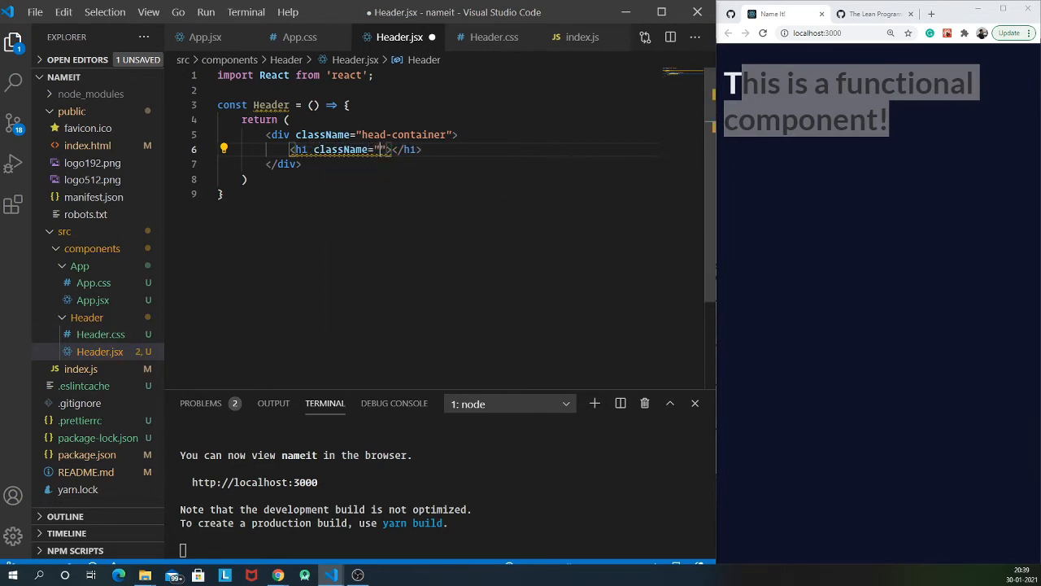
{"action": "type", "text": "head-text"}
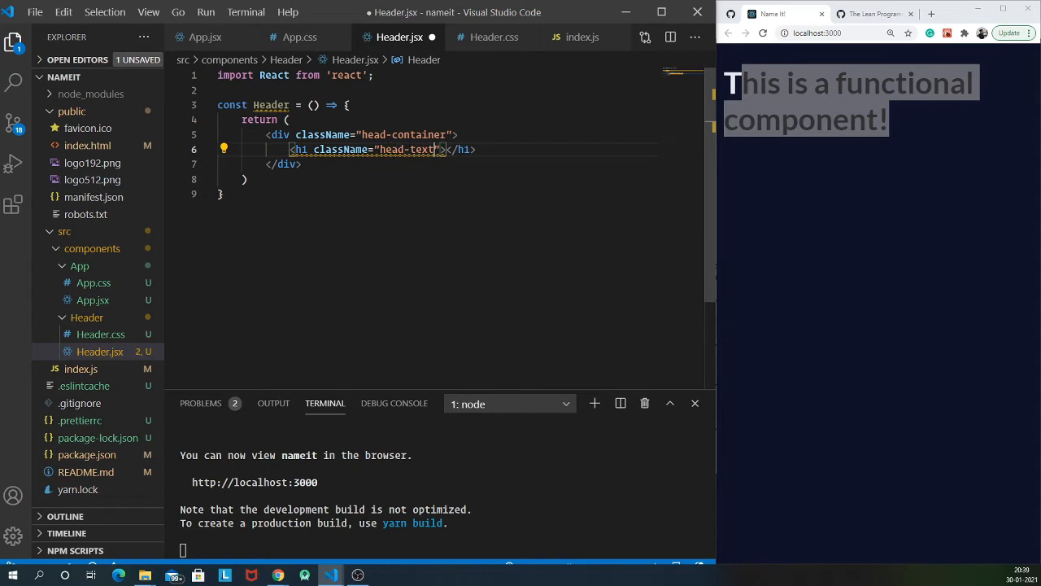
{"action": "type", "text": "Name It!"}
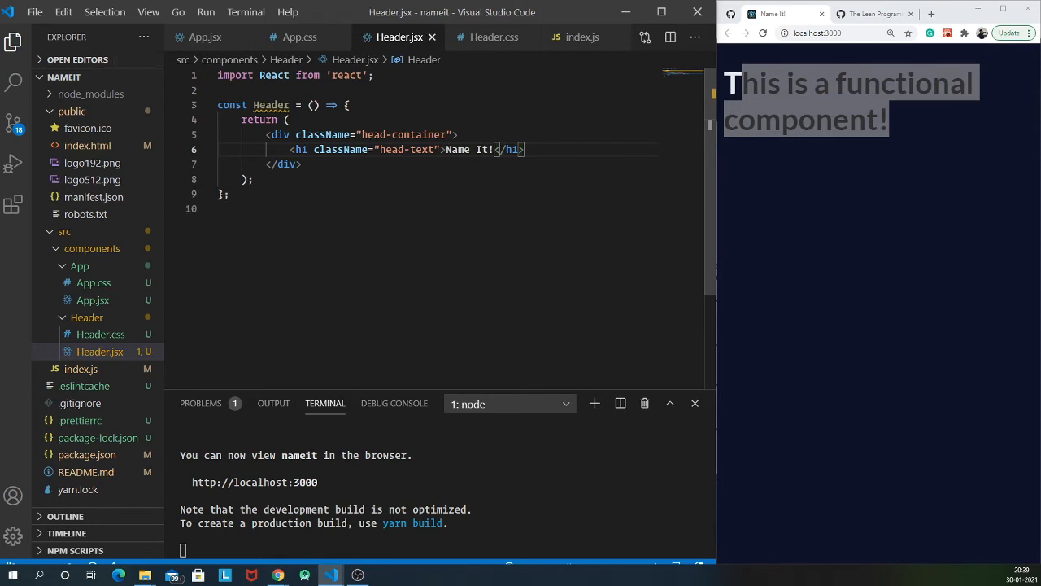
Add export default Header; below the component
{"action": "left_click", "coordinate": [875, 221]}
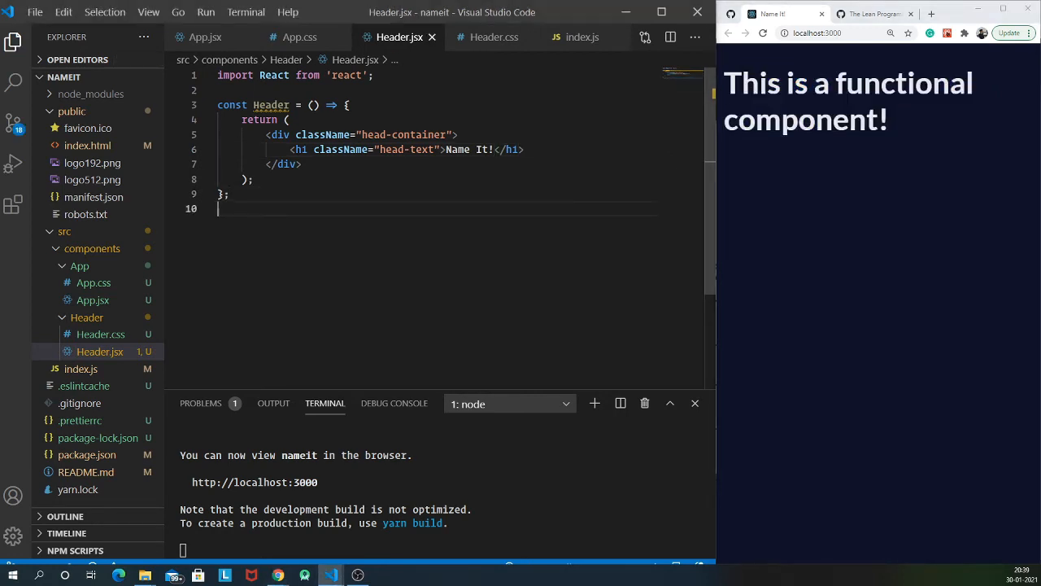
{"action": "key", "text": "Enter"}
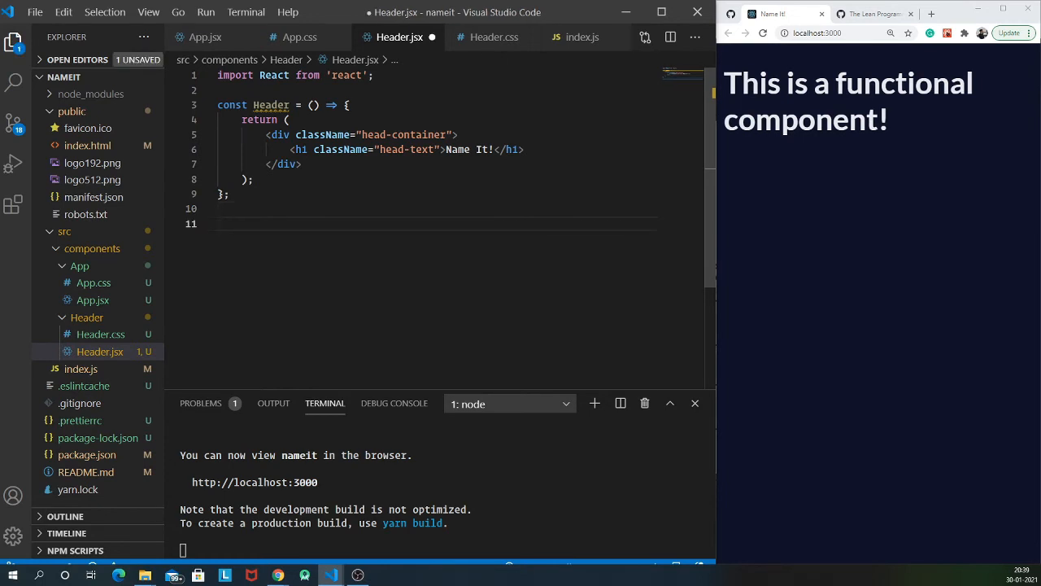
{"action": "type", "text": "export"}
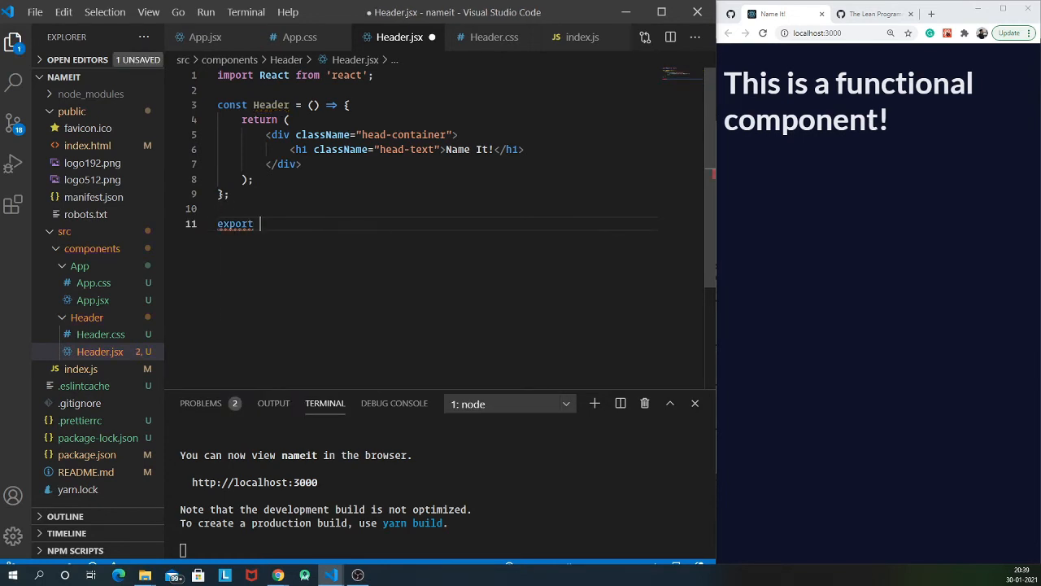
{"action": "type", "text": "default <Head></Head>"}
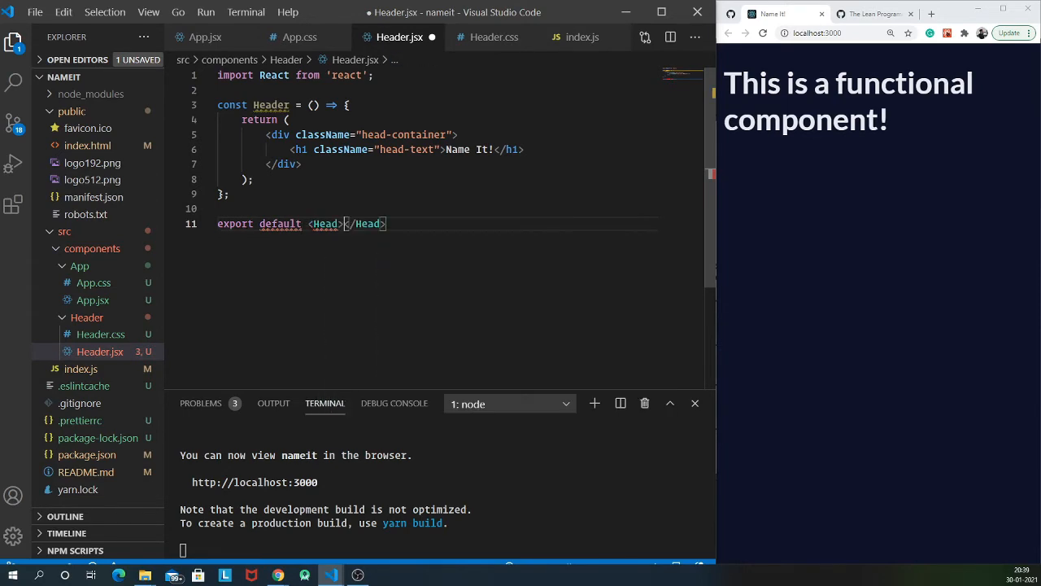
{"action": "key", "text": "Backspace"}
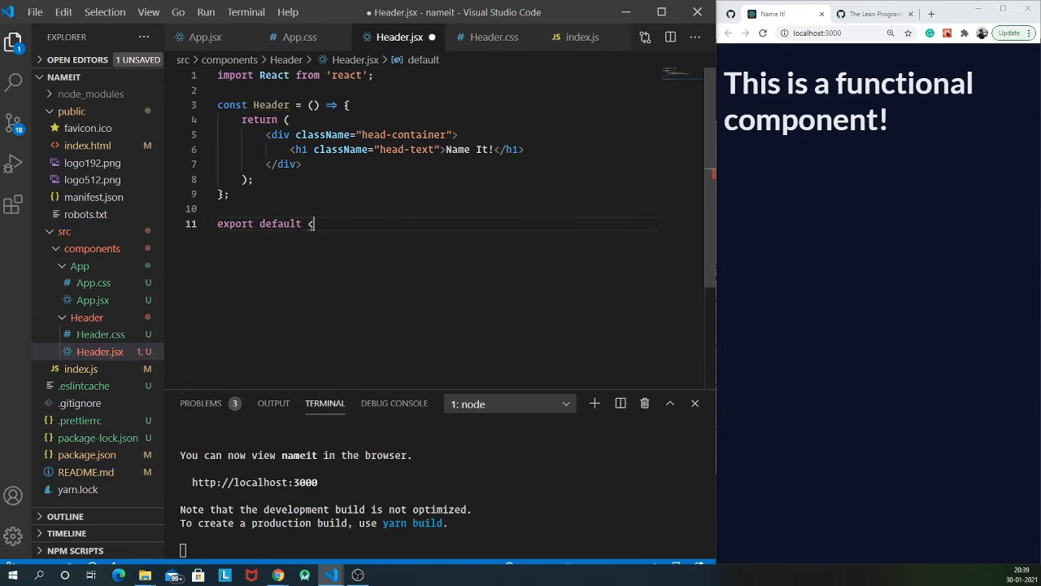
{"action": "type", "text": "Header;"}
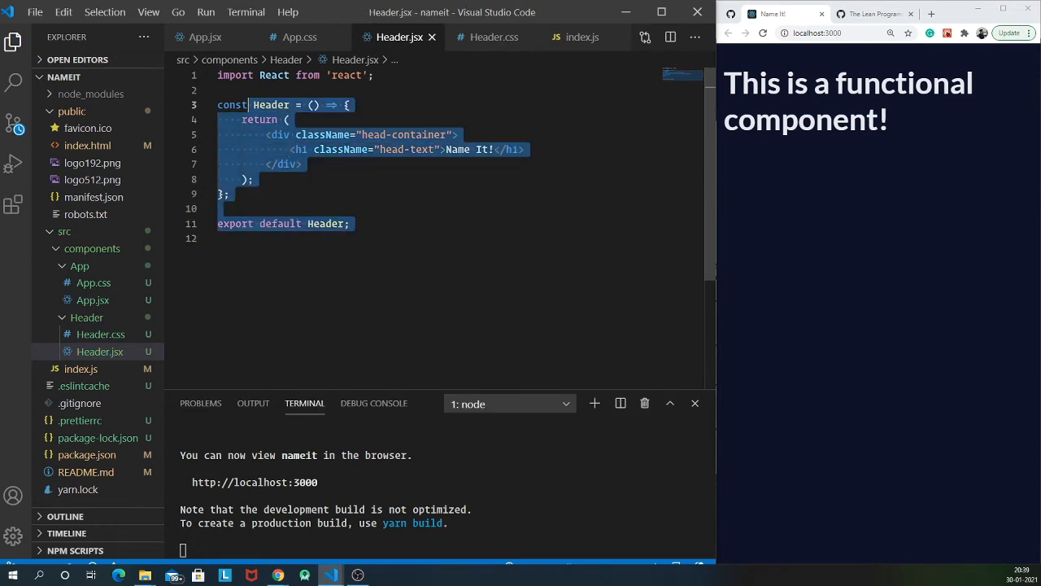
Replace App's old heading with <Header /> and save
{"action": "left_click", "coordinate": [198, 36]}
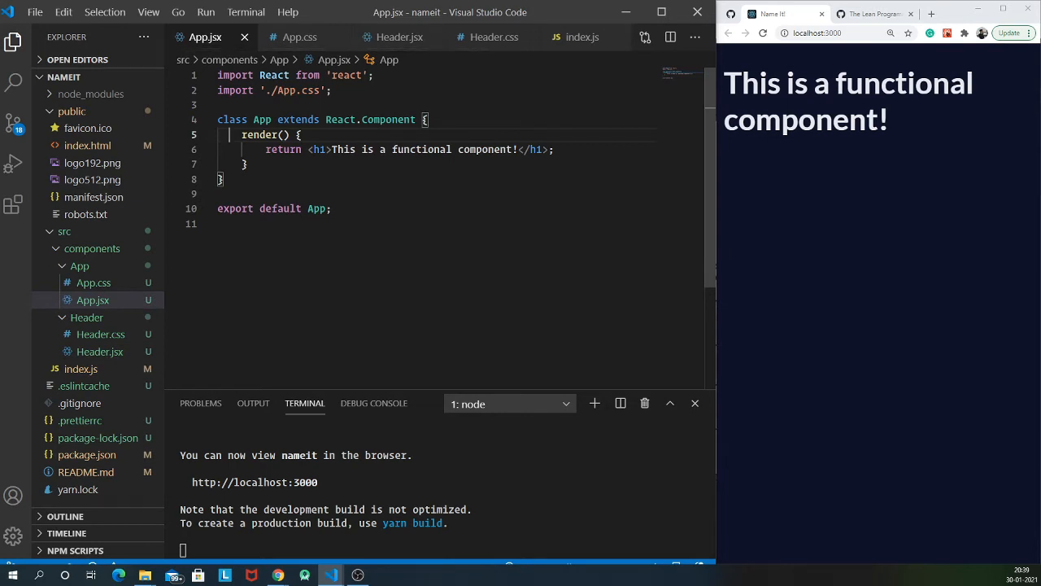
{"action": "left_click_drag", "start_coordinate": [312, 150], "coordinate": [553, 150]}
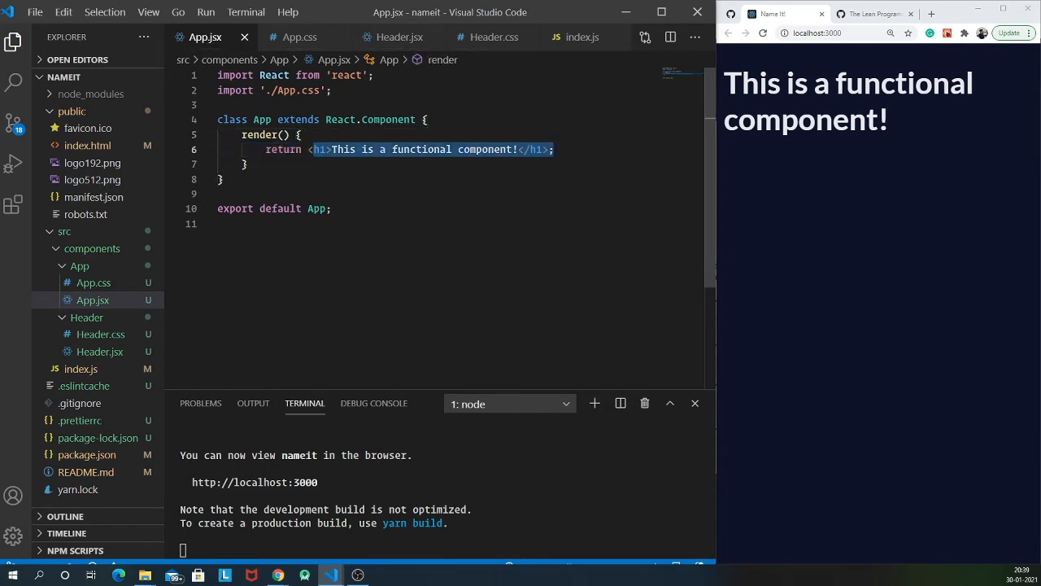
{"action": "key", "text": "Delete"}
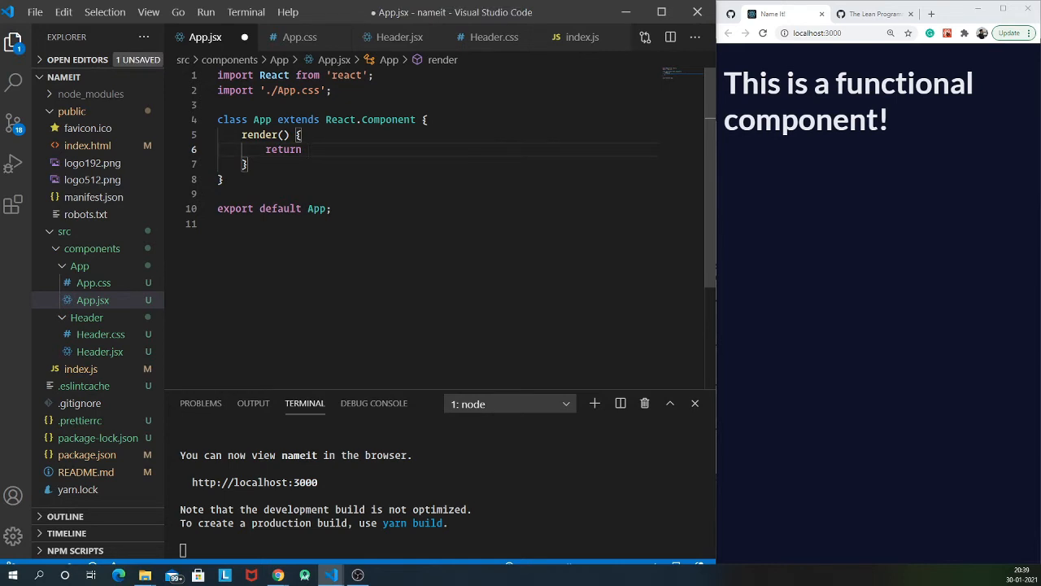
{"action": "type", "text": "<div>"}
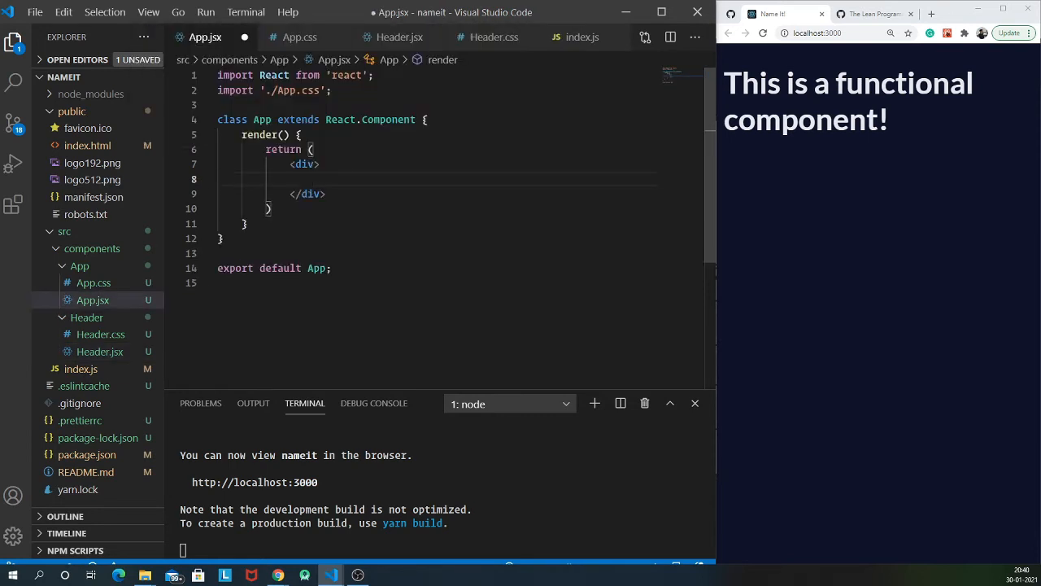
{"action": "type", "text": "<Header"}
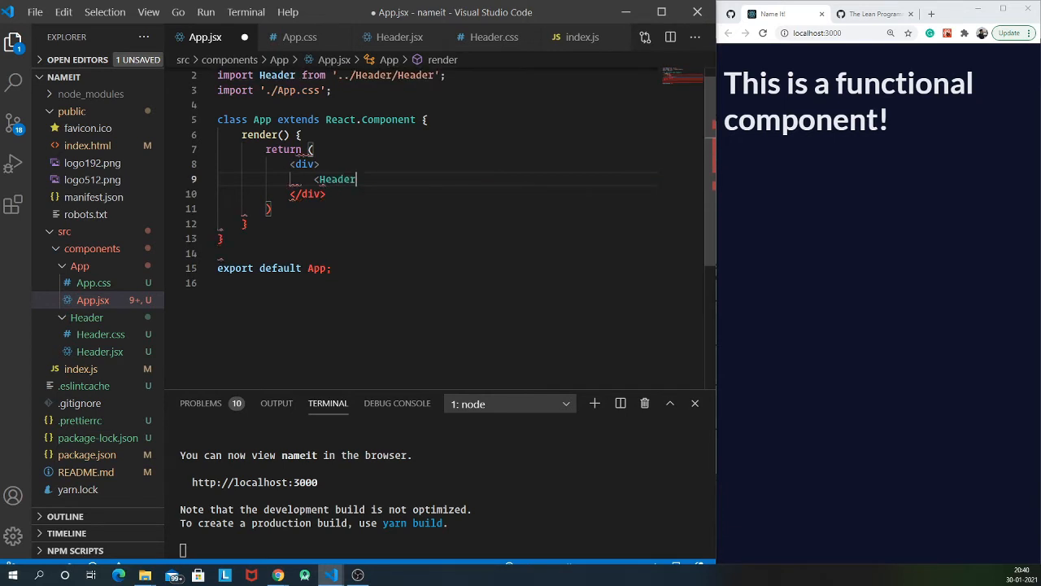
{"action": "type", "text": "/>"}
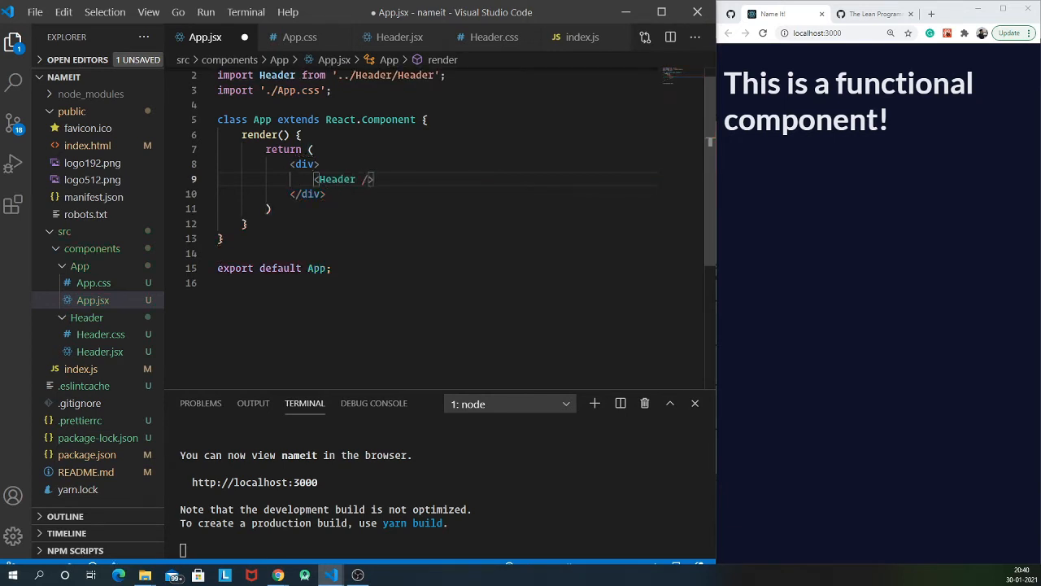
{"action": "key", "text": "ctrl+s"}
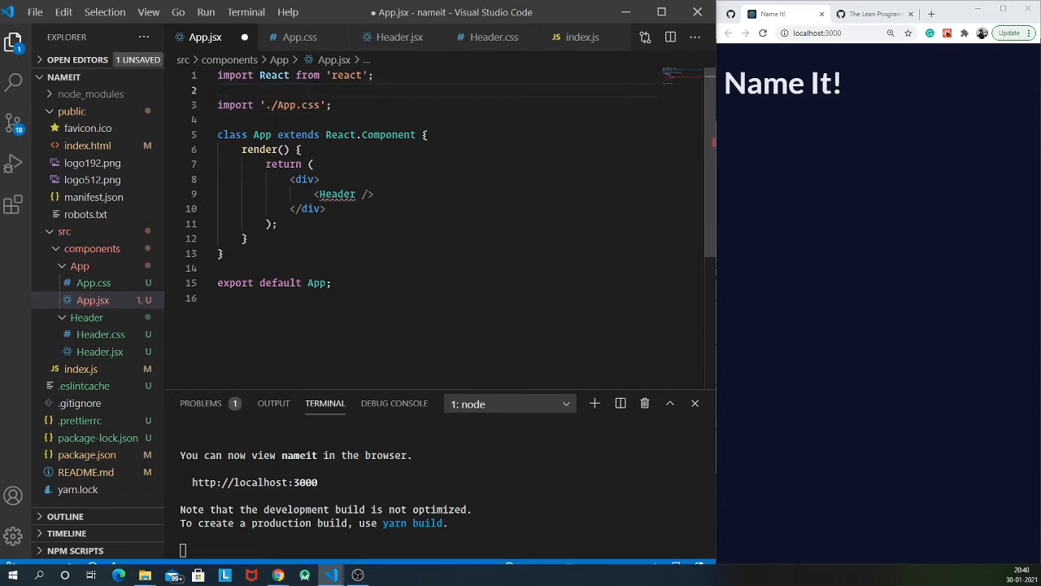
Add import Header from './../Header/Header'; to App.jsx
{"action": "type", "text": "impor"}
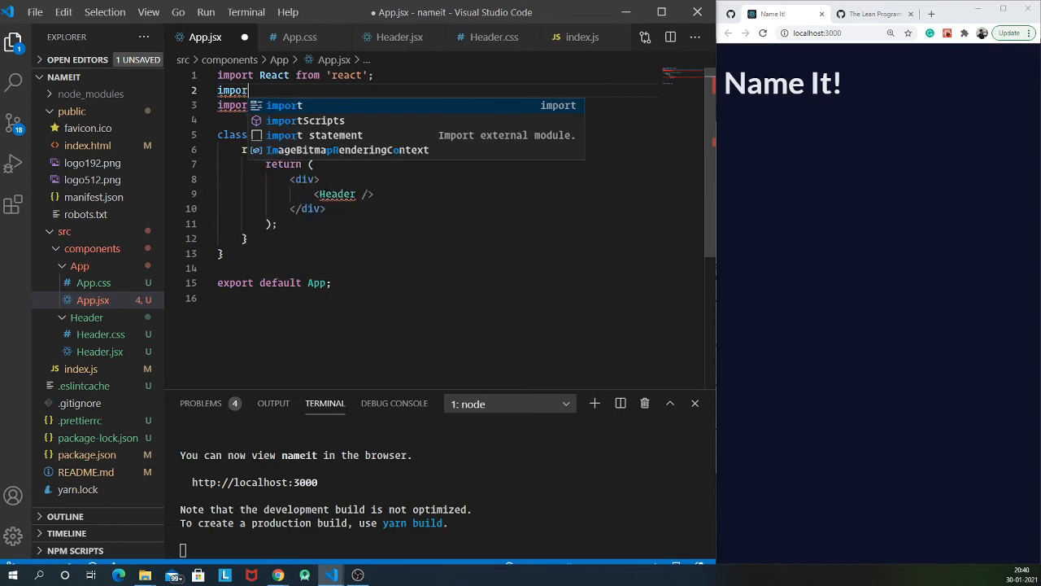
{"action": "type", "text": "Header"}
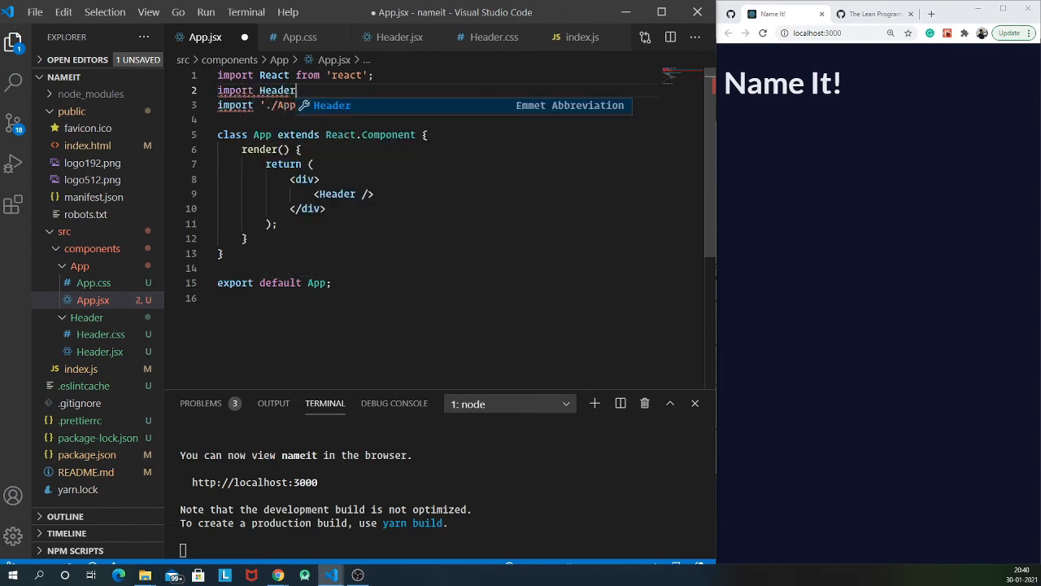
{"action": "type", "text": "from './"}
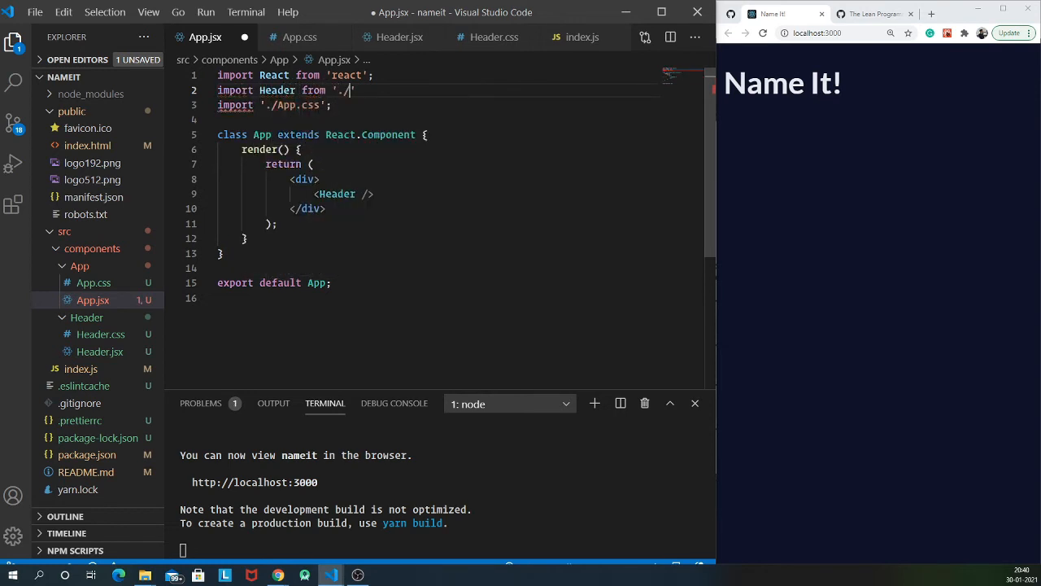
{"action": "type", "text": "../Header/Header"}
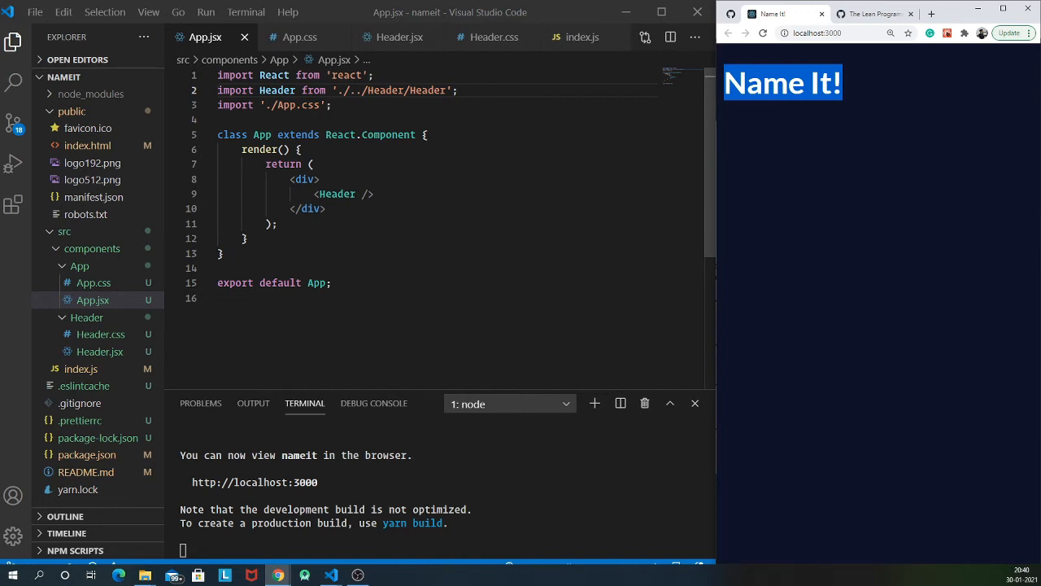
Add a .head-container rule with display flex and flex-direction column in Header.css and save
{"action": "left_click", "coordinate": [401, 36]}
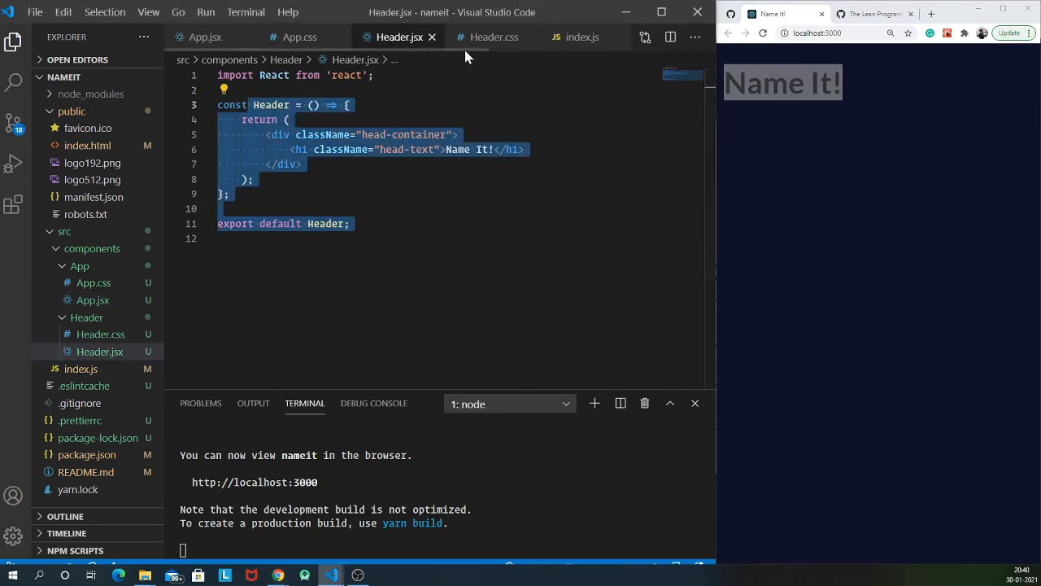
{"action": "left_click", "coordinate": [492, 35]}
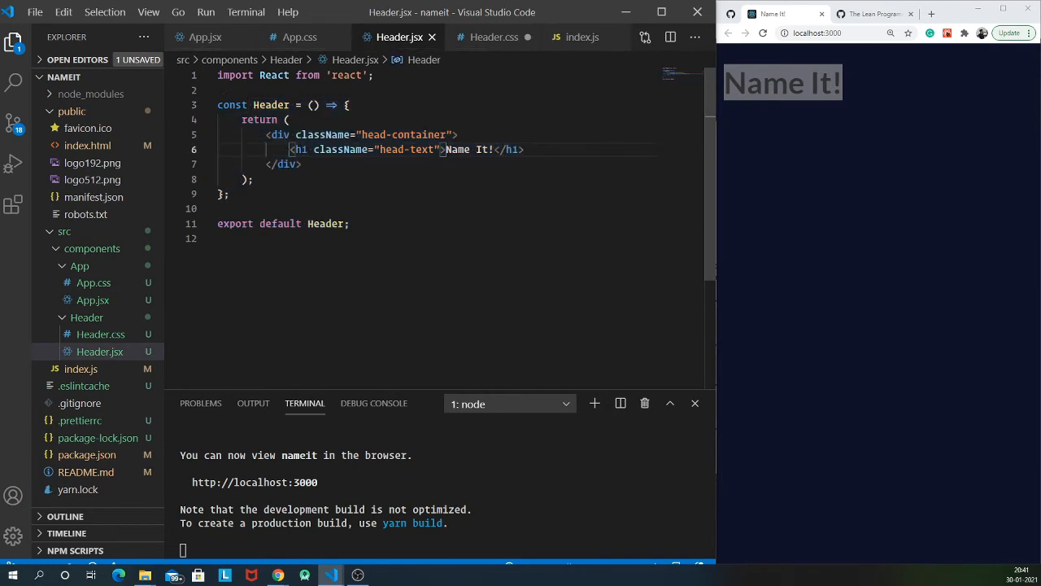
{"action": "left_click", "coordinate": [495, 36]}
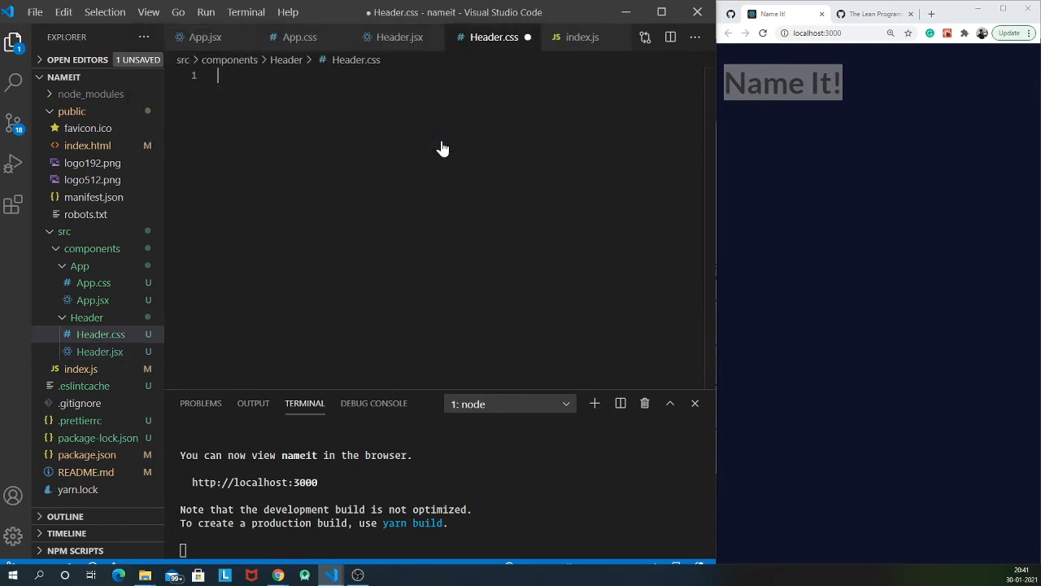
{"action": "type", "text": ".head-container {"}
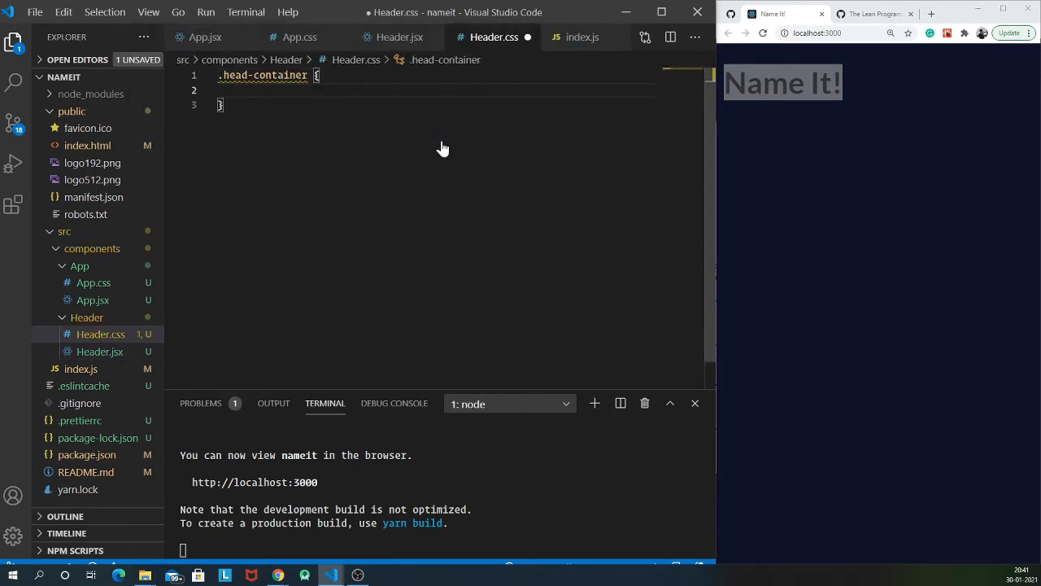
{"action": "type", "text": "display: inlin"}
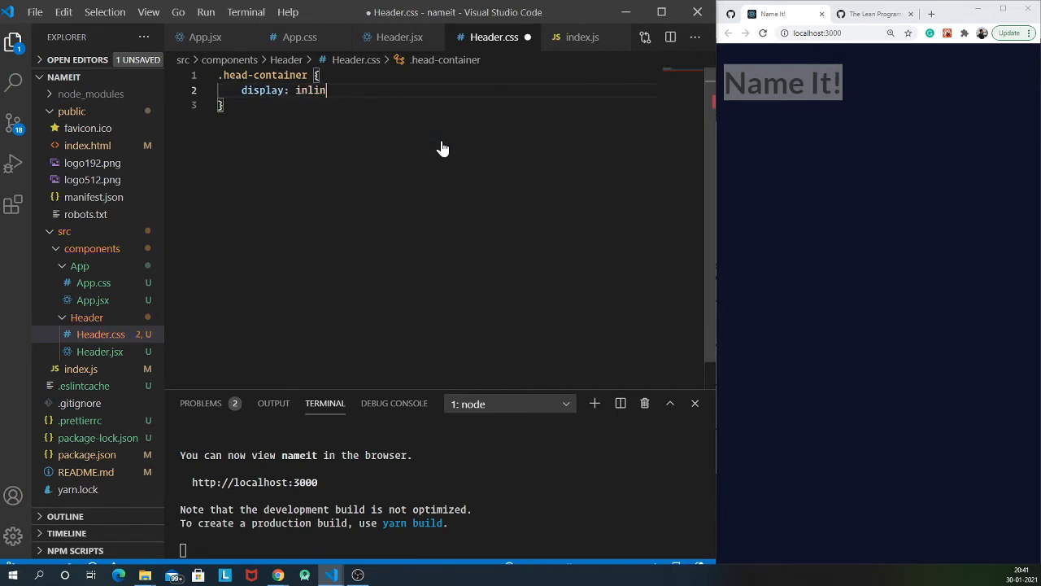
{"action": "type", "text": "flex;"}
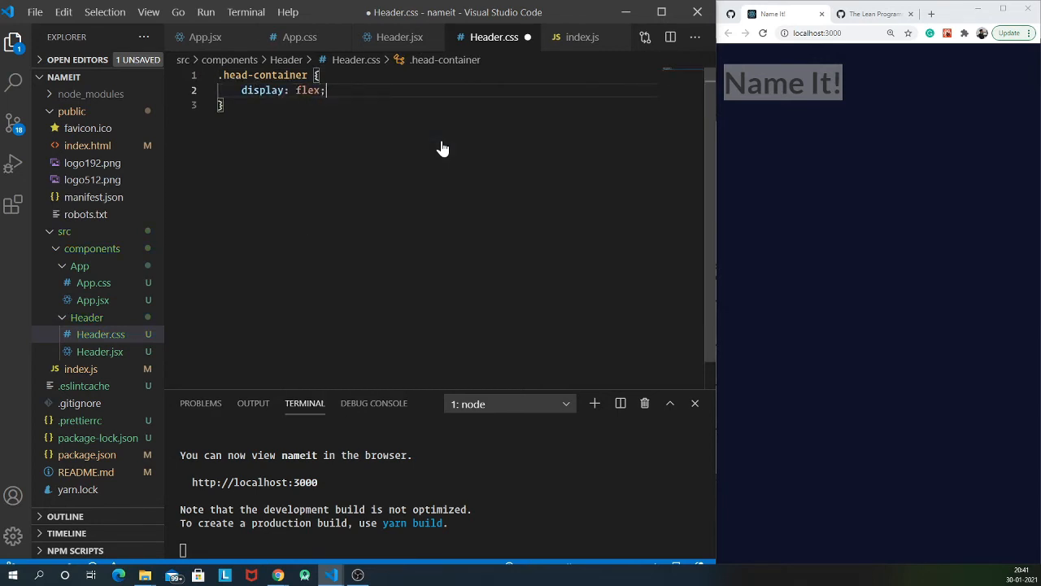
{"action": "key", "text": "enter"}
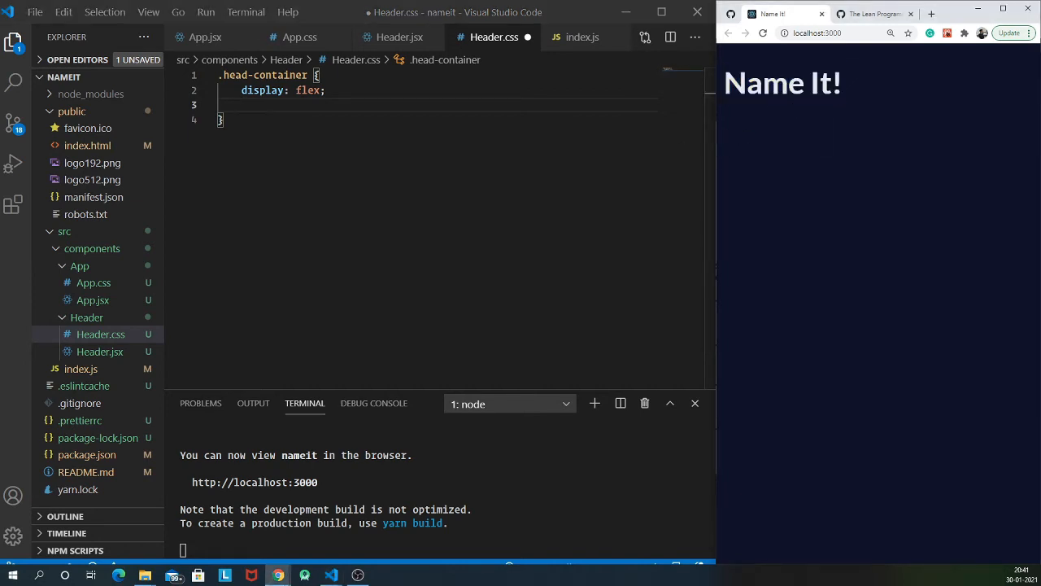
{"action": "double_click", "coordinate": [763, 83]}
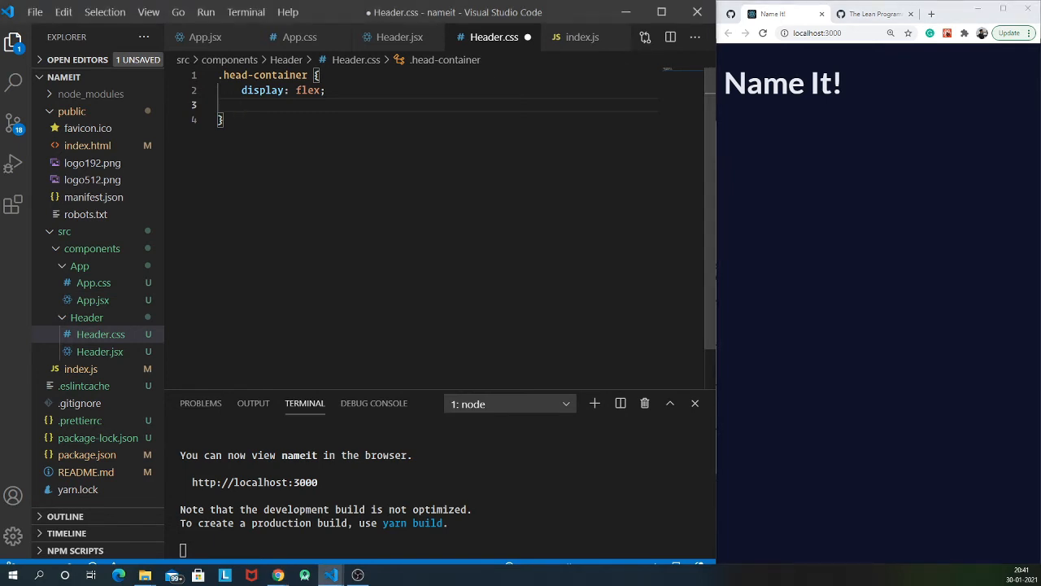
{"action": "type", "text": "flex-direction: column;"}
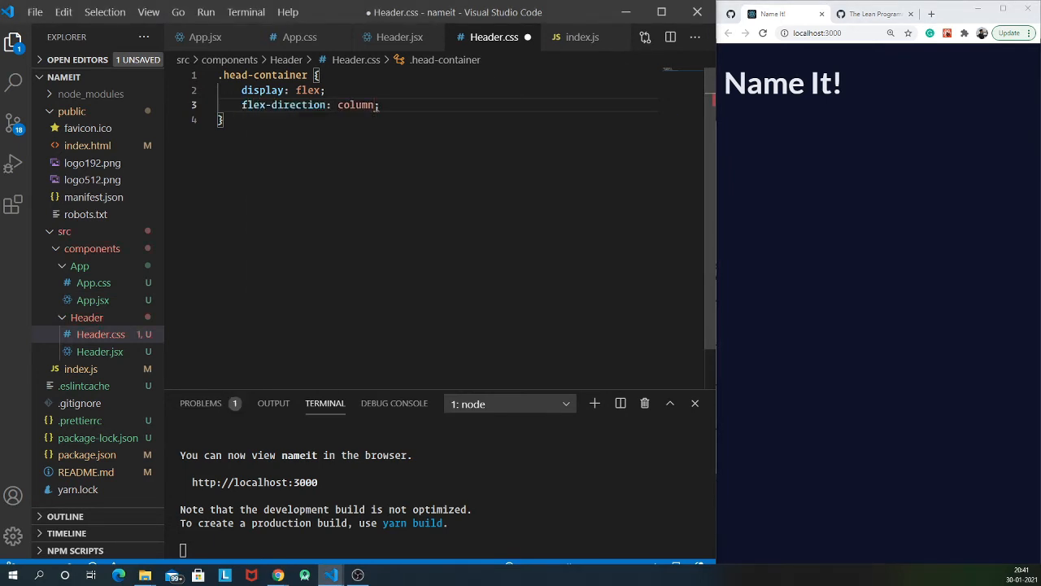
{"action": "left_click", "coordinate": [398, 36]}
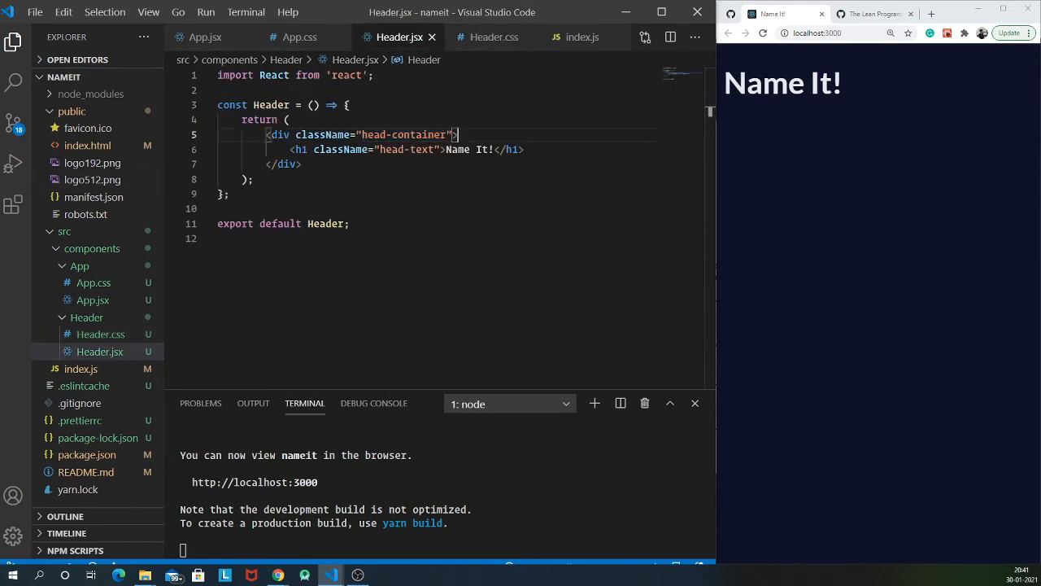
Open README.md and follow its header image link to preview the illustration in the browser
{"action": "right_click", "coordinate": [485, 143]}
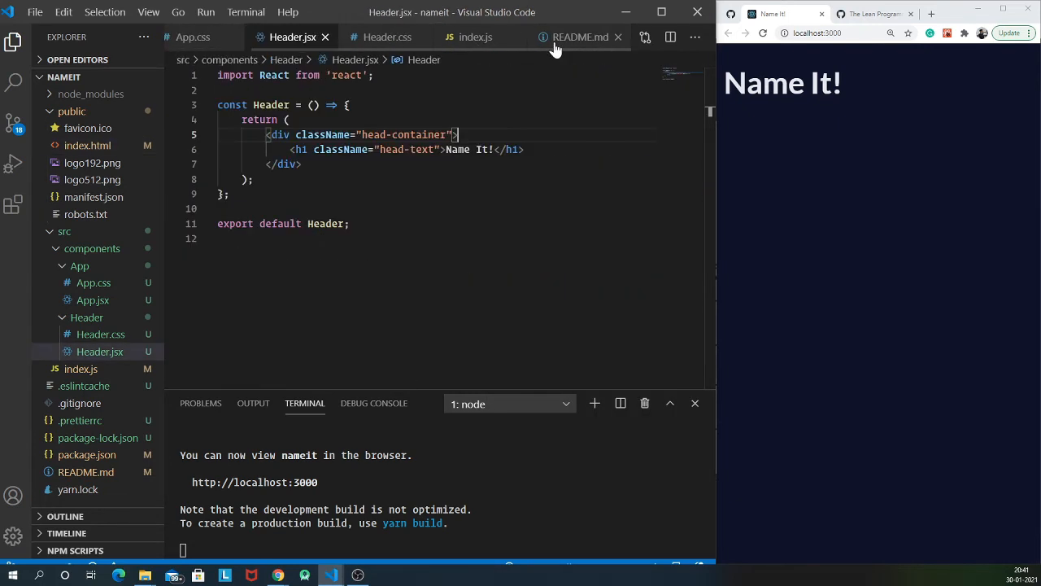
{"action": "left_click", "coordinate": [579, 35]}
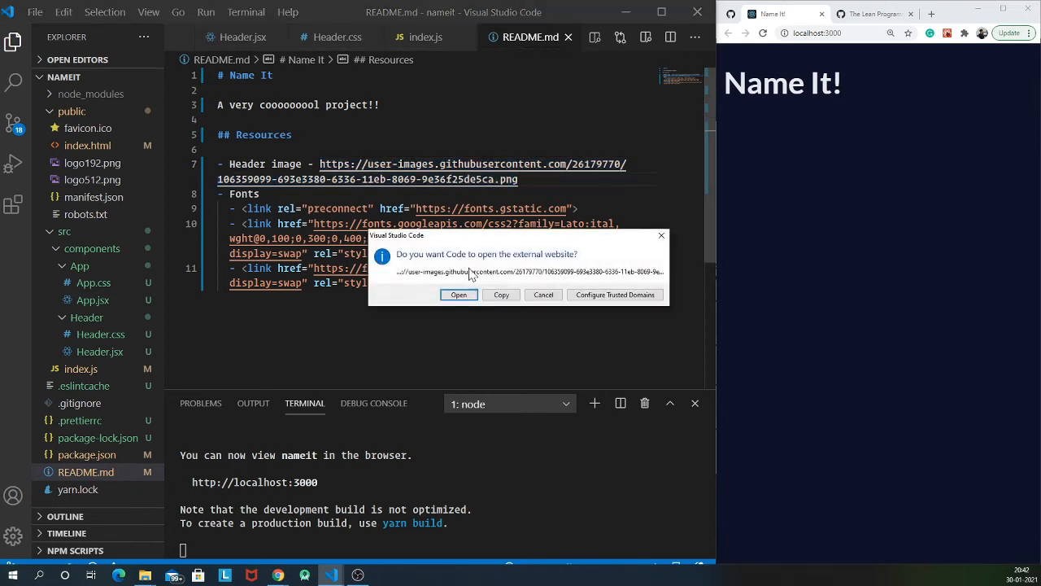
{"action": "left_click", "coordinate": [459, 294]}
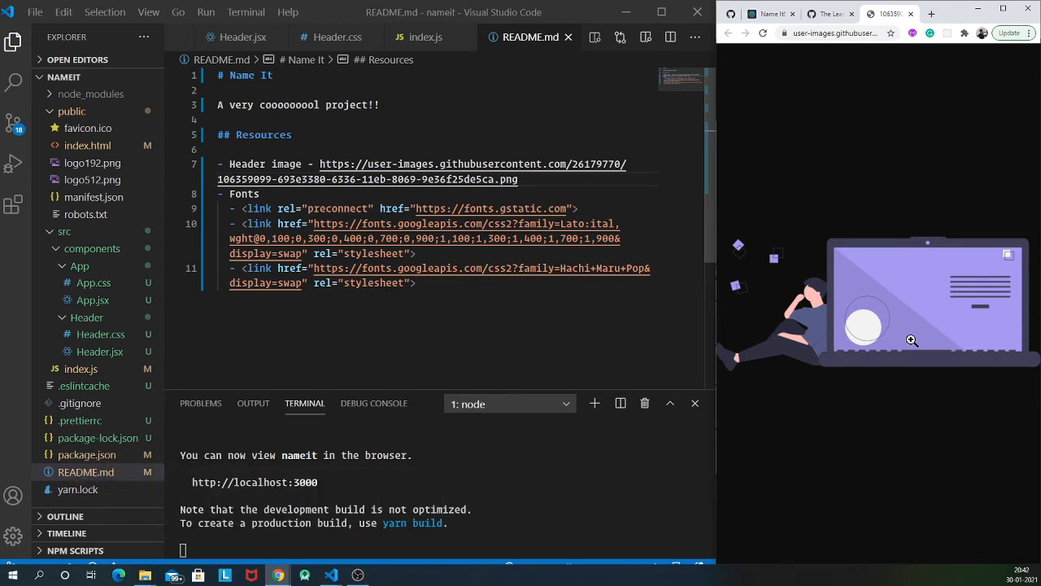
{"action": "mouse_move", "coordinate": [878, 325]}
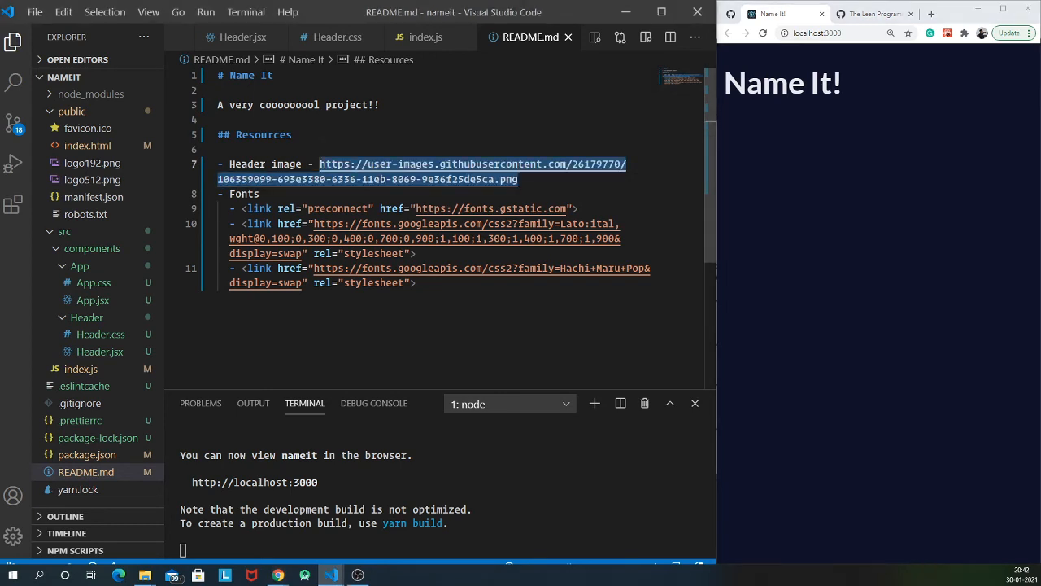
Add an img above the h1 with the header picture src, className head-image and alt headerImage
{"action": "left_click", "coordinate": [293, 36]}
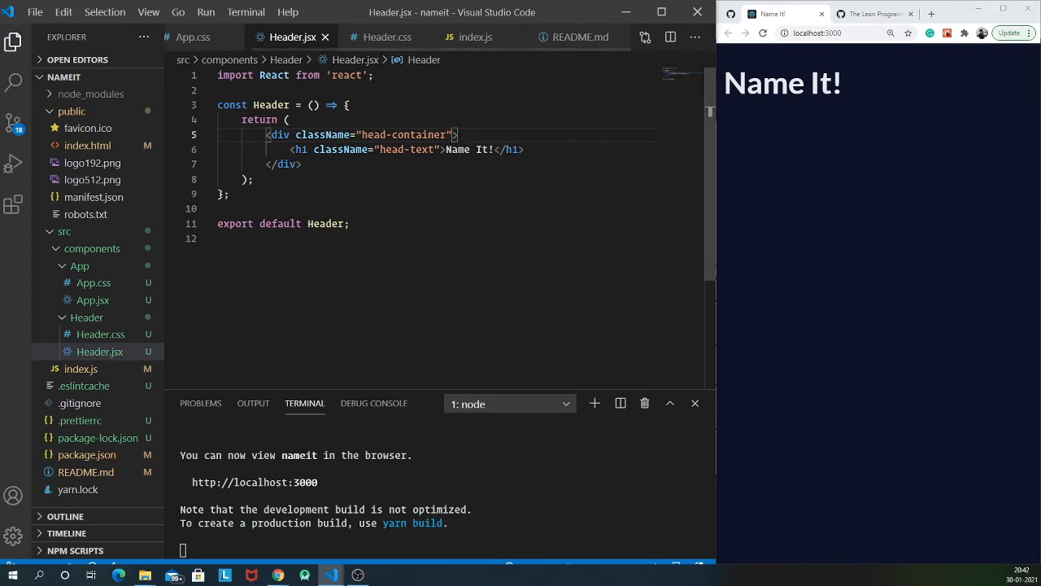
{"action": "type", "text": "<im"}
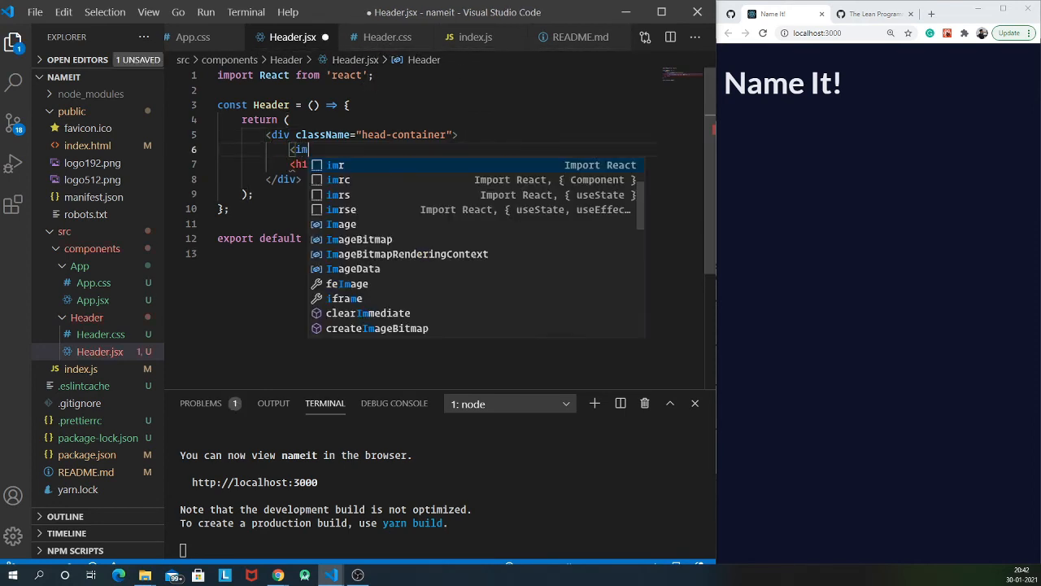
{"action": "type", "text": "g"}
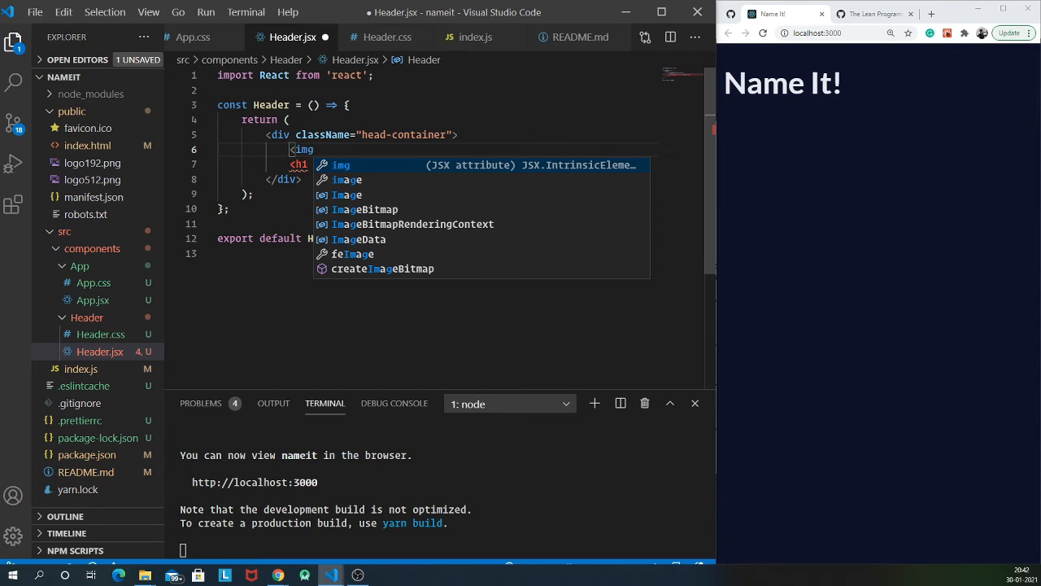
{"action": "type", "text": "src"}
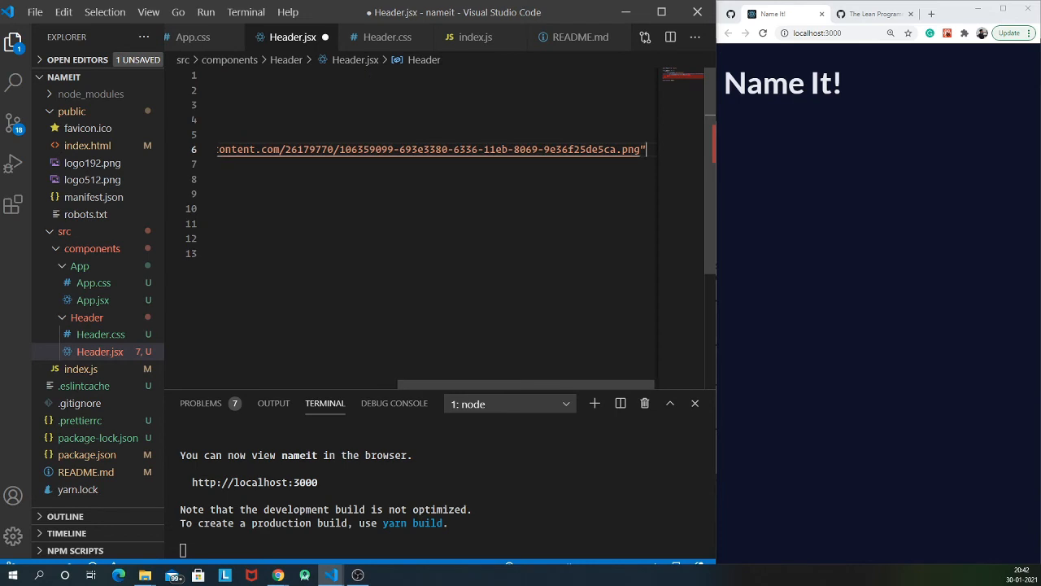
{"action": "type", "text": "c"}
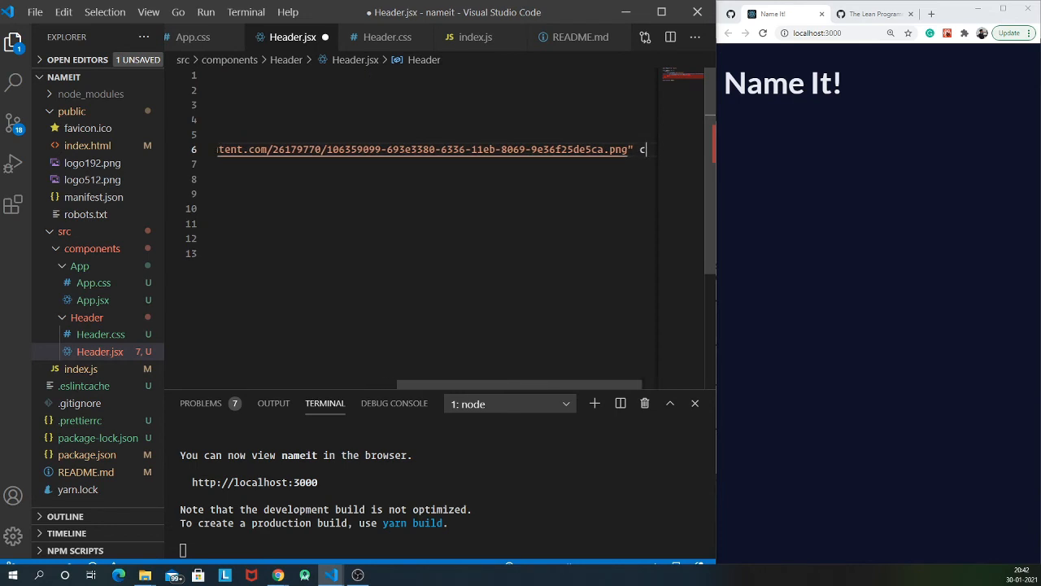
{"action": "type", "text": "lassName=\""}
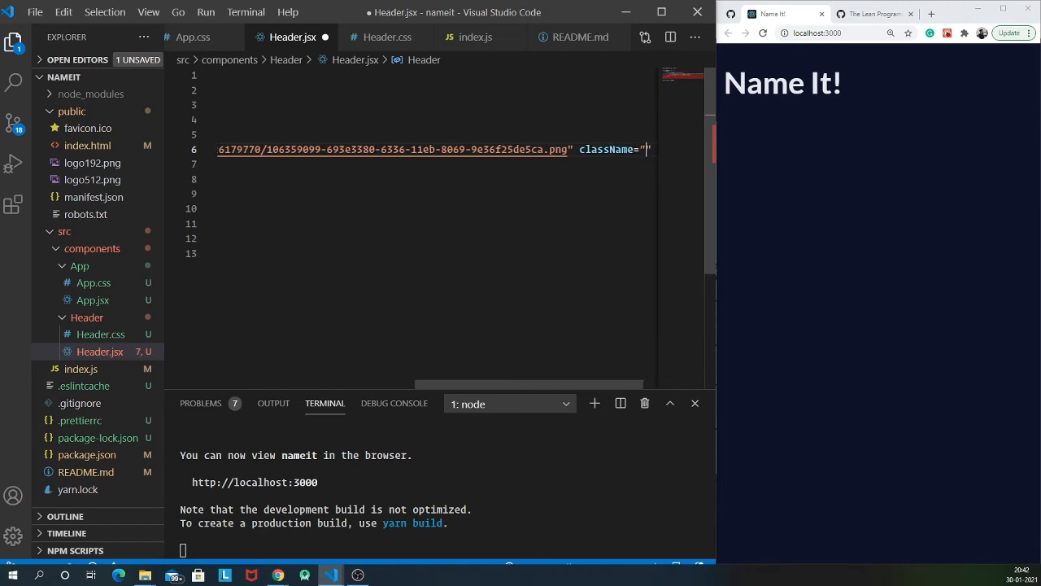
{"action": "type", "text": "head-image\""}
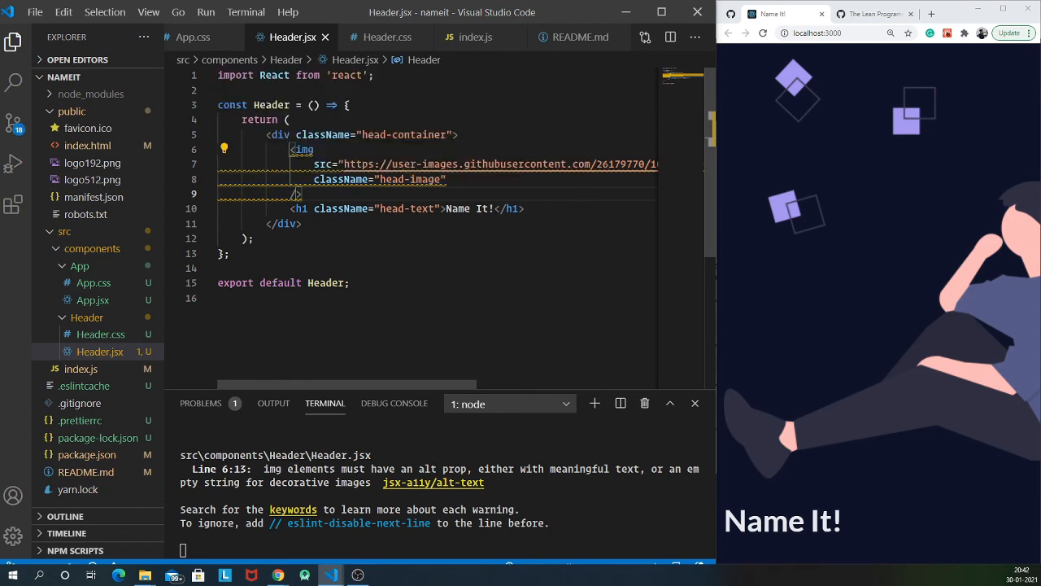
{"action": "type", "text": "alt"}
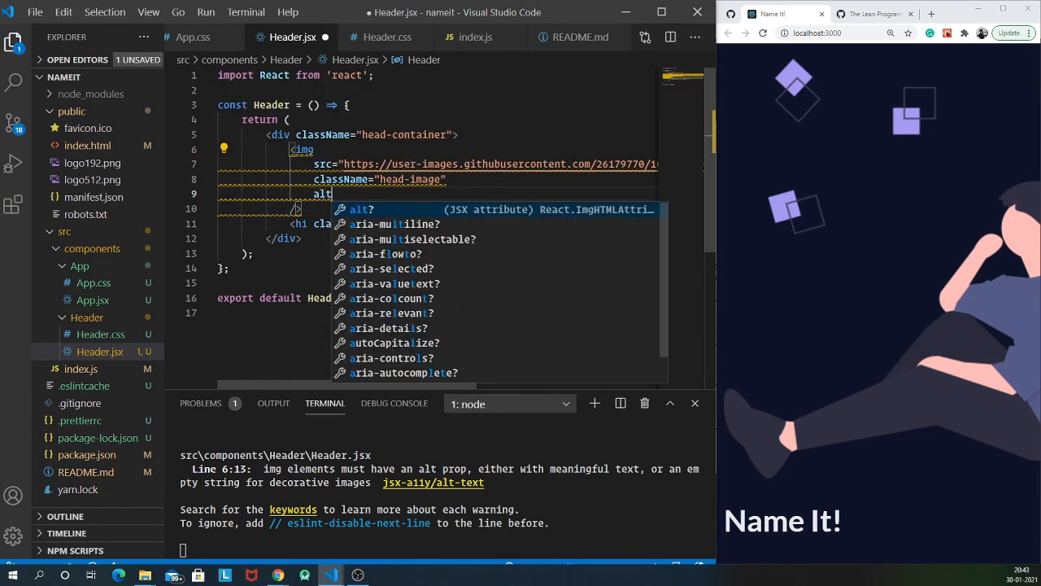
{"action": "type", "text": "=\"\""}
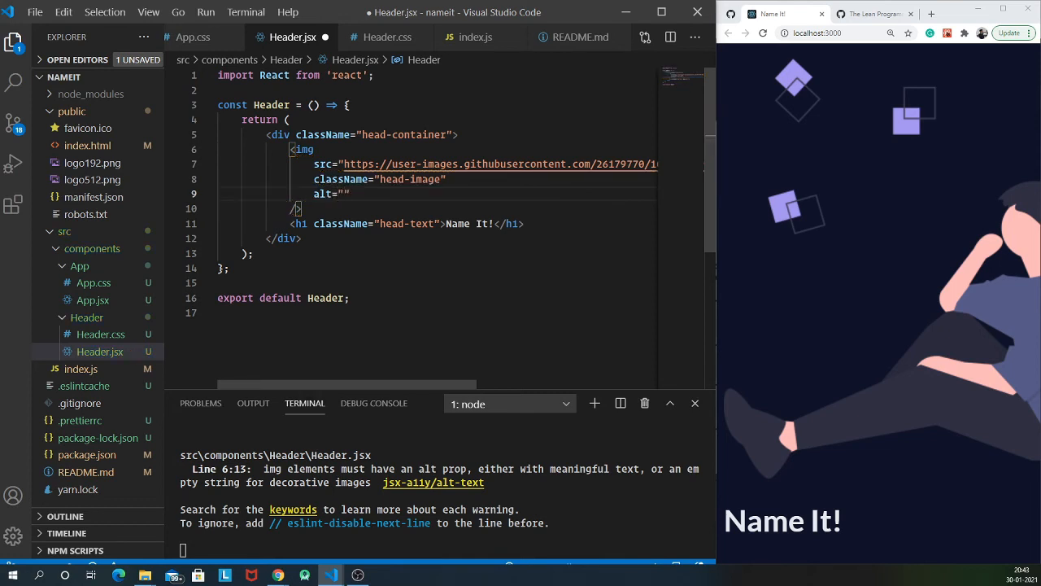
{"action": "type", "text": "headerImage"}
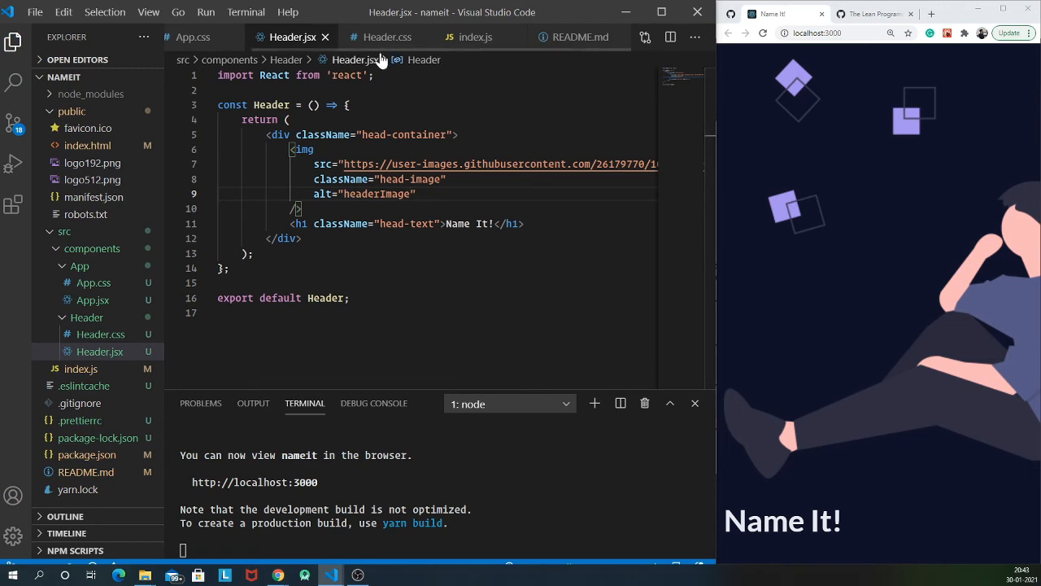
{"action": "left_click", "coordinate": [388, 36]}
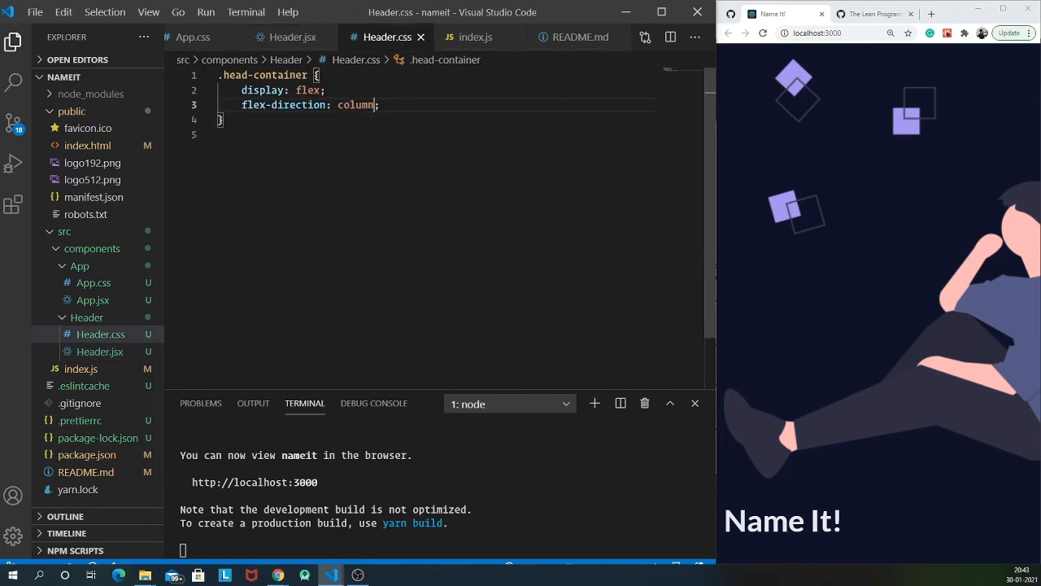
Add a .head-image rule with width 250px, correcting the 'widt' typo, and save the stylesheet
{"action": "type", "text": "."}
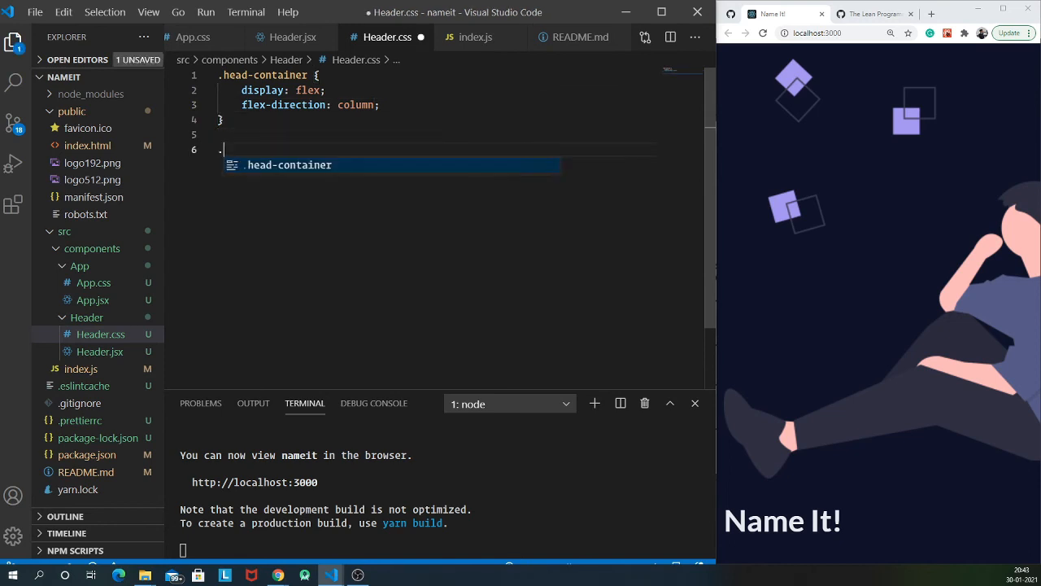
{"action": "type", "text": "head-"}
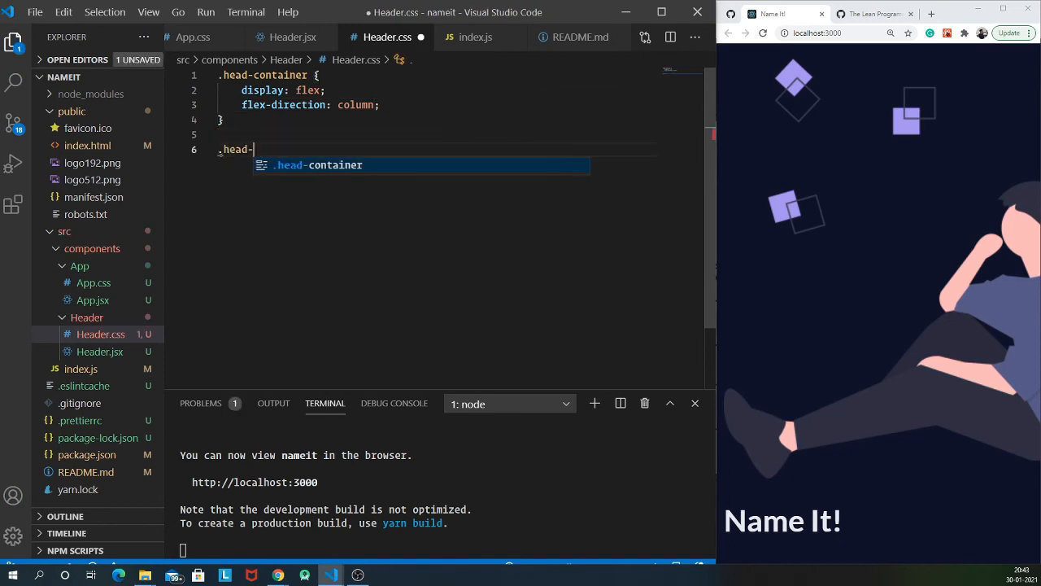
{"action": "type", "text": "image {"}
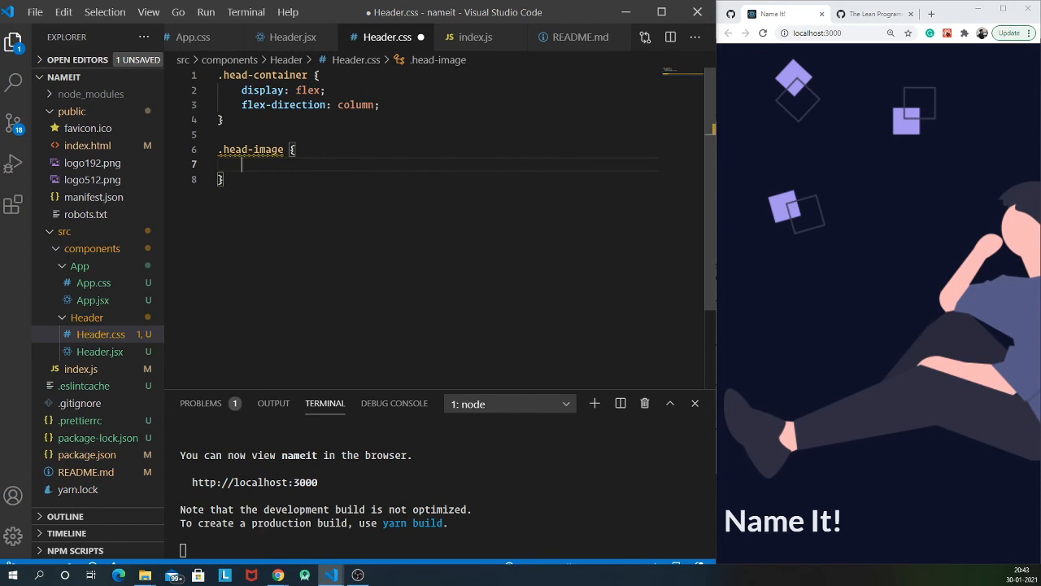
{"action": "type", "text": "w"}
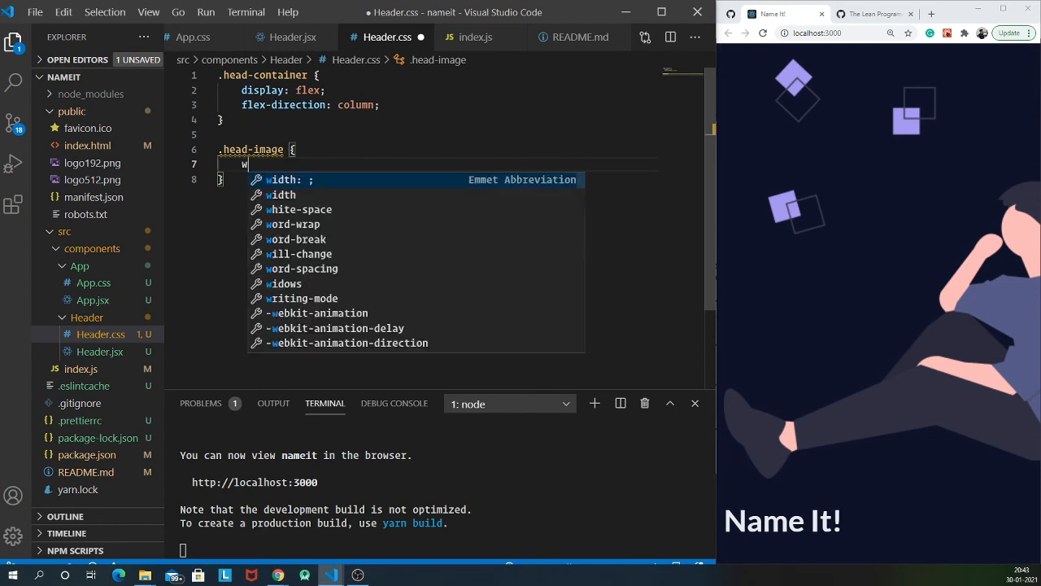
{"action": "type", "text": "idt: 2"}
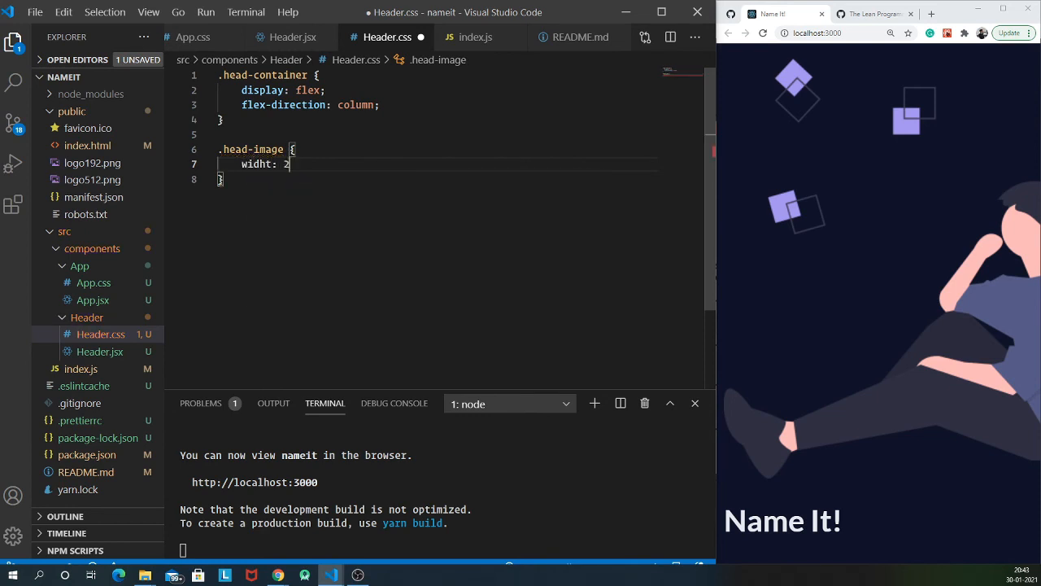
{"action": "type", "text": "50px;"}
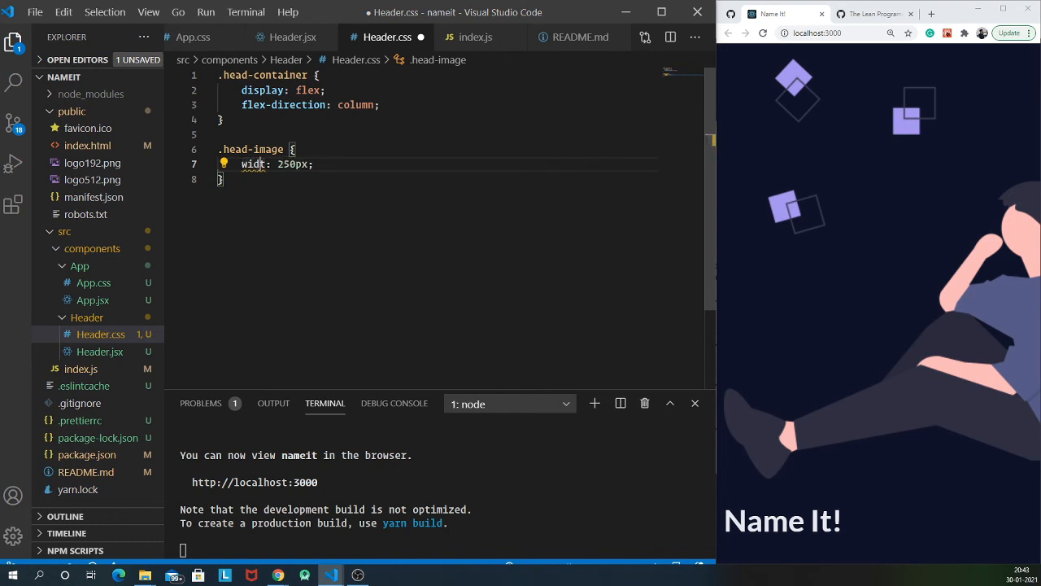
{"action": "type", "text": "h"}
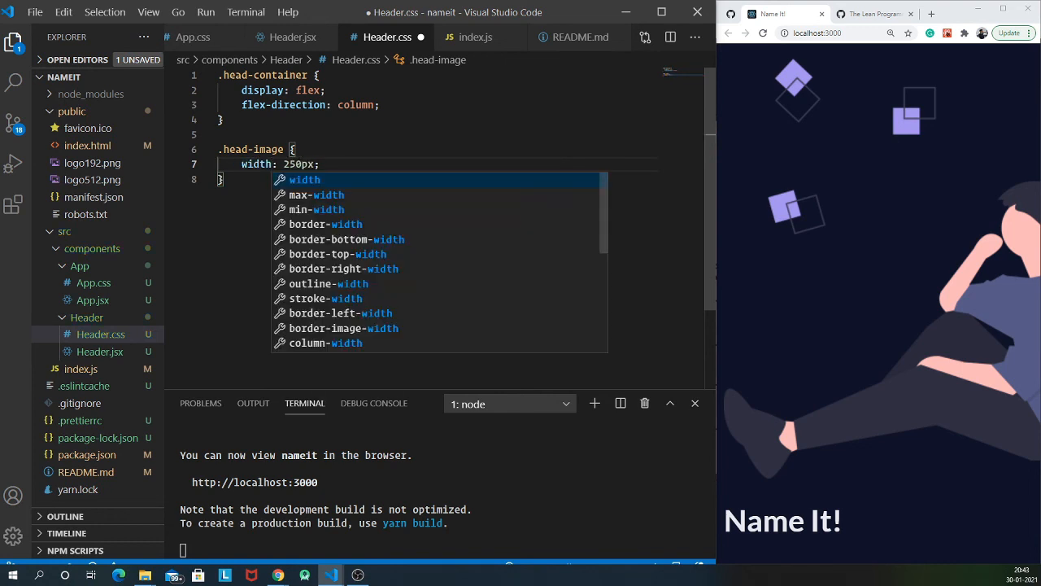
{"action": "key", "text": "Escape"}
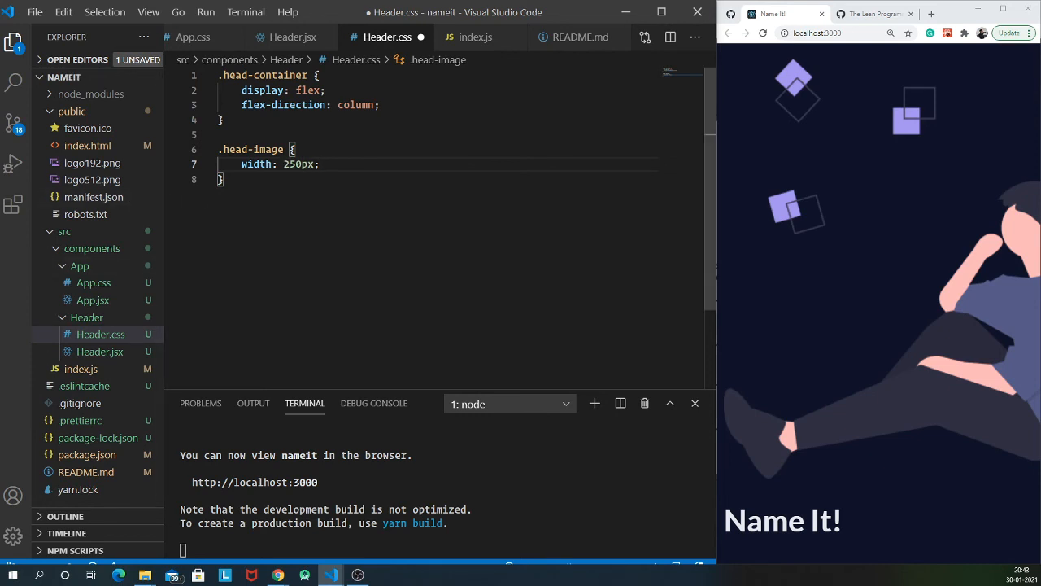
{"action": "key", "text": "ctrl+s"}
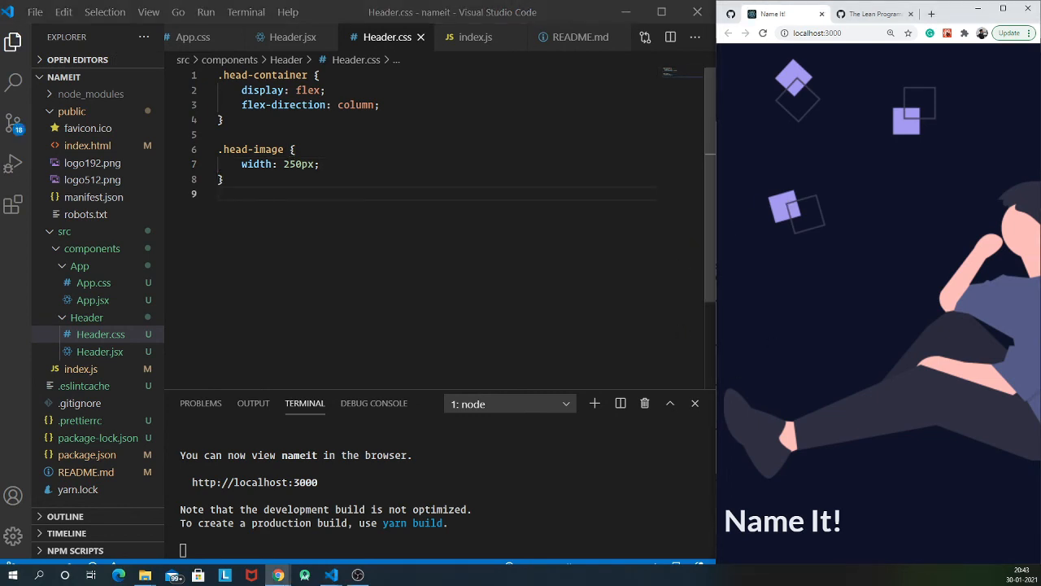
{"action": "left_click_drag", "start_coordinate": [220, 133], "coordinate": [231, 179]}
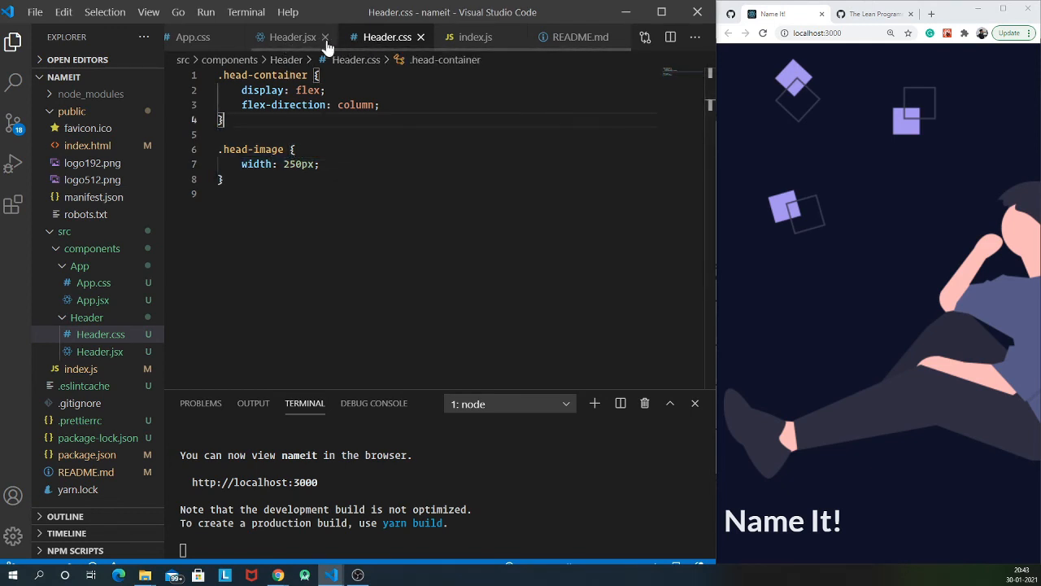
Import './Header.css' into Header.jsx under the React import so the image shrinks in the preview
{"action": "left_click", "coordinate": [293, 36]}
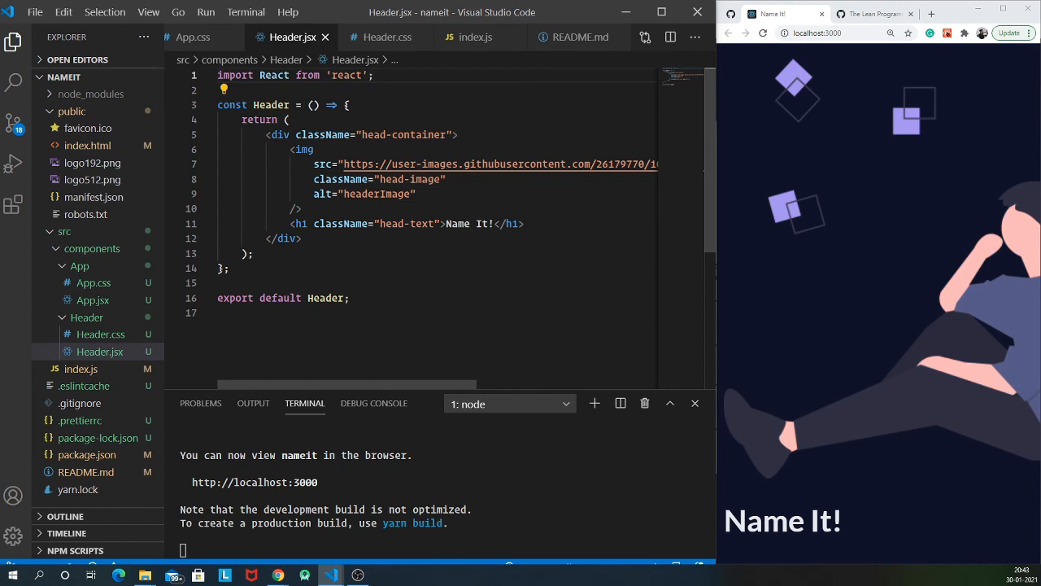
{"action": "type", "text": "import"}
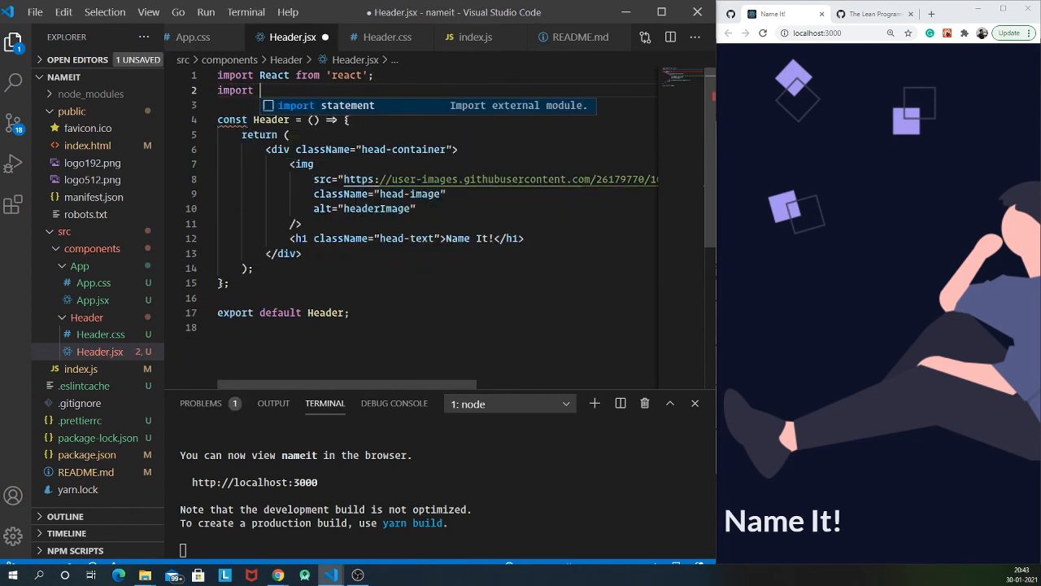
{"action": "type", "text": "'./'"}
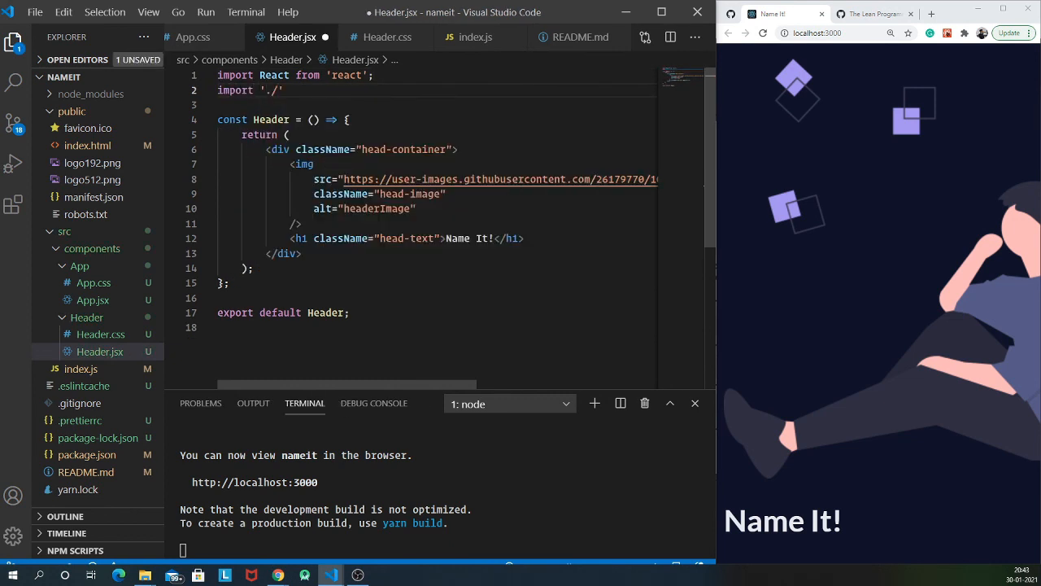
{"action": "type", "text": "Header.css"}
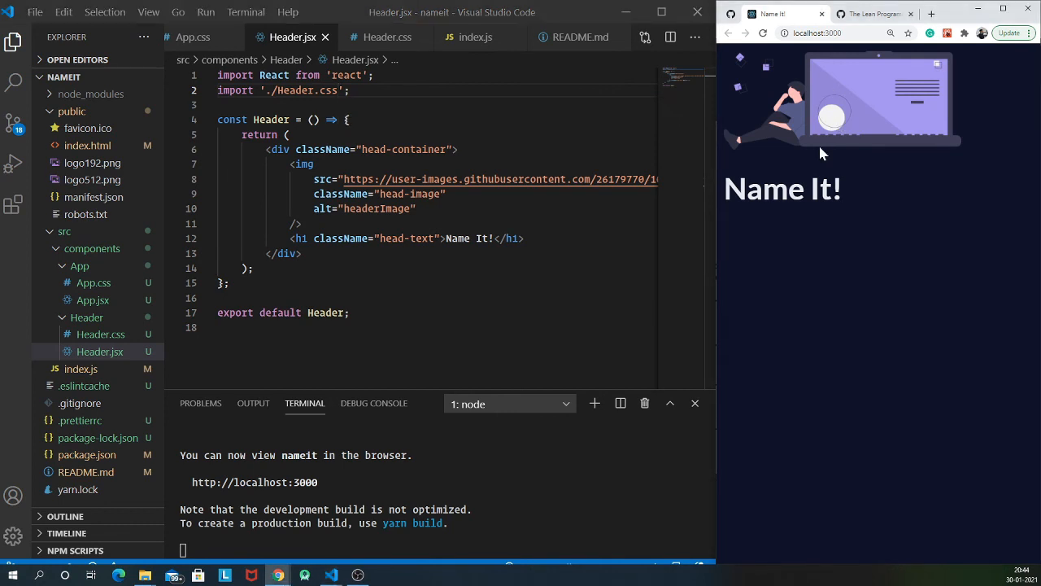
{"action": "mouse_move", "coordinate": [805, 97]}
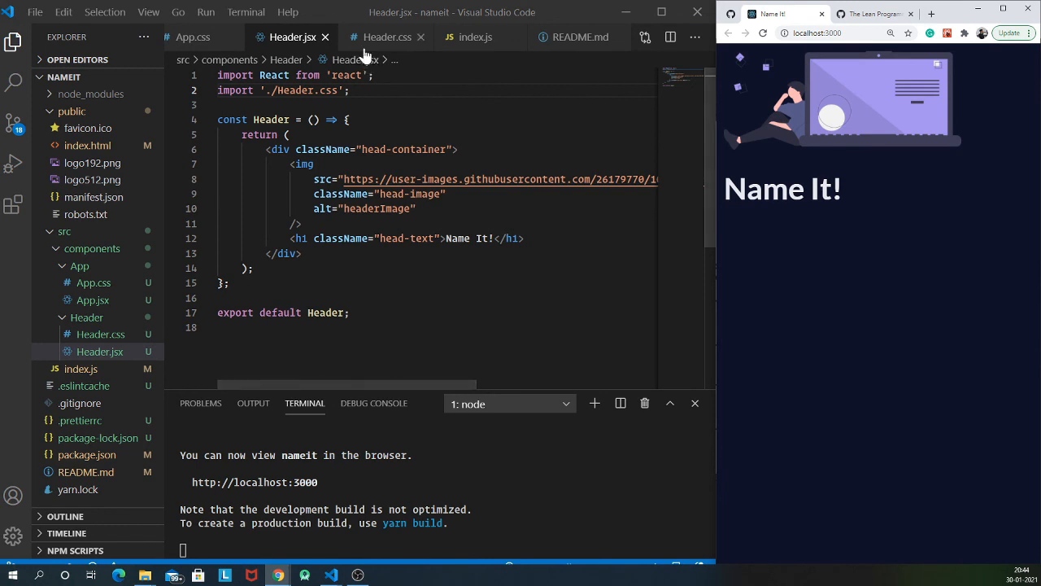
Give .head-container align-items center and margin-top 60px so image and title sit centred
{"action": "left_click", "coordinate": [387, 36]}
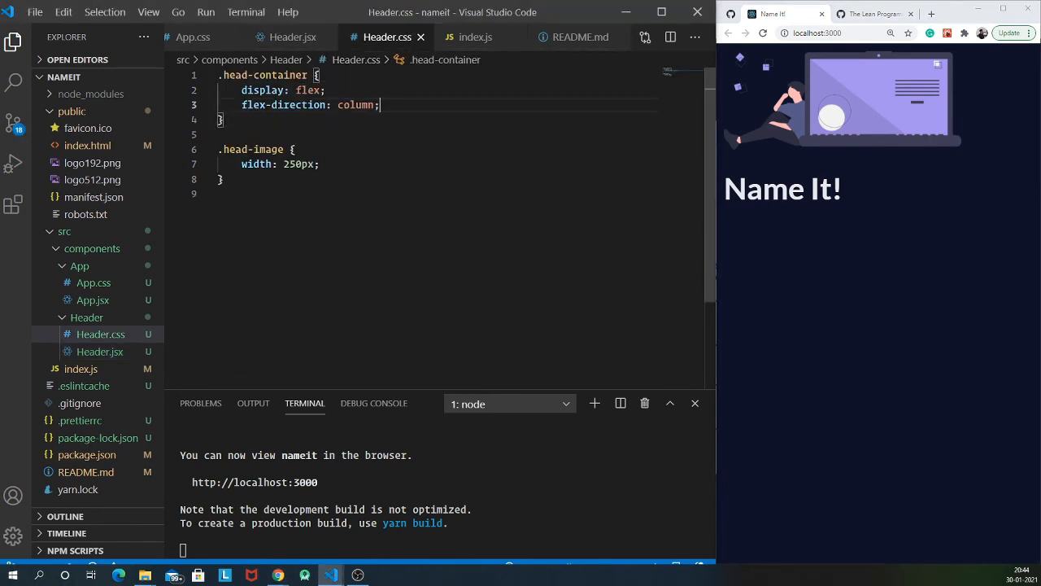
{"action": "type", "text": "align-items: center;"}
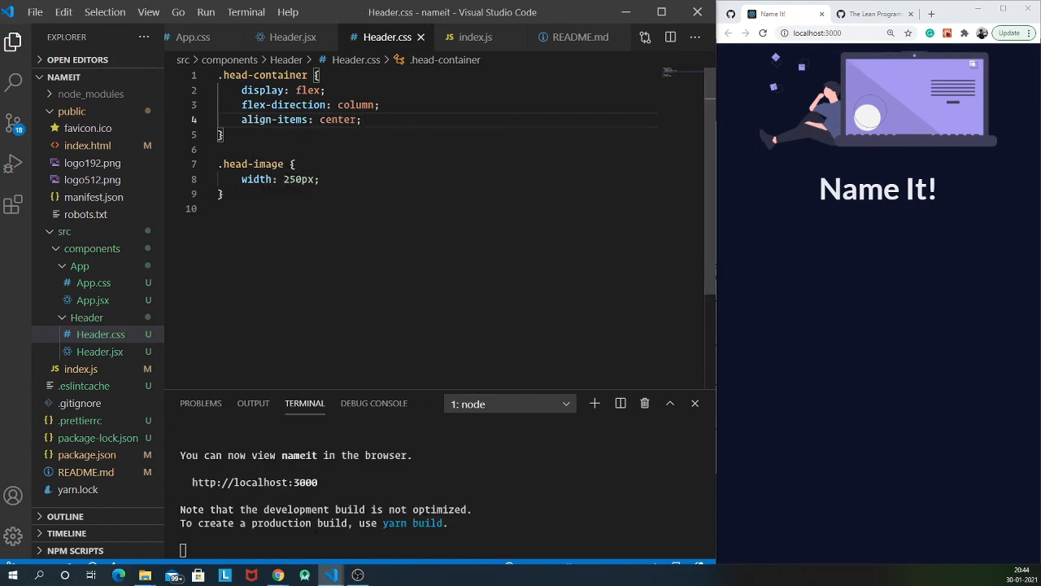
{"action": "key", "text": "Enter"}
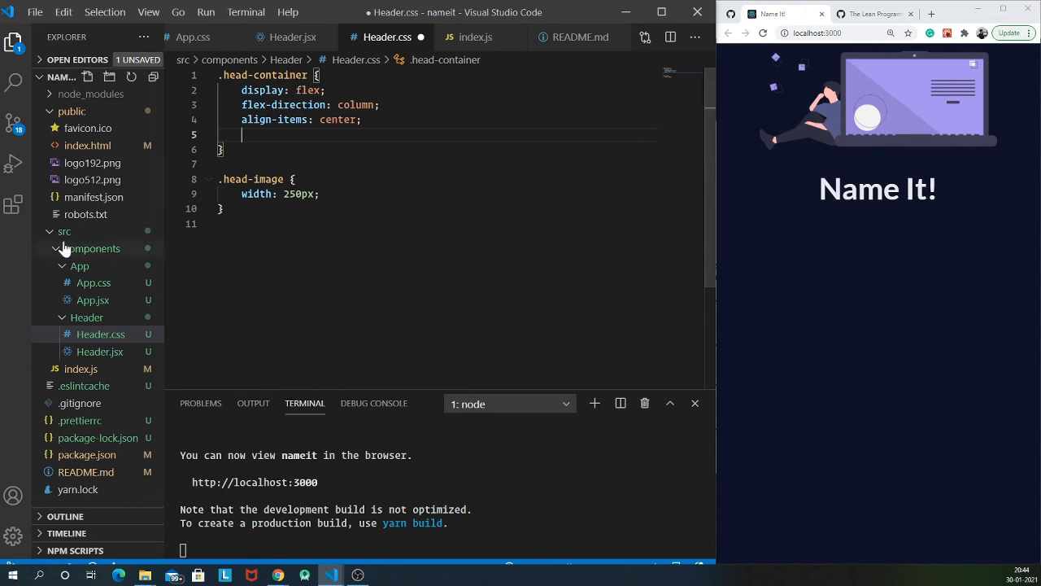
{"action": "type", "text": "margin-top: ;"}
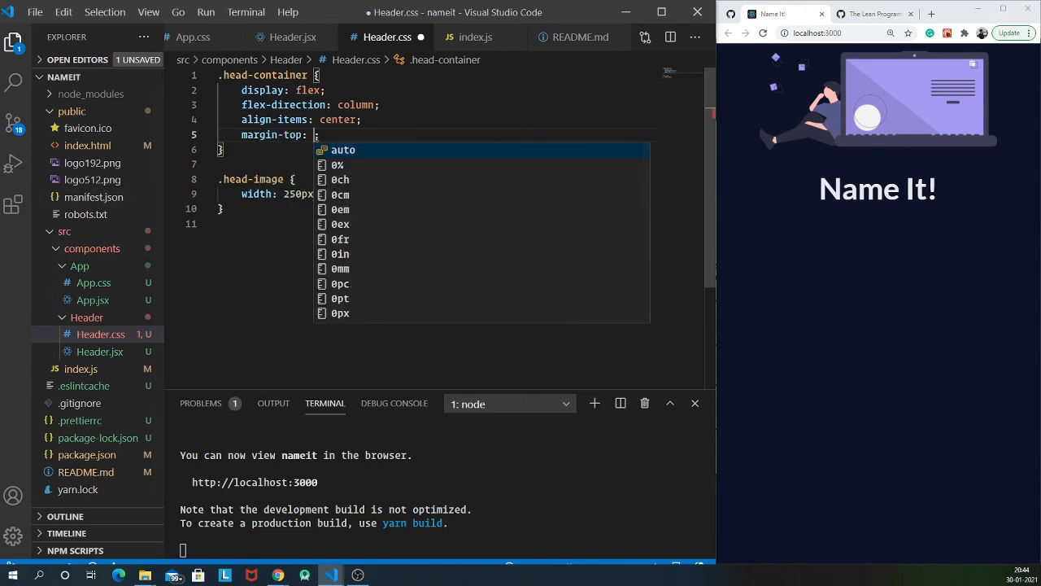
{"action": "type", "text": "60px"}
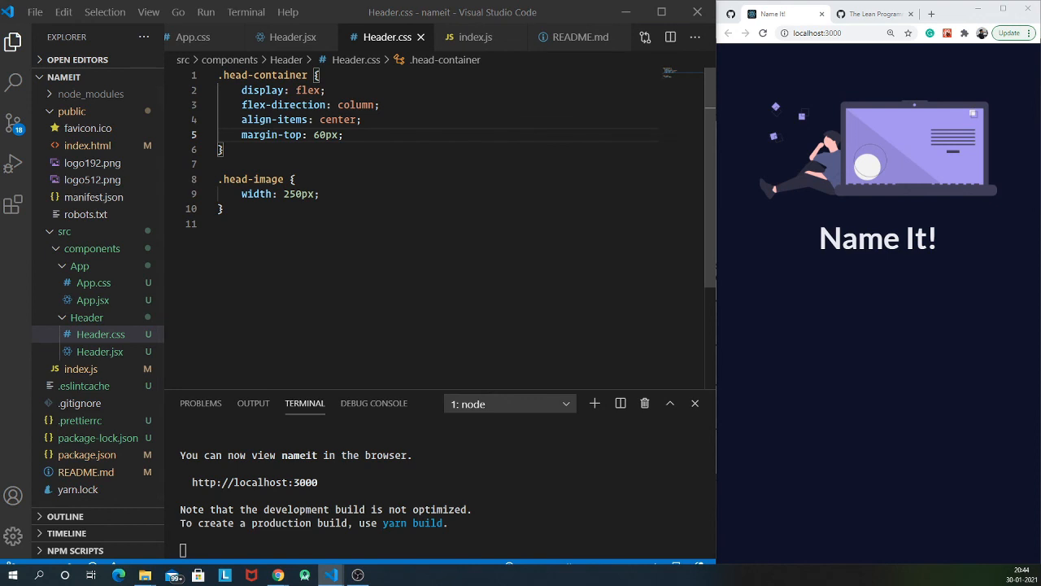
{"action": "left_click", "coordinate": [293, 36]}
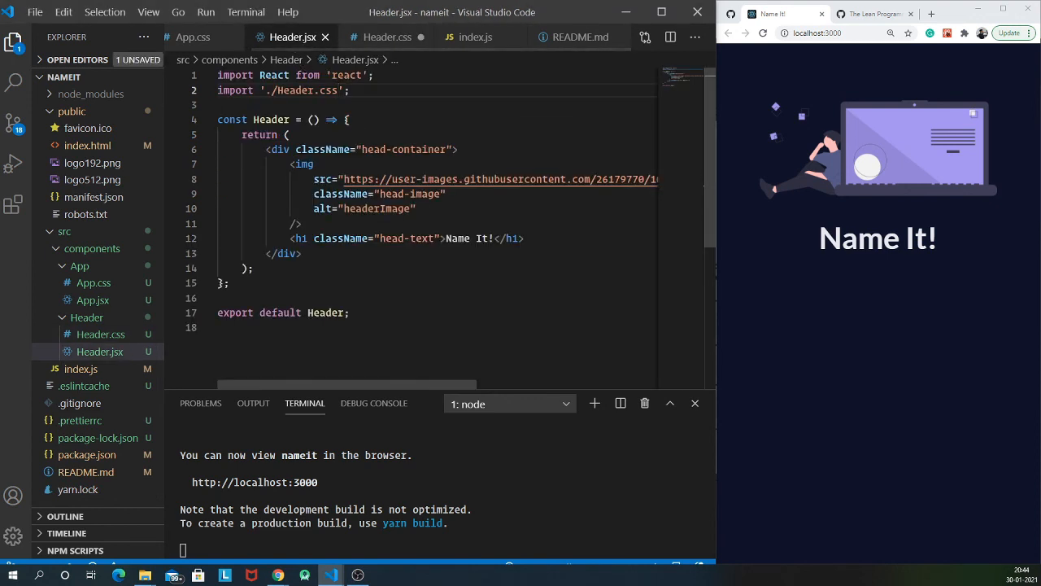
Add a .head-text rule with font-family 'Hachi Maru Pop', cursive and margin 5px 0 15px 0
{"action": "left_click", "coordinate": [387, 36]}
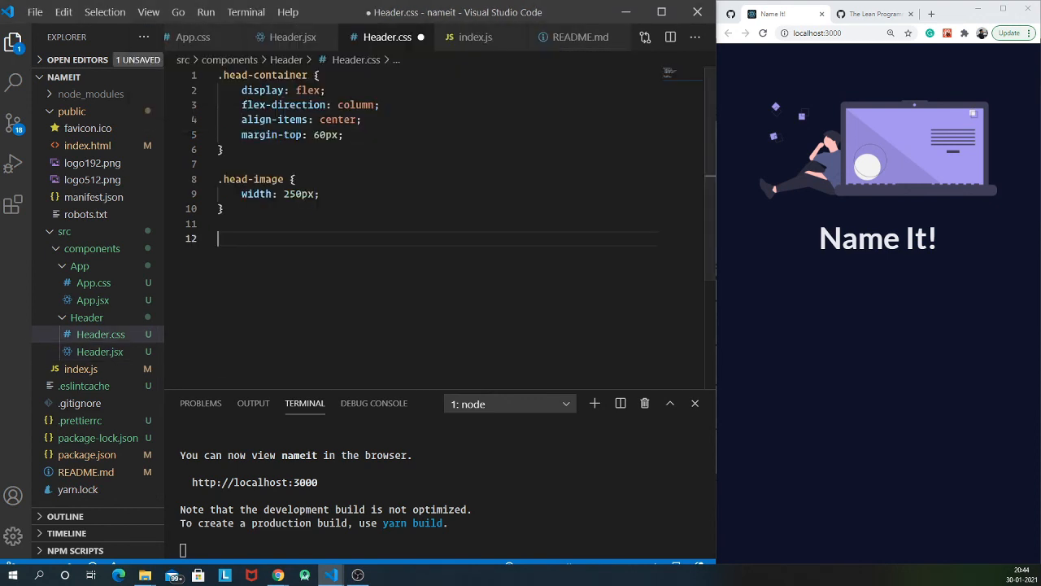
{"action": "type", "text": ".head-text {"}
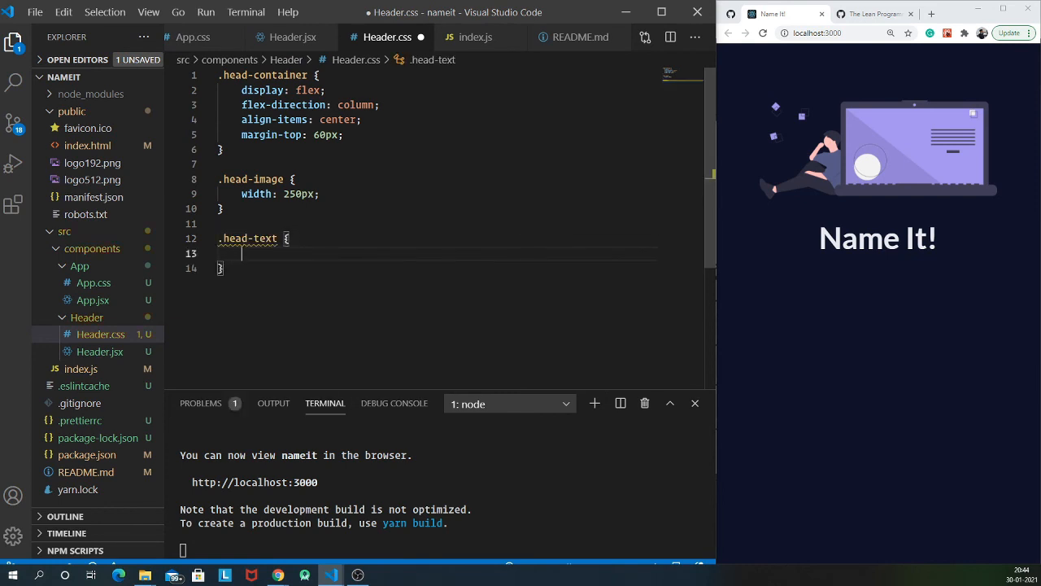
{"action": "type", "text": "font-family: '';"}
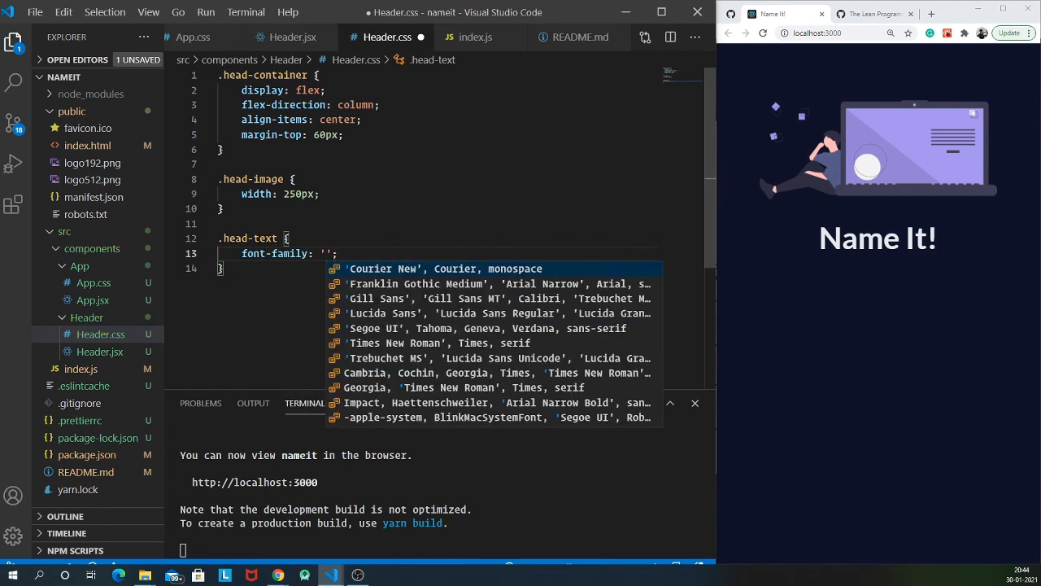
{"action": "type", "text": "Hachi"}
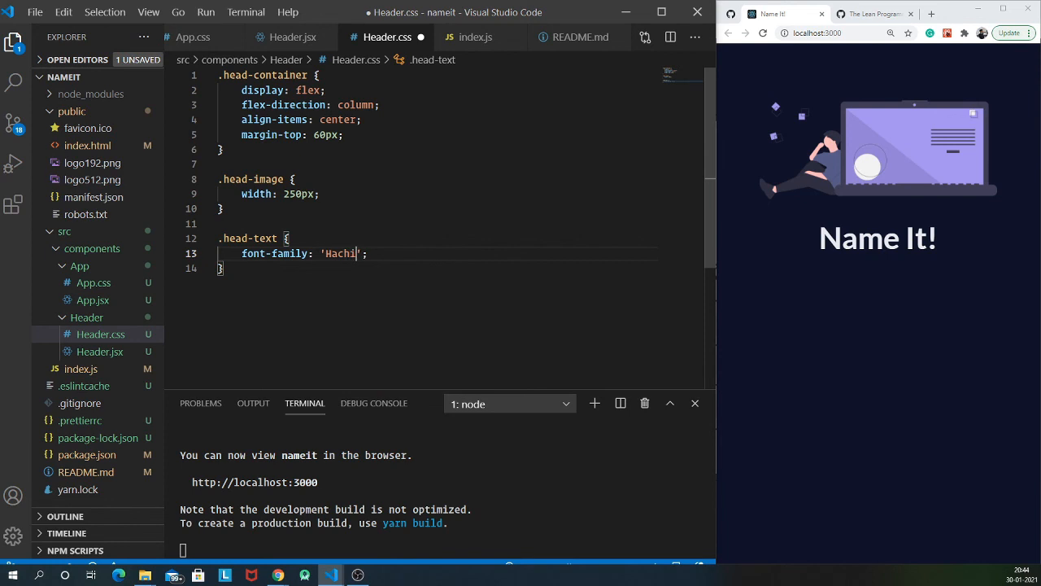
{"action": "type", "text": "Maru Po"}
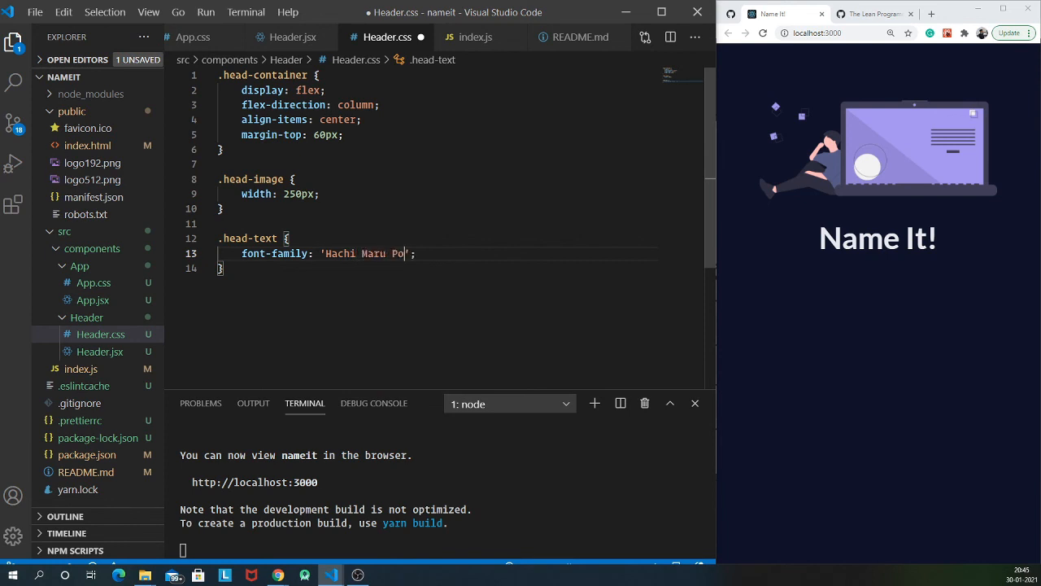
{"action": "type", "text": "p"}
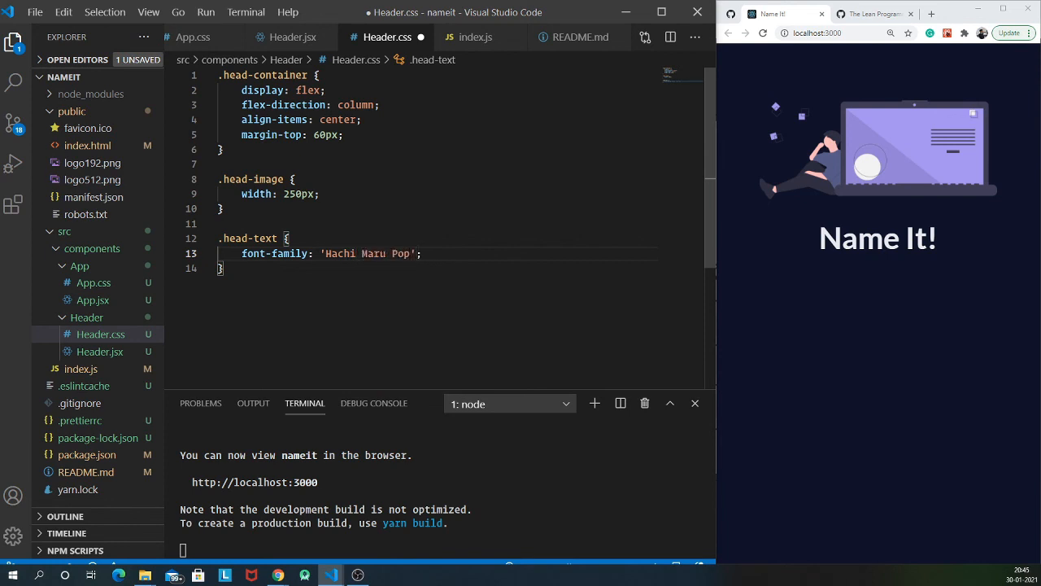
{"action": "type", "text": ", cursive"}
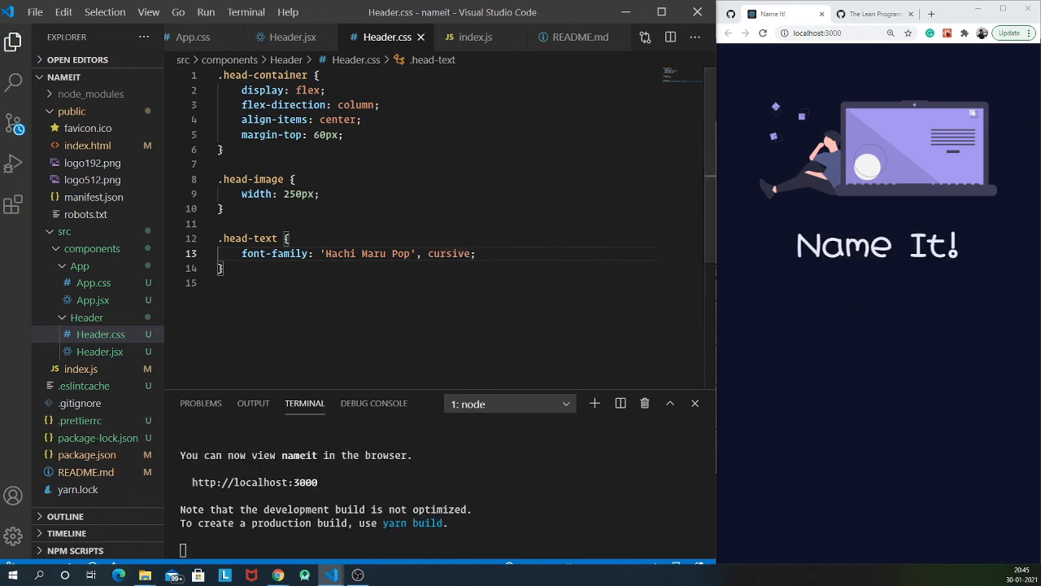
{"action": "key", "text": "Enter"}
{"action": "type", "text": "margin: ;"}
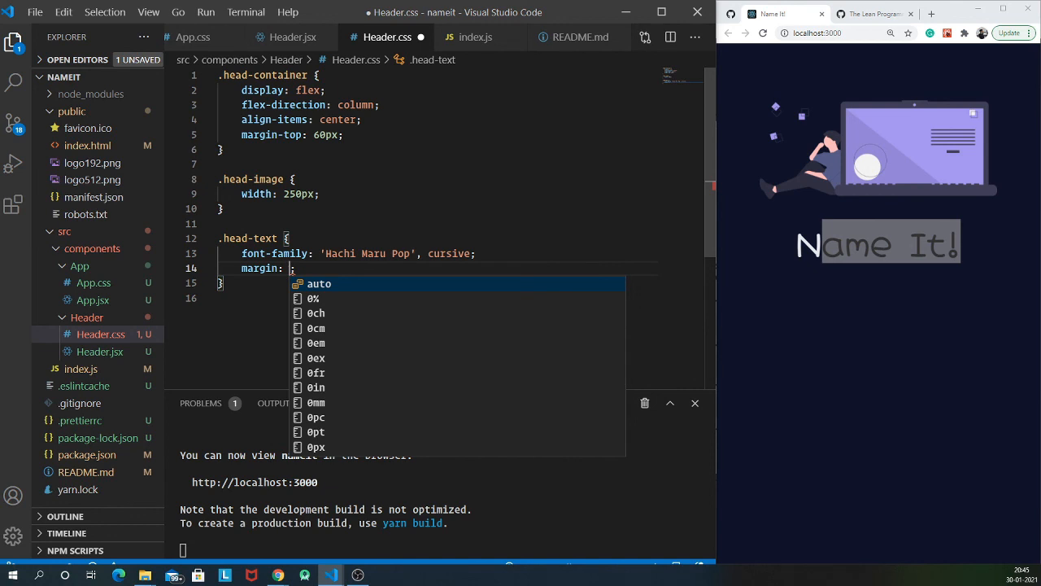
{"action": "type", "text": "5px"}
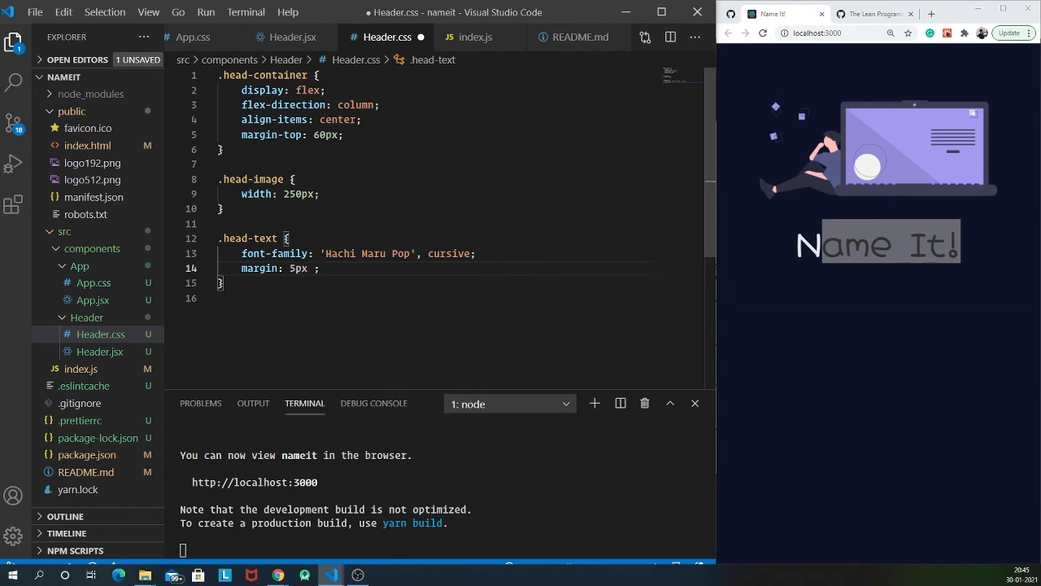
{"action": "type", "text": "0 15"}
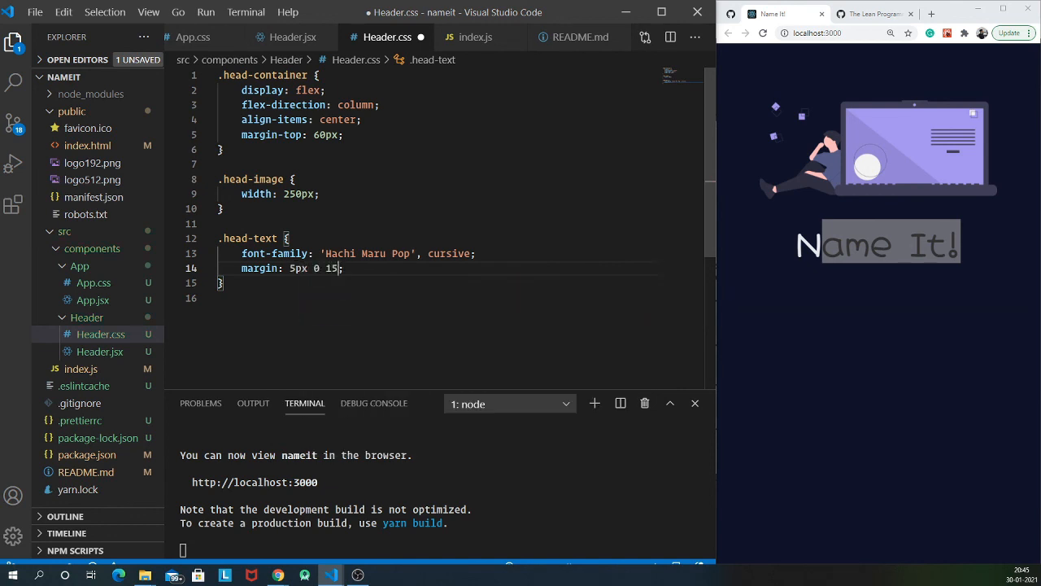
{"action": "type", "text": "px 0"}
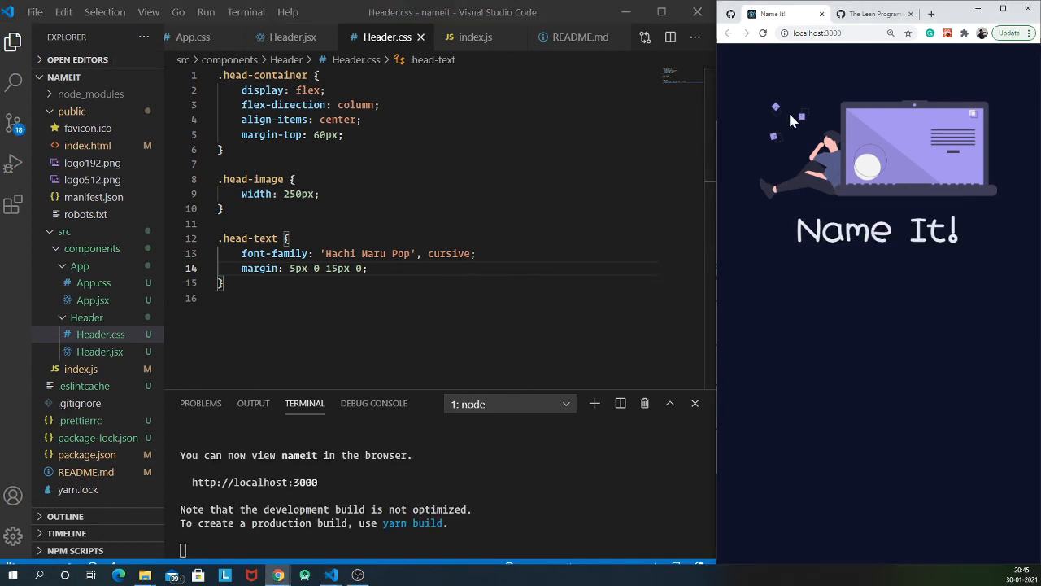
{"action": "double_click", "coordinate": [843, 228]}
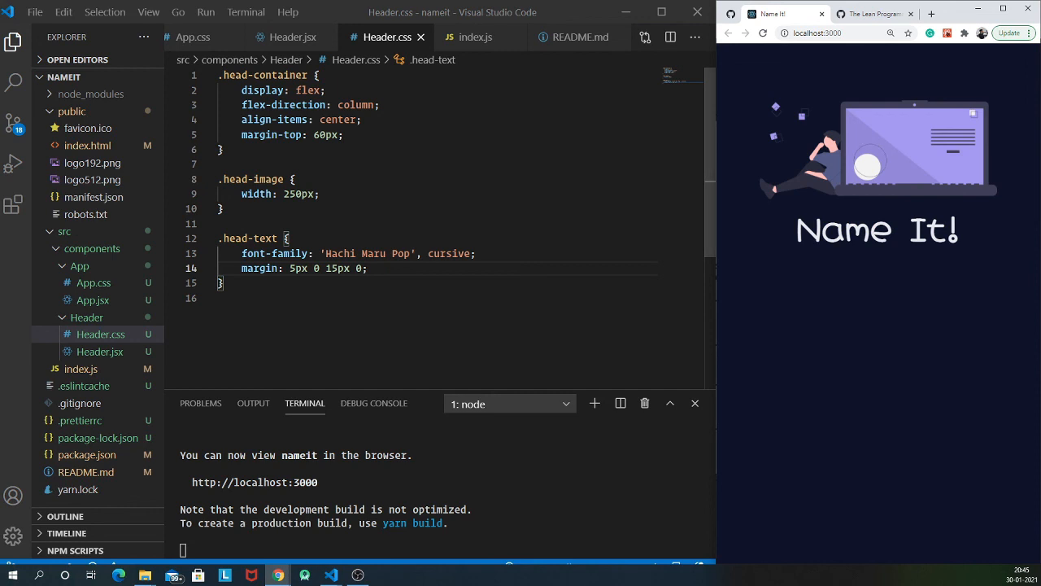
{"action": "mouse_move", "coordinate": [263, 90]}
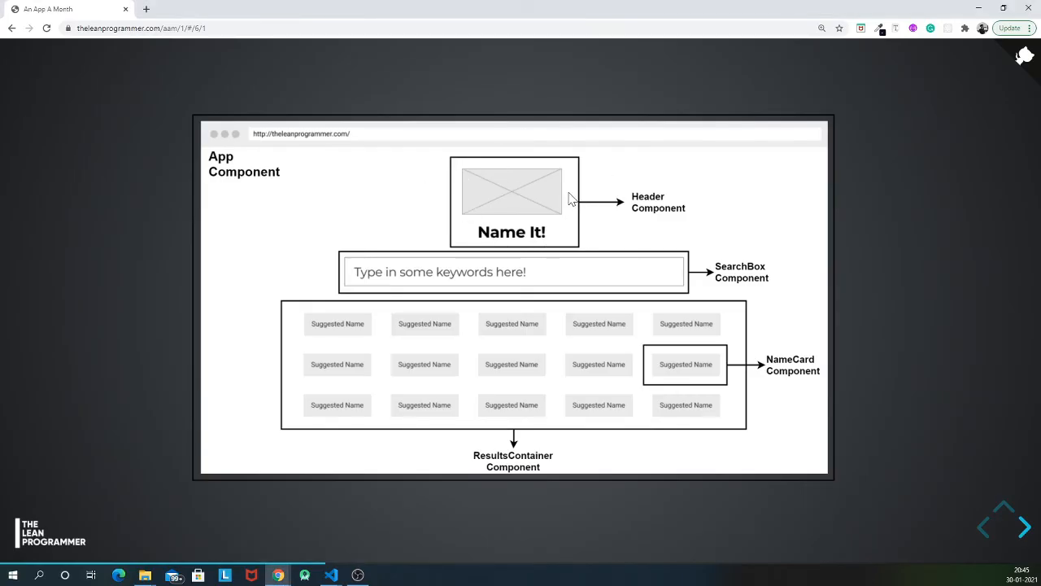
{"action": "mouse_move", "coordinate": [528, 221]}
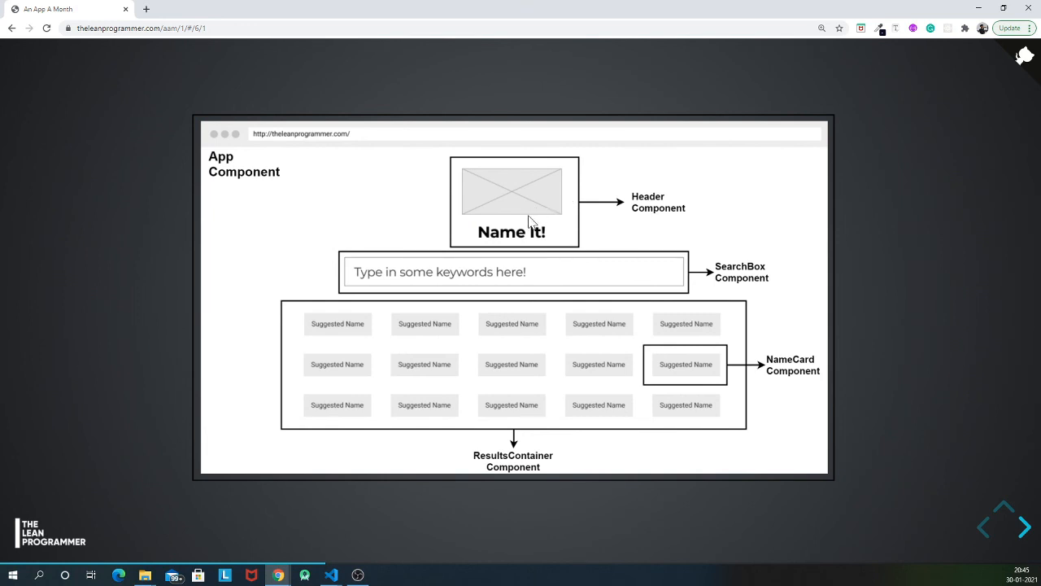